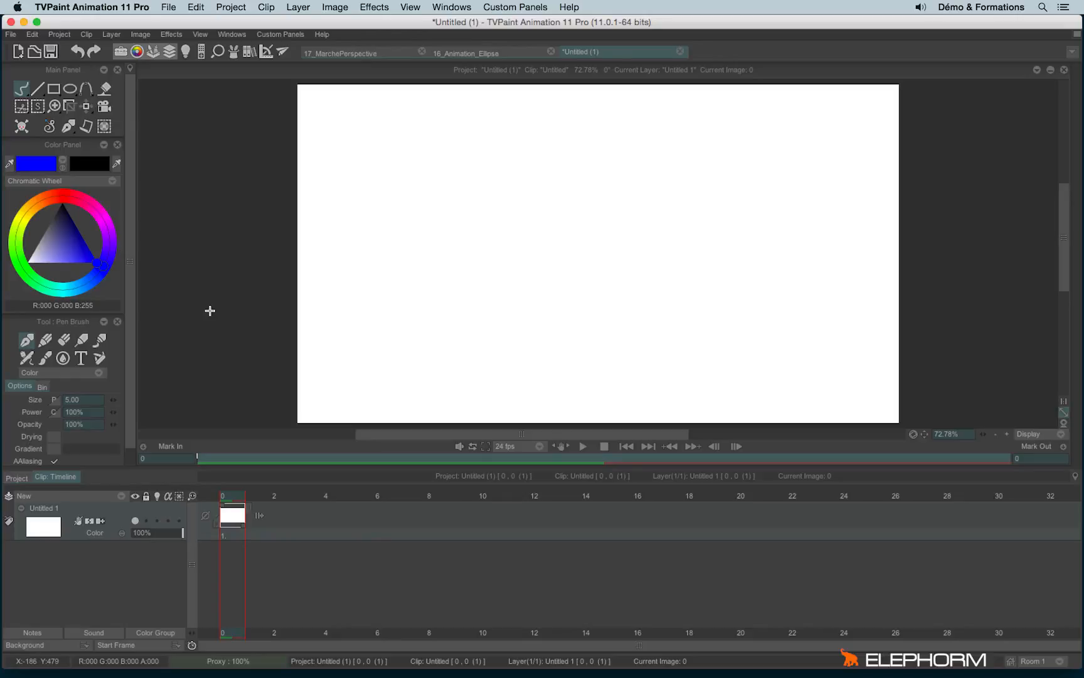
pyautogui.moveTo(251, 104)
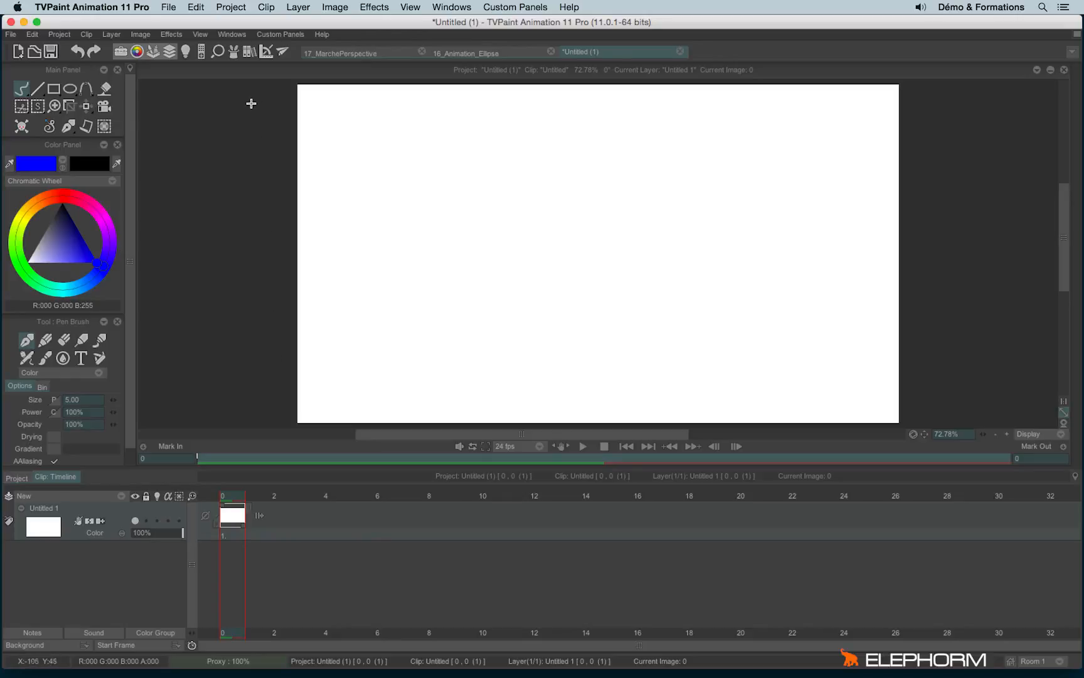
pyautogui.moveTo(266, 55)
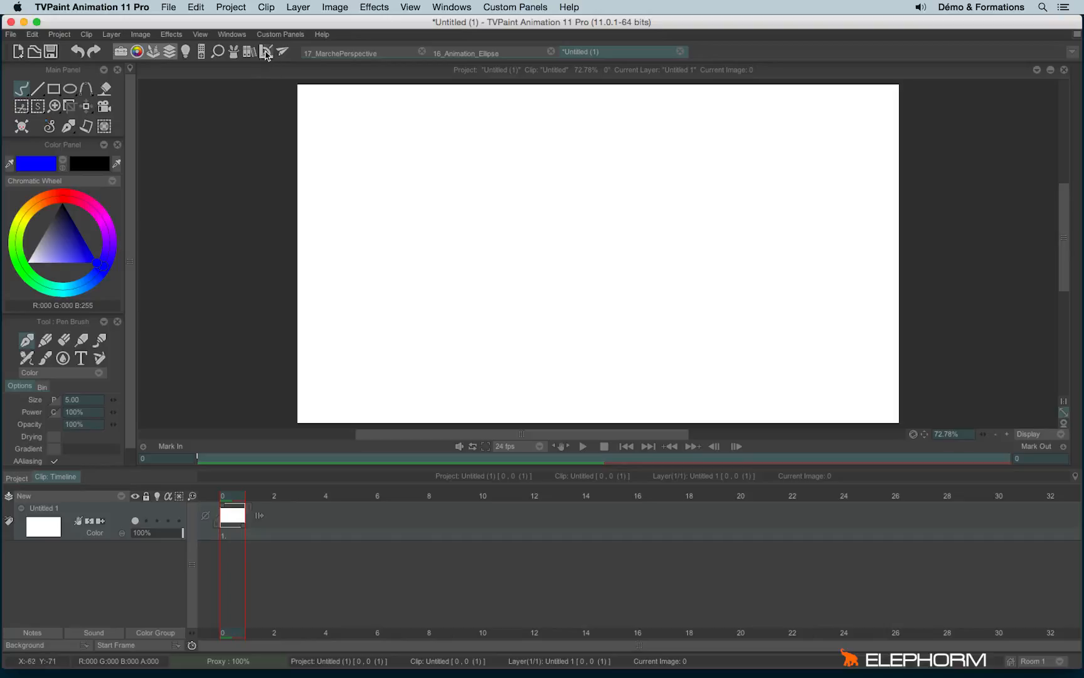
# Enable the Guideline toolbar icon and tick Guidelines under Windows > Drawing.
pyautogui.click(266, 52)
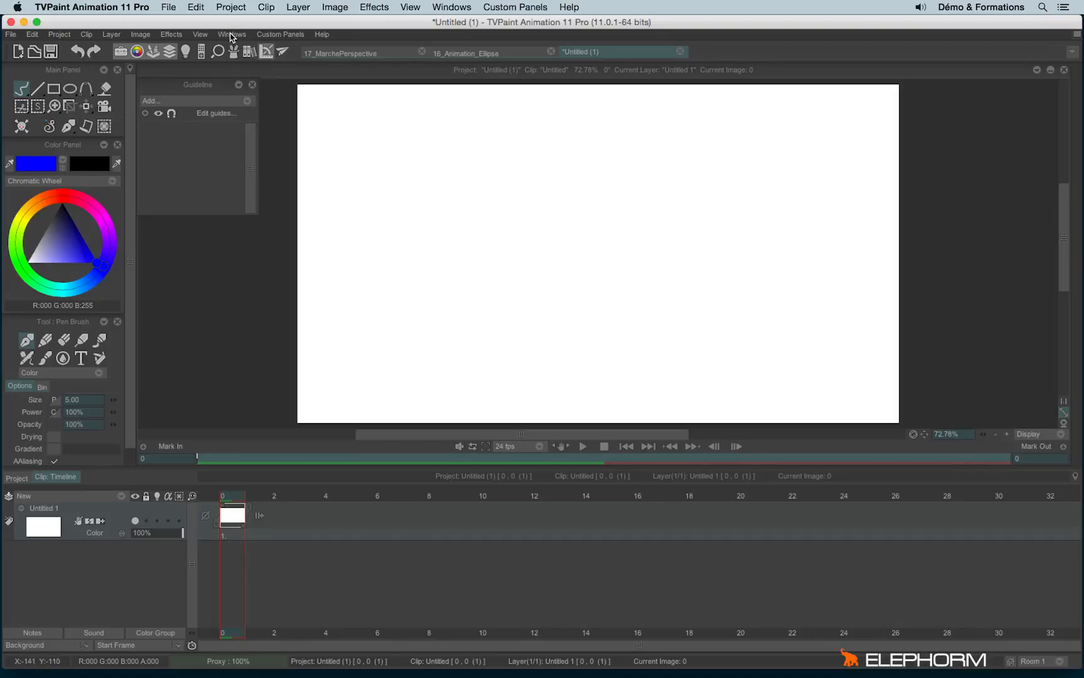
pyautogui.click(232, 34)
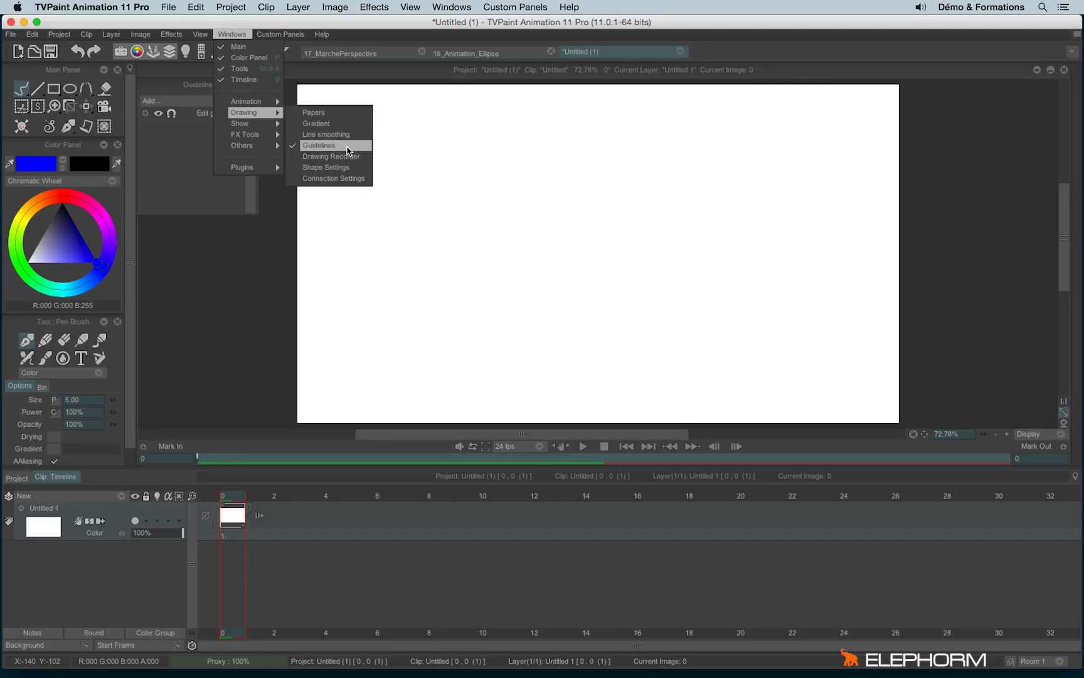
pyautogui.click(318, 145)
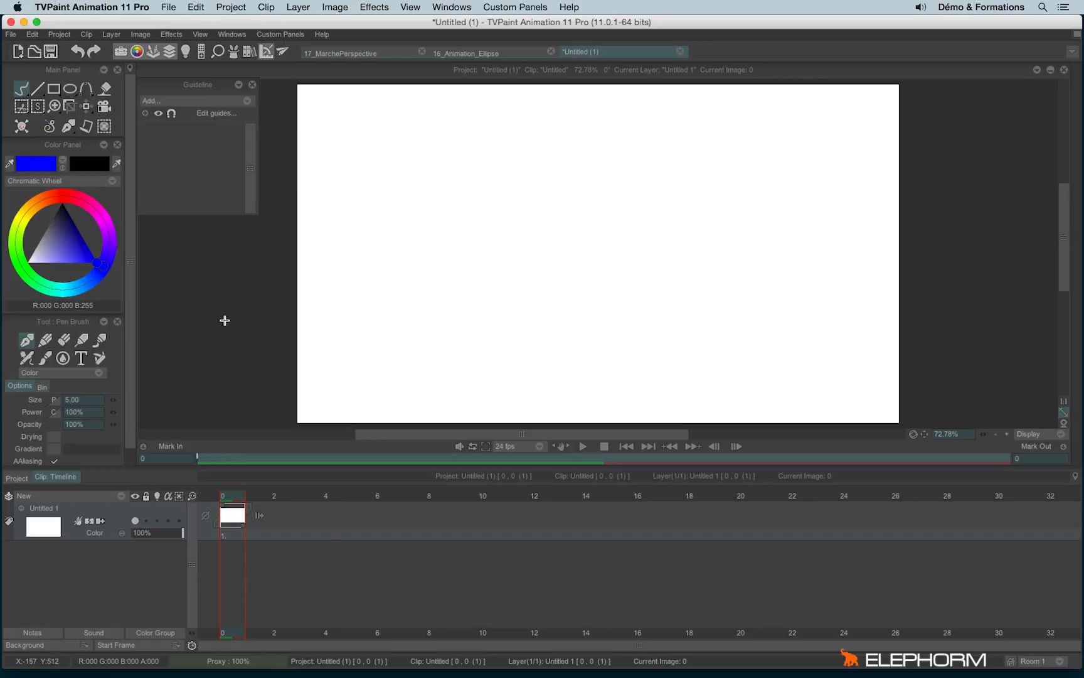
# Add a Line angle guide from the Guideline panel's Add list.
pyautogui.click(150, 101)
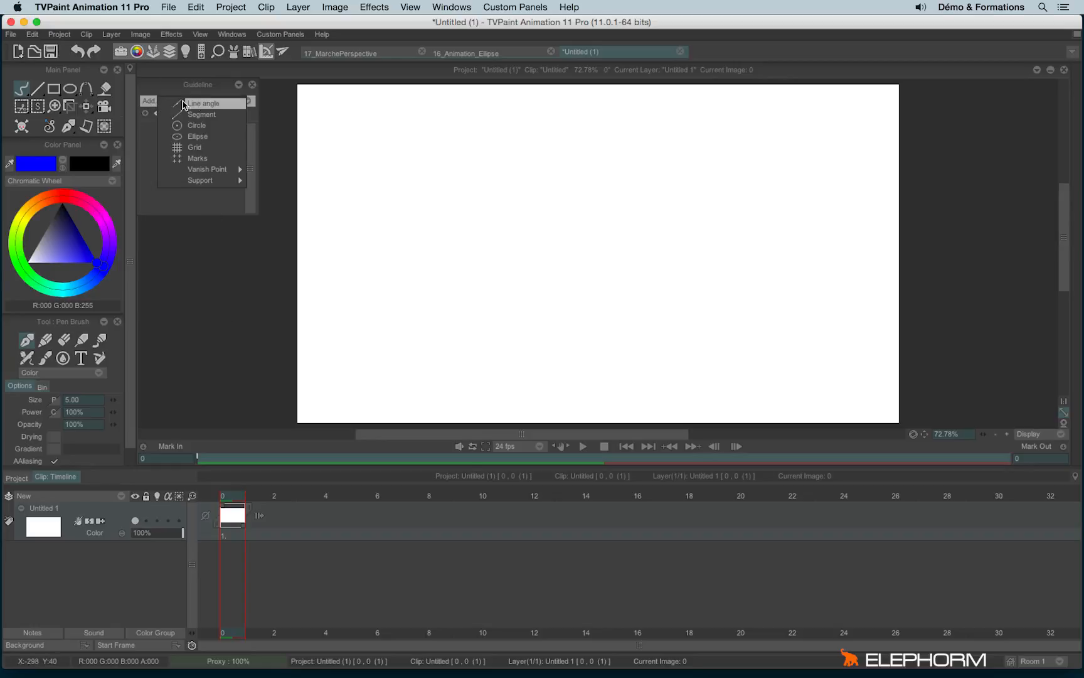
pyautogui.moveTo(202, 114)
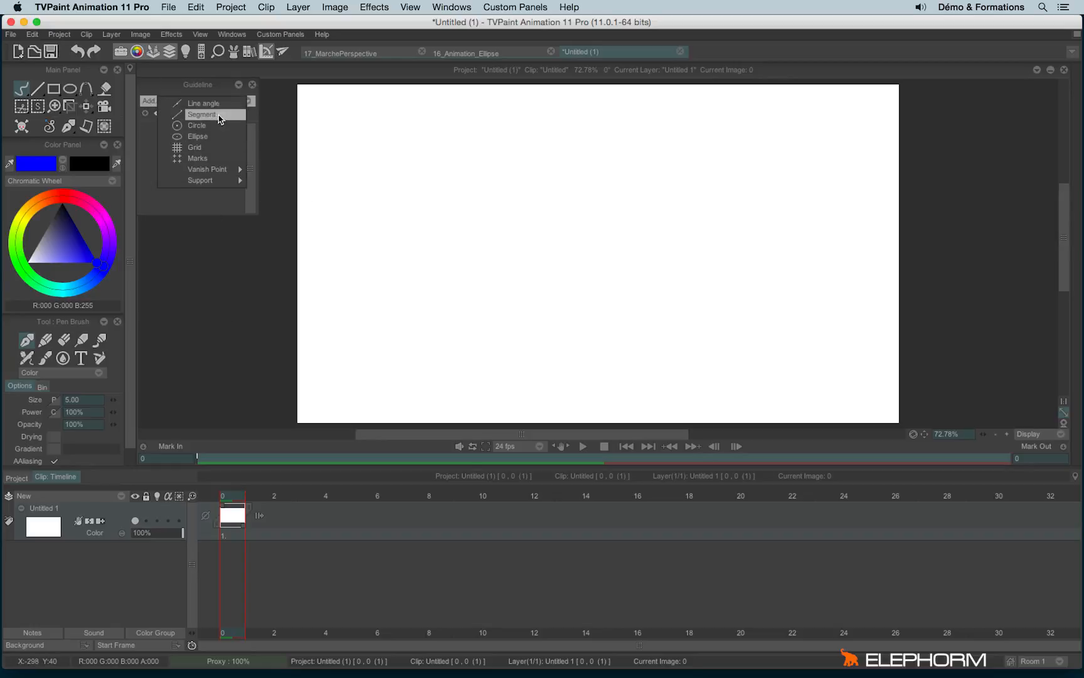
pyautogui.moveTo(204, 103)
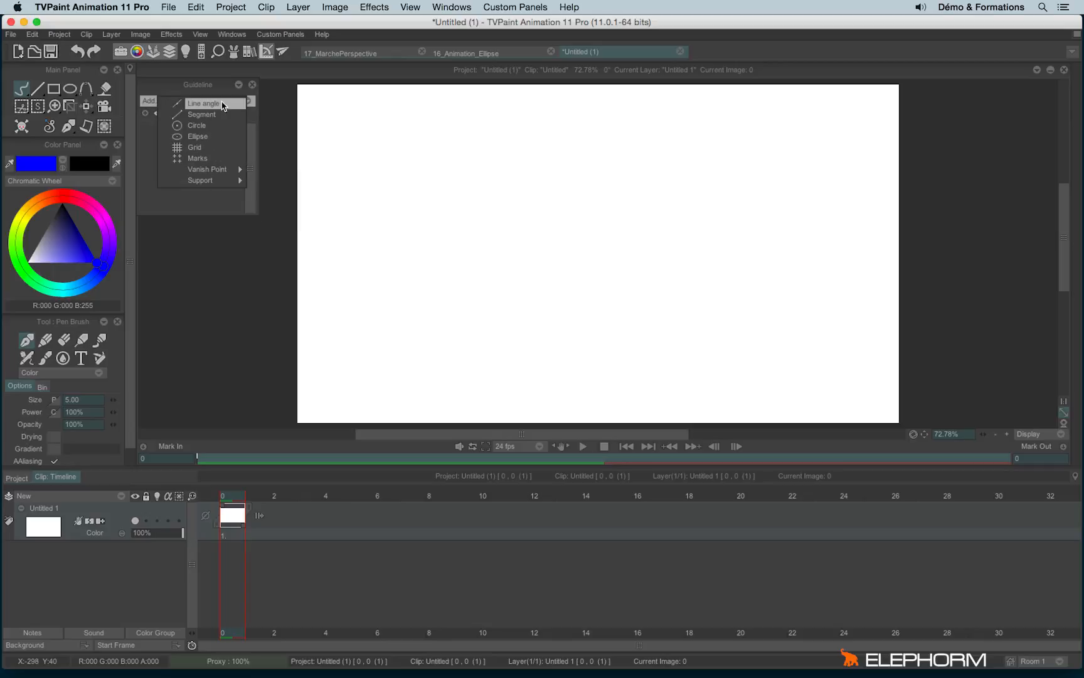
pyautogui.moveTo(231, 107)
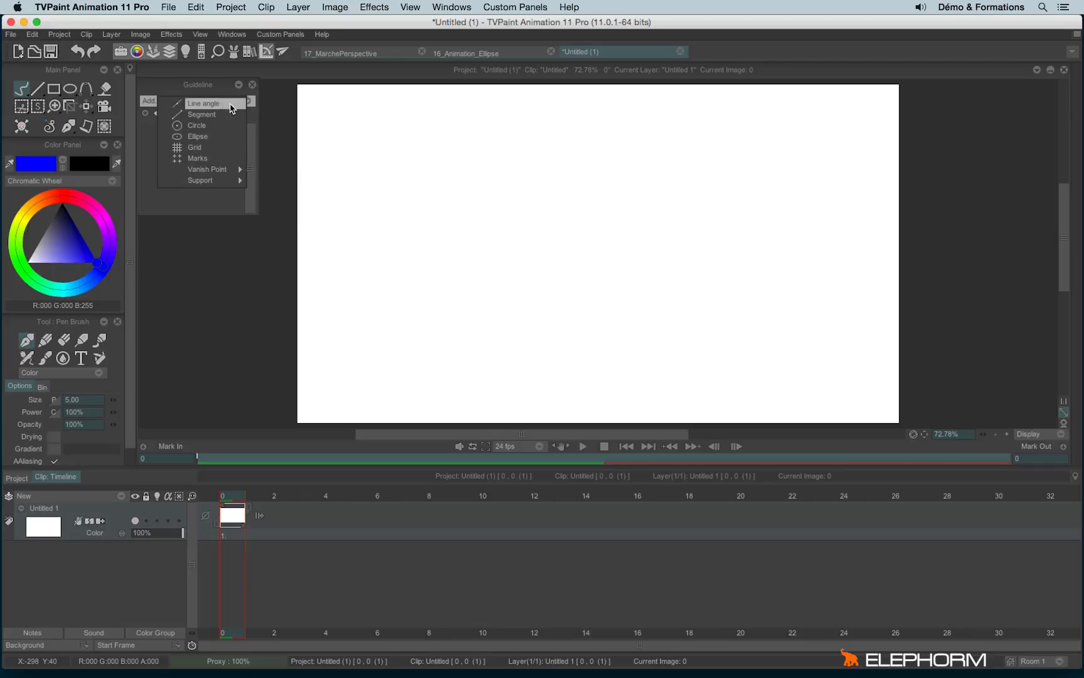
pyautogui.click(204, 103)
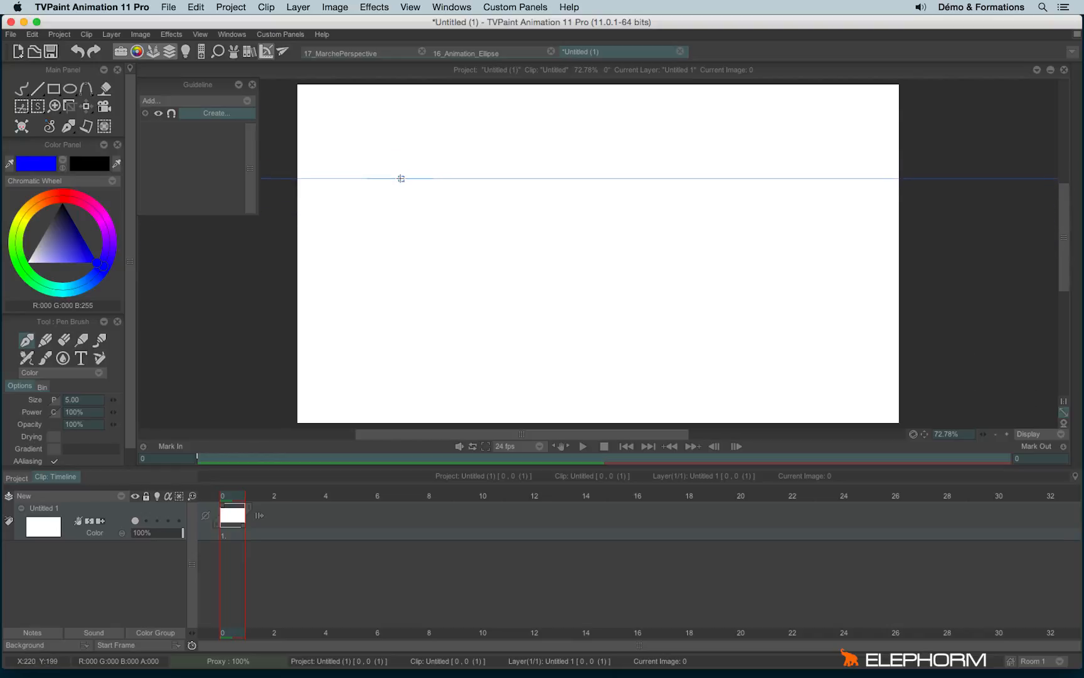
# Place and tilt the line-angle guide to about −20°, then draw parallel blue strokes along it.
pyautogui.moveTo(401, 179); pyautogui.dragTo(594, 161)
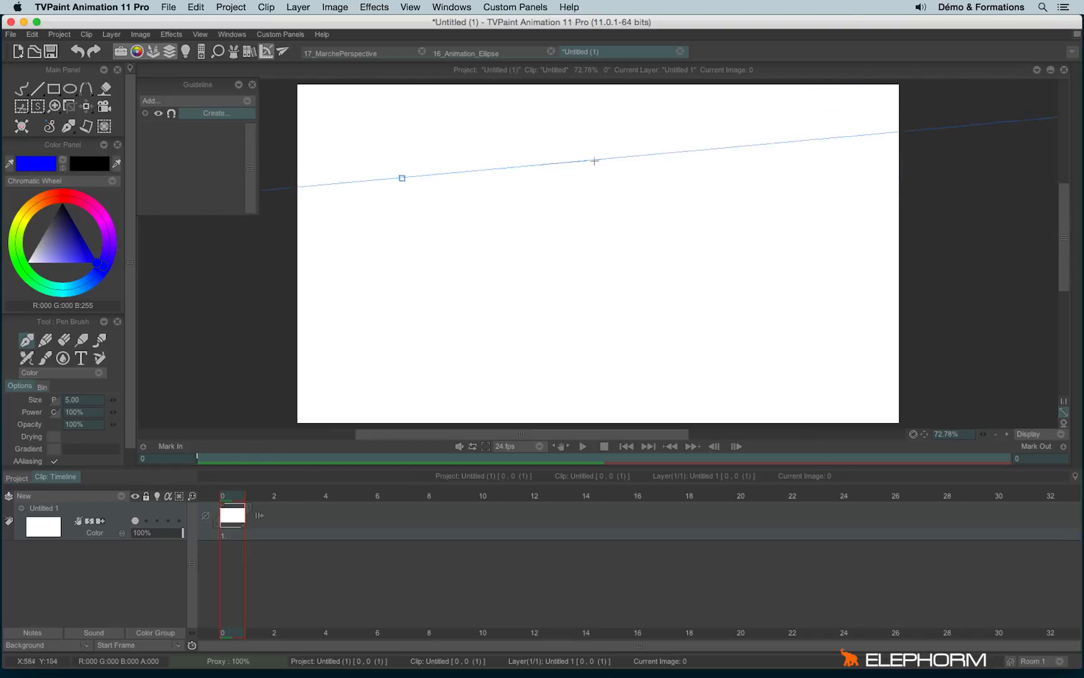
pyautogui.moveTo(594, 161); pyautogui.dragTo(670, 372)
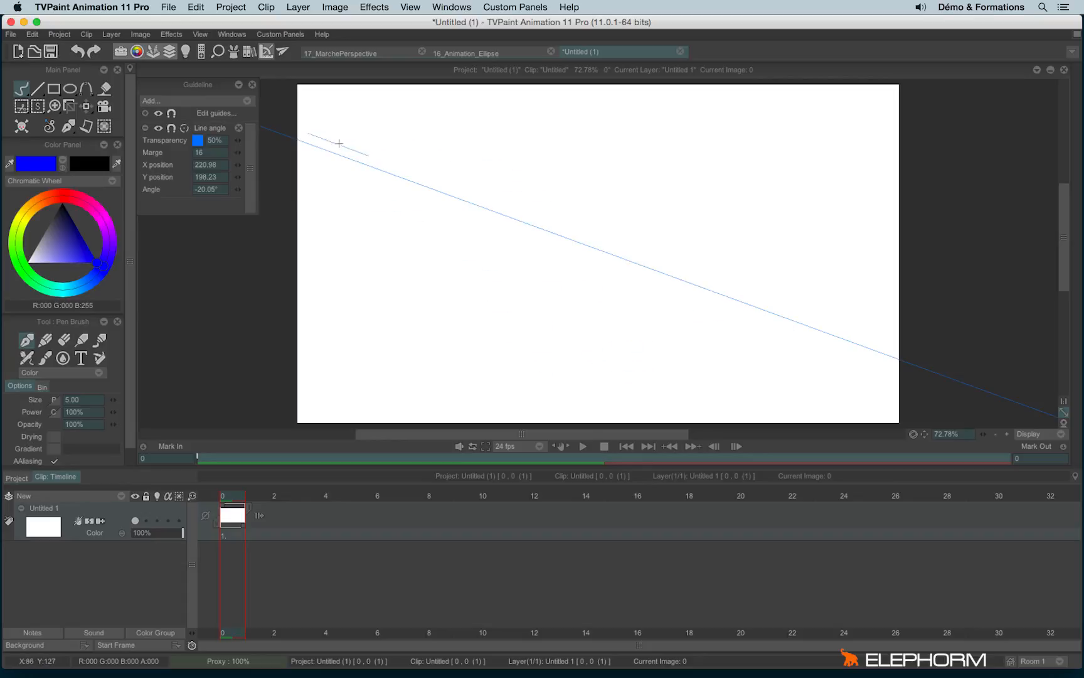
pyautogui.moveTo(418, 278)
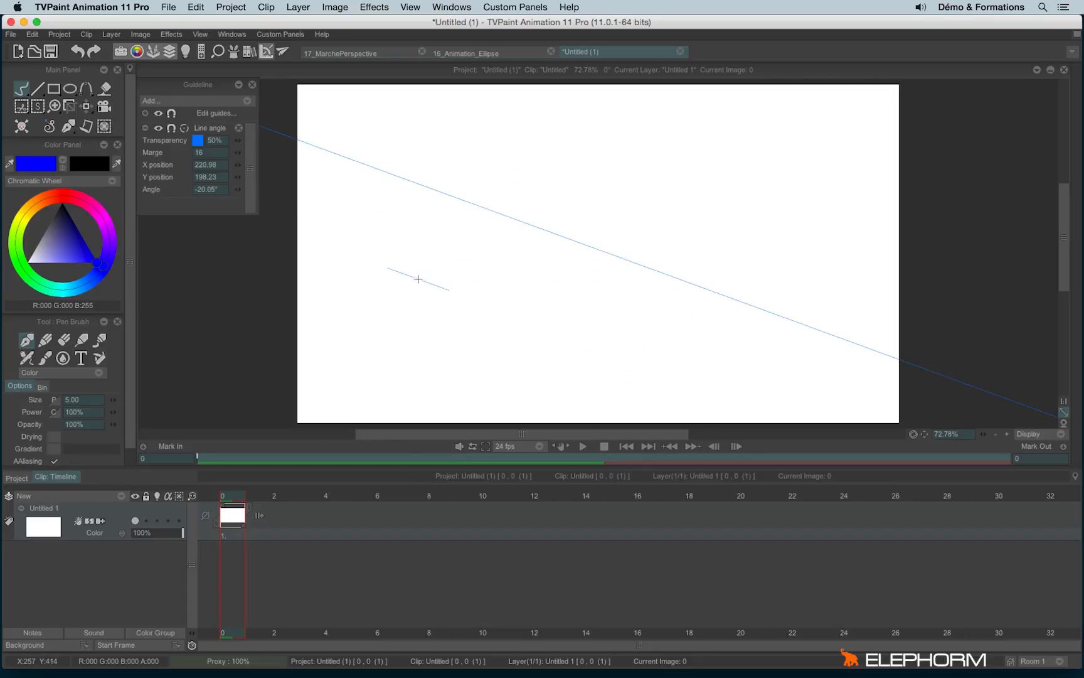
pyautogui.moveTo(459, 173); pyautogui.dragTo(739, 275)
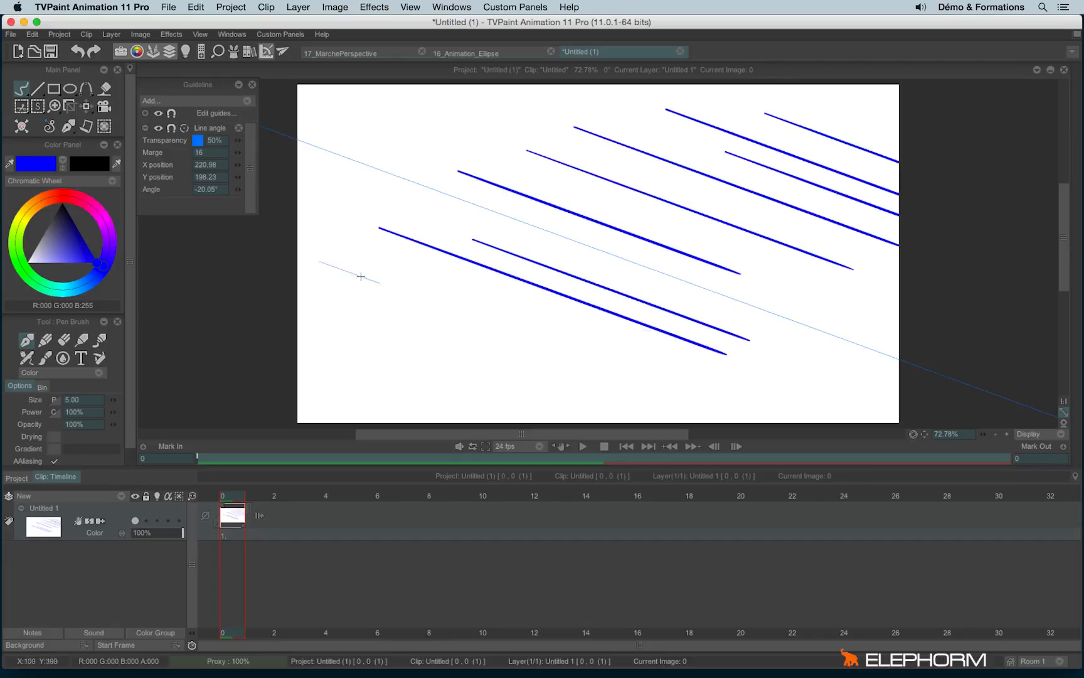
pyautogui.moveTo(361, 277); pyautogui.dragTo(687, 395)
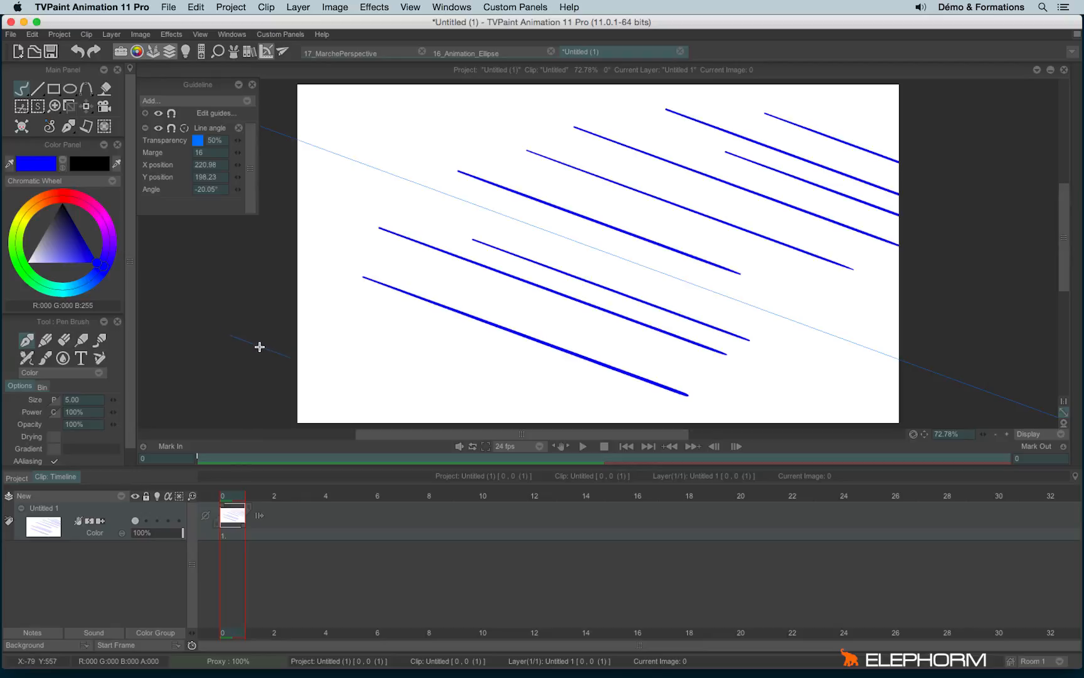
pyautogui.moveTo(188, 138)
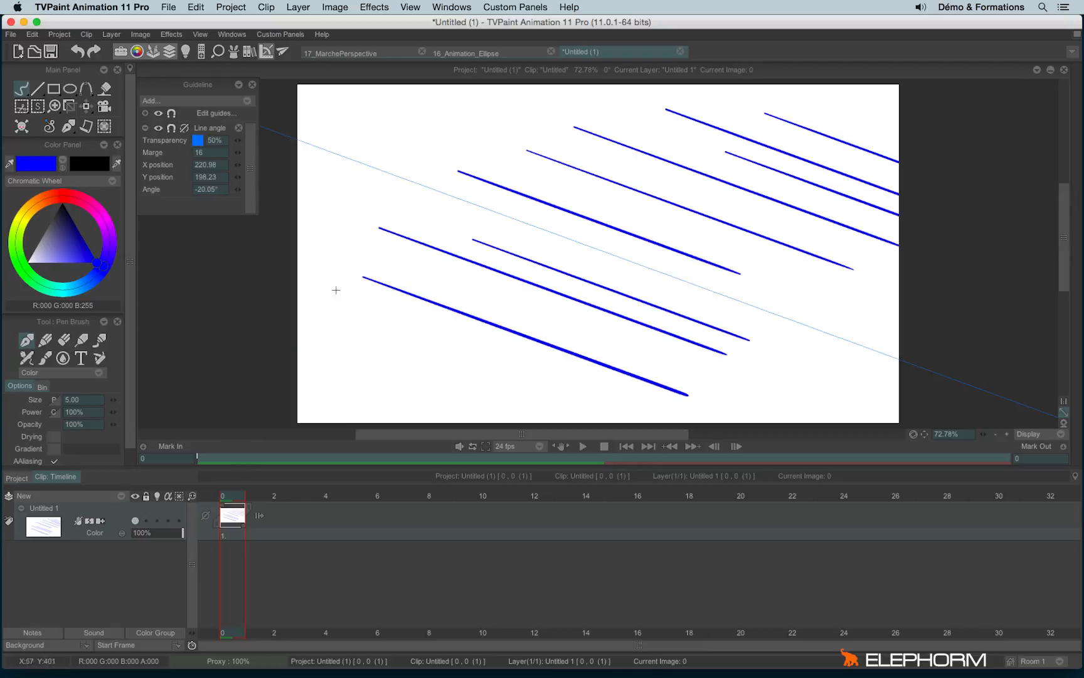
# Draw a wavy stroke near the bottom and looping strokes that snap along the angled guide.
pyautogui.moveTo(335, 321); pyautogui.dragTo(729, 398)
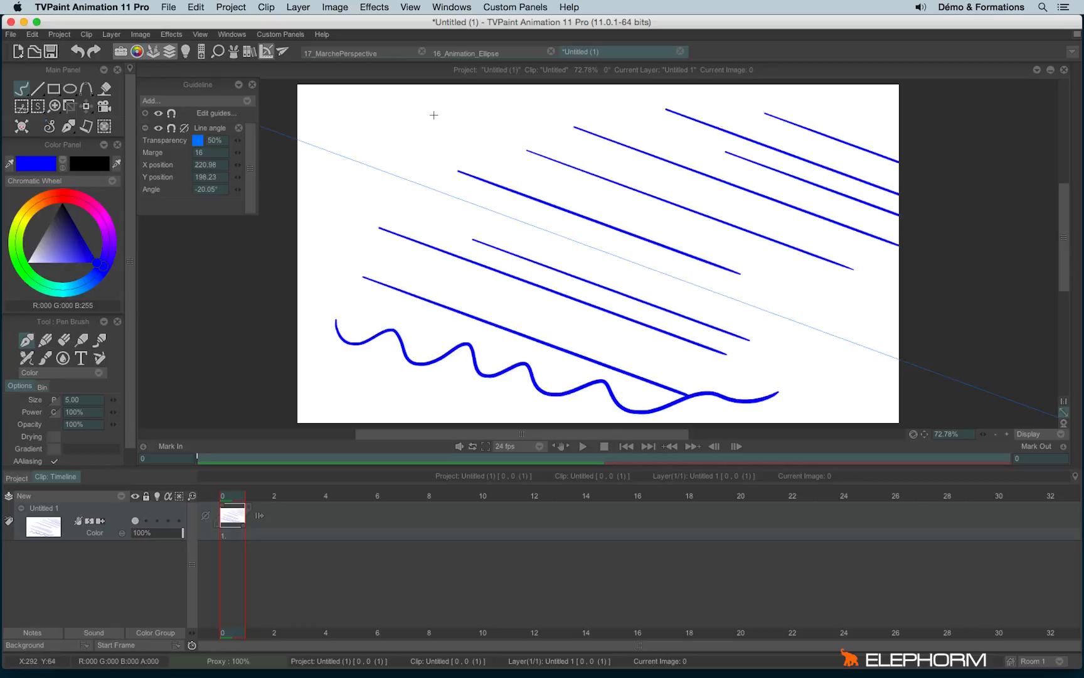
pyautogui.moveTo(357, 105)
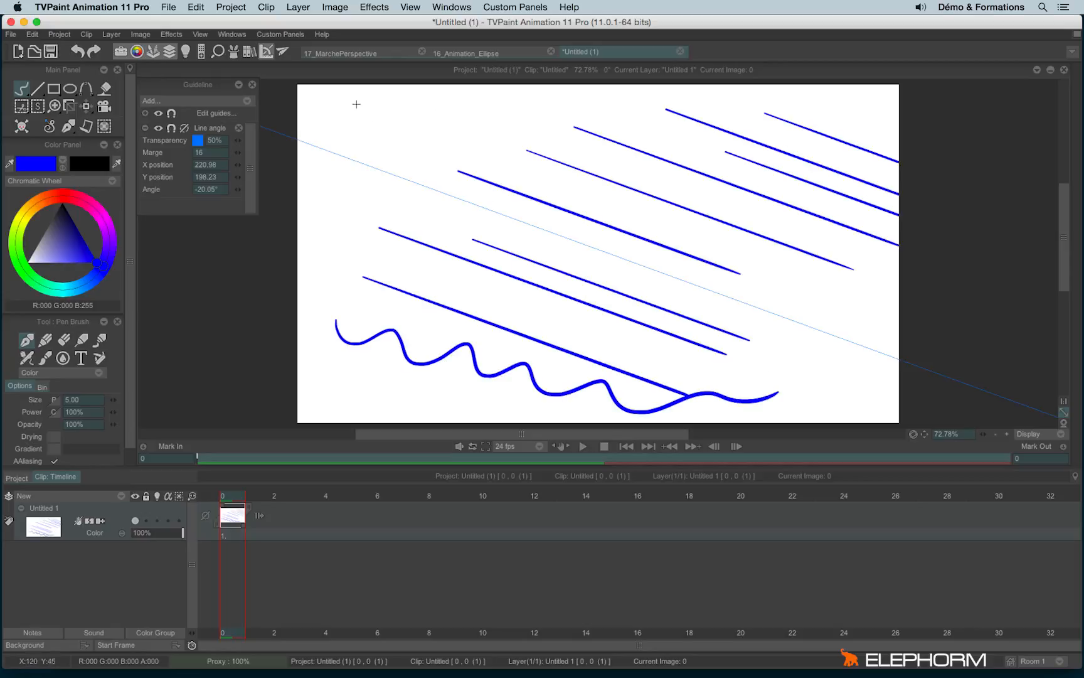
pyautogui.moveTo(356, 104); pyautogui.dragTo(386, 147)
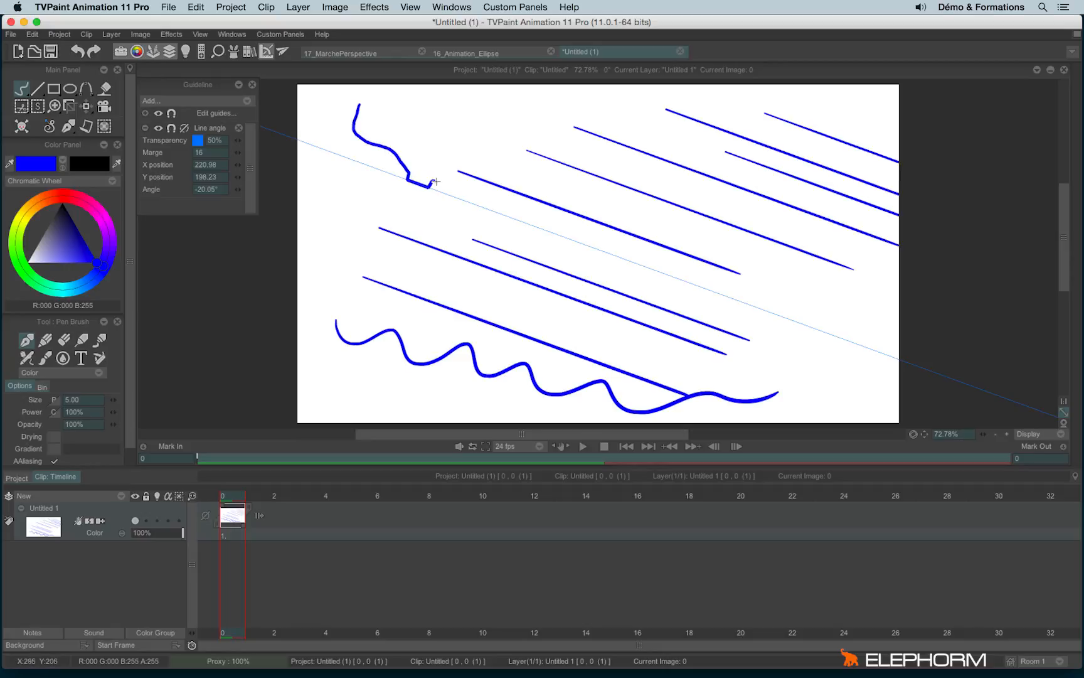
pyautogui.moveTo(432, 182); pyautogui.dragTo(526, 218)
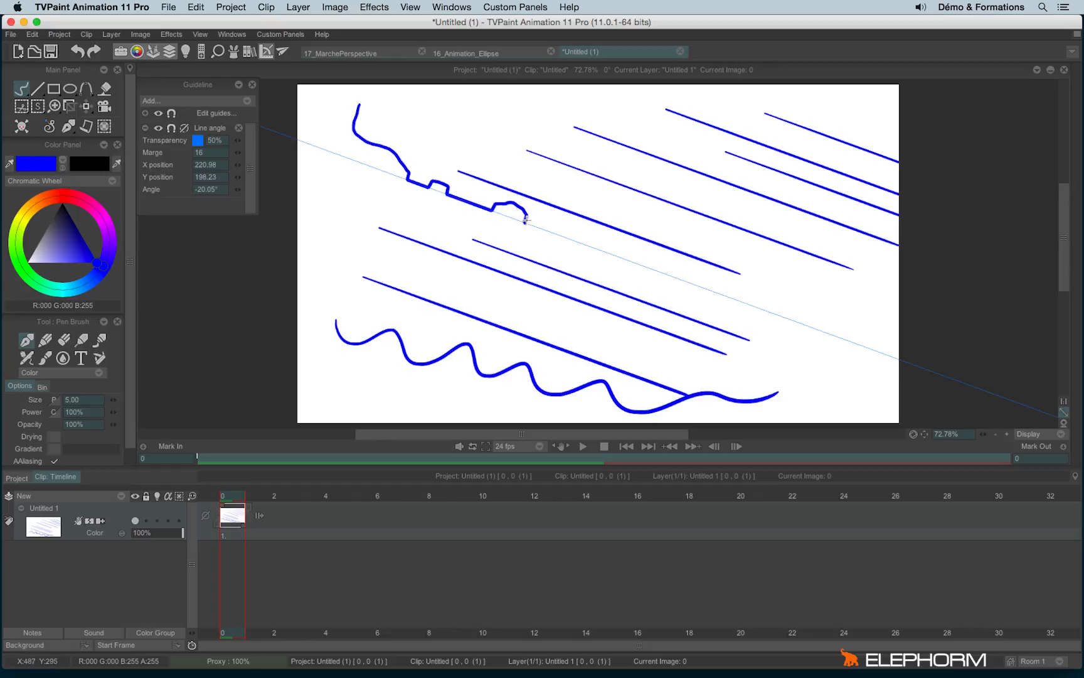
pyautogui.moveTo(522, 220); pyautogui.dragTo(643, 263)
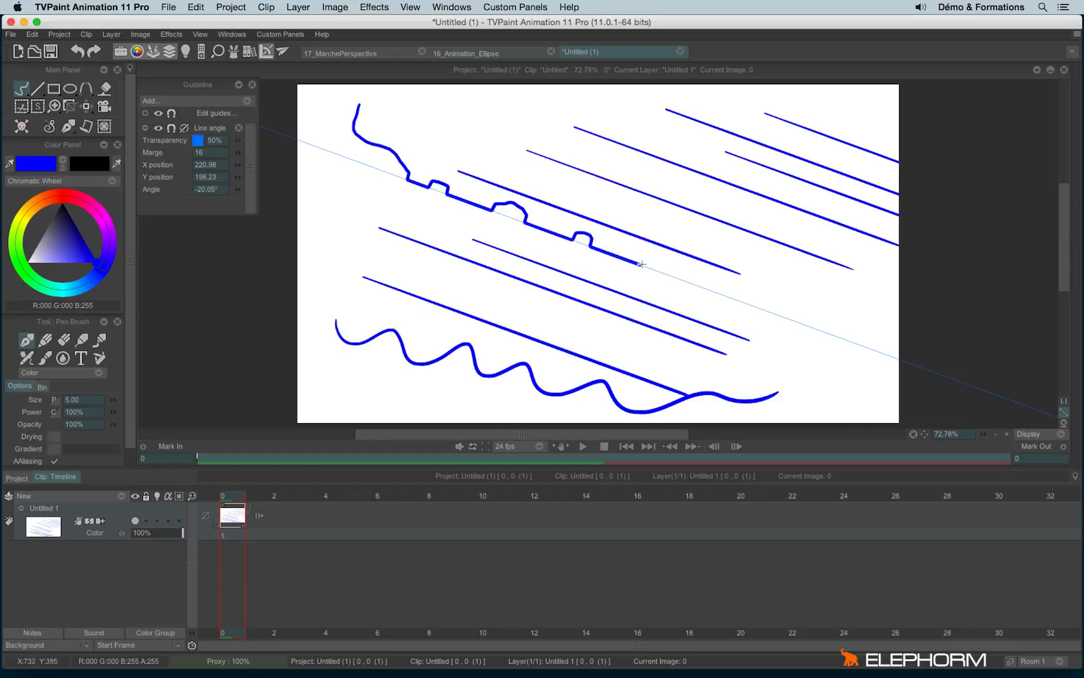
pyautogui.moveTo(639, 263); pyautogui.dragTo(751, 305)
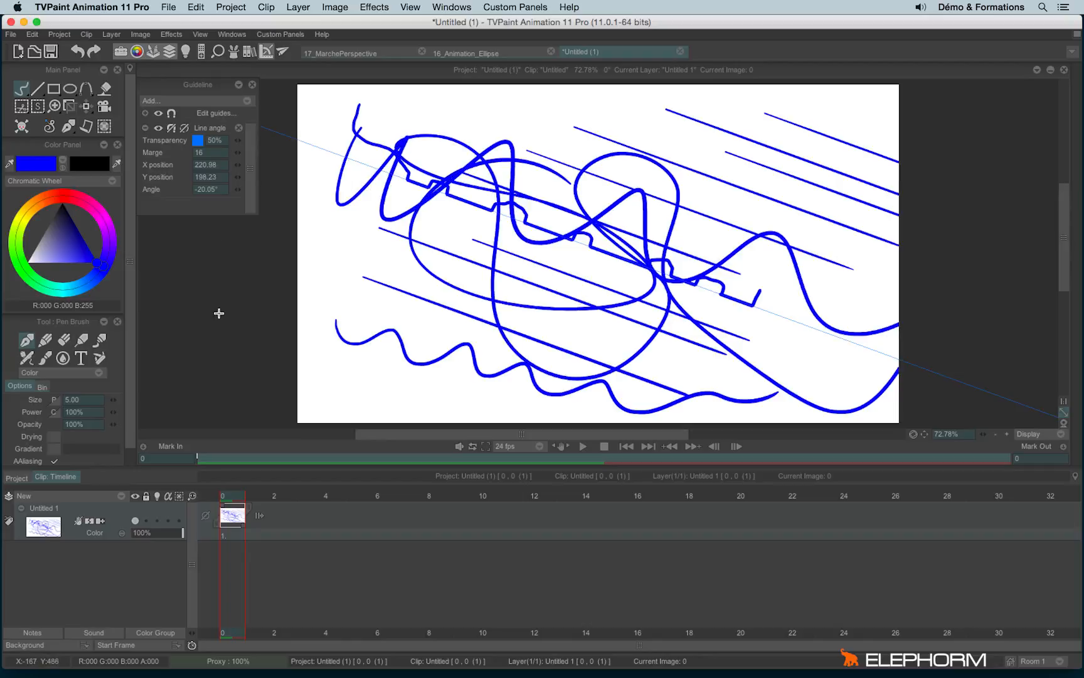
pyautogui.moveTo(136, 113)
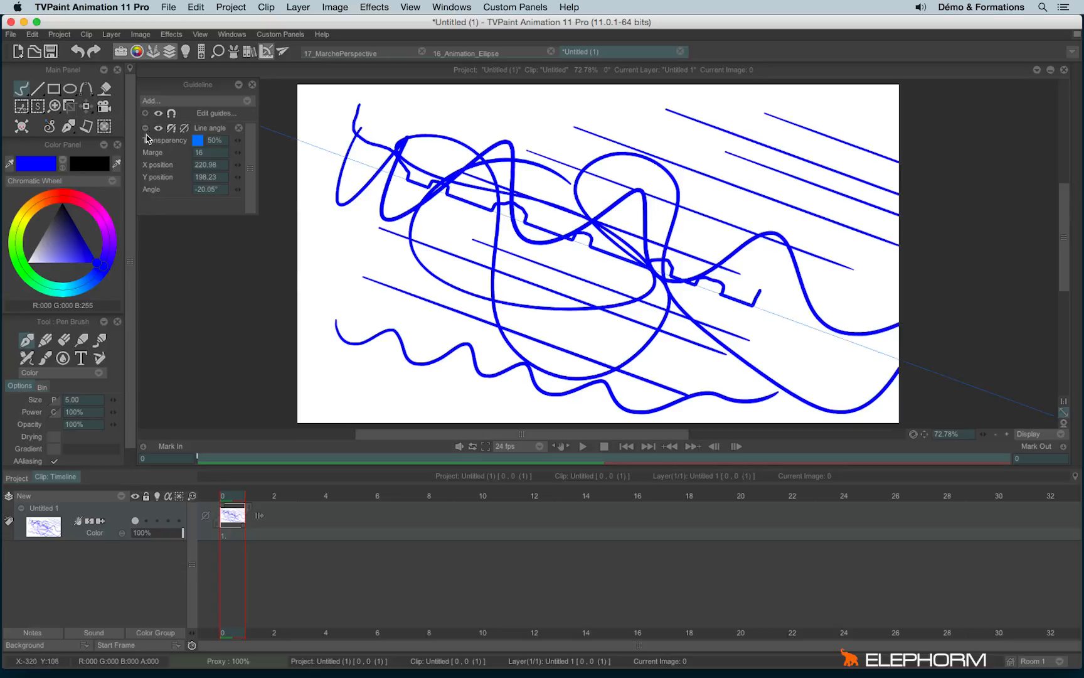
pyautogui.moveTo(145, 145)
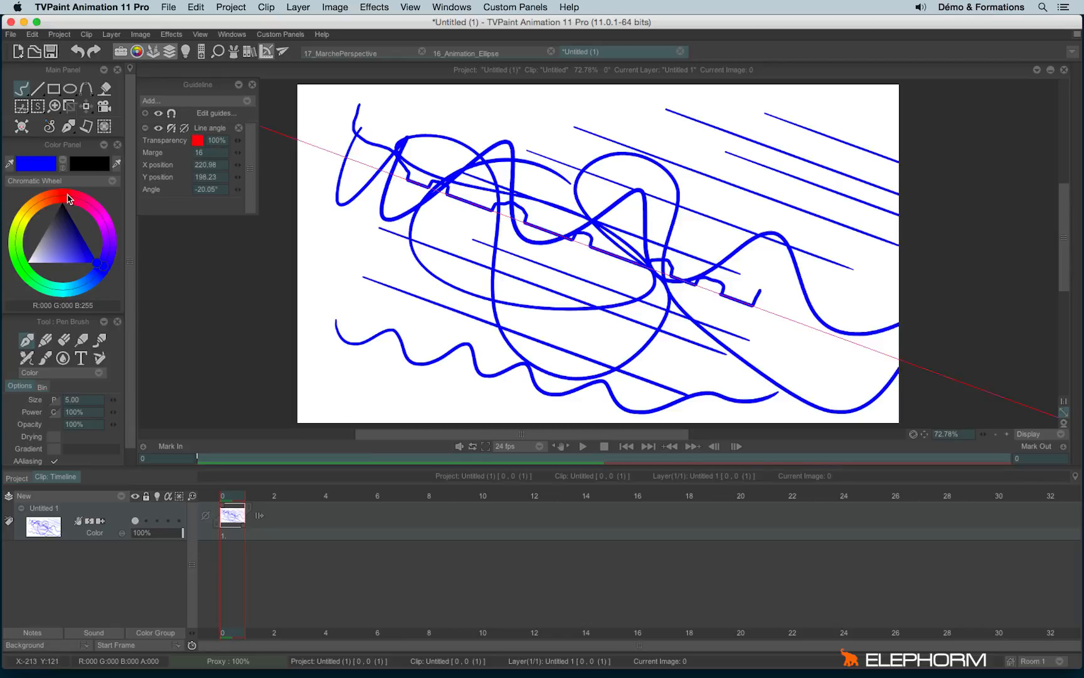
# Change the angled guide's colour to green.
pyautogui.click(197, 140)
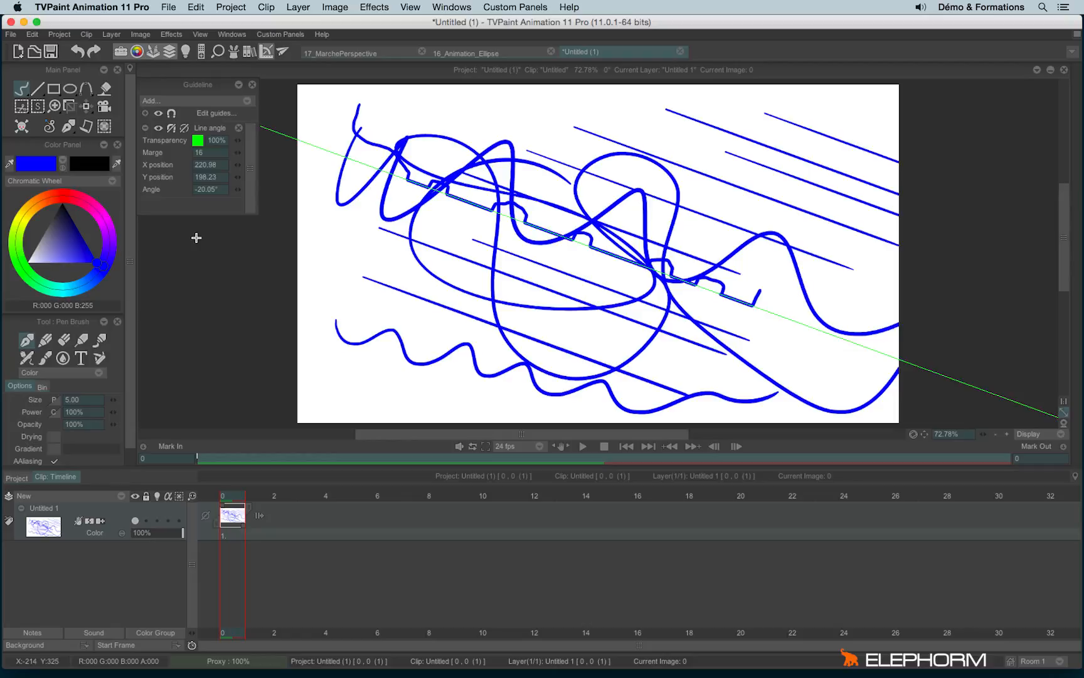
pyautogui.moveTo(180, 181)
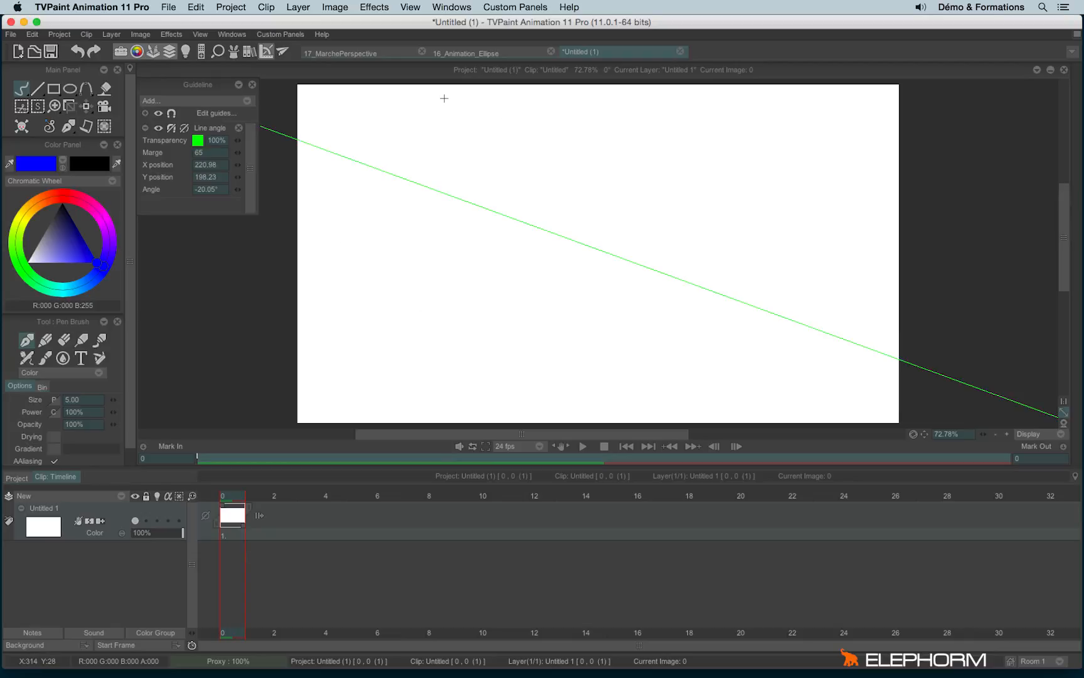
# Draw a single blue stroke that locks onto and bends along the green guide.
pyautogui.moveTo(446, 100); pyautogui.dragTo(457, 142)
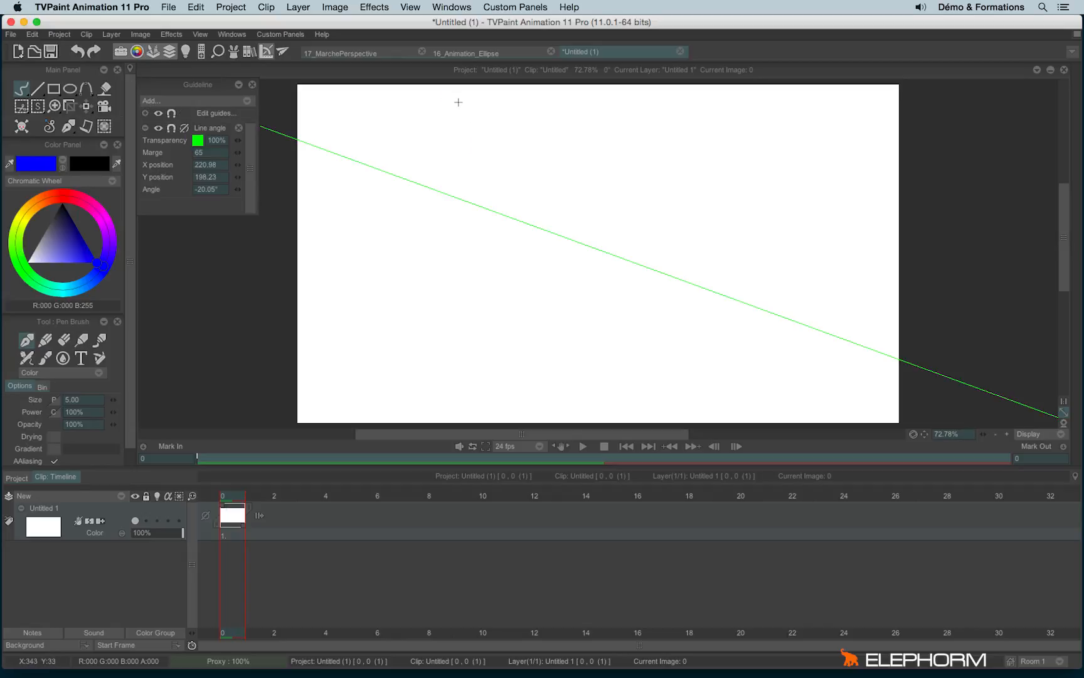
pyautogui.moveTo(465, 105); pyautogui.dragTo(709, 289)
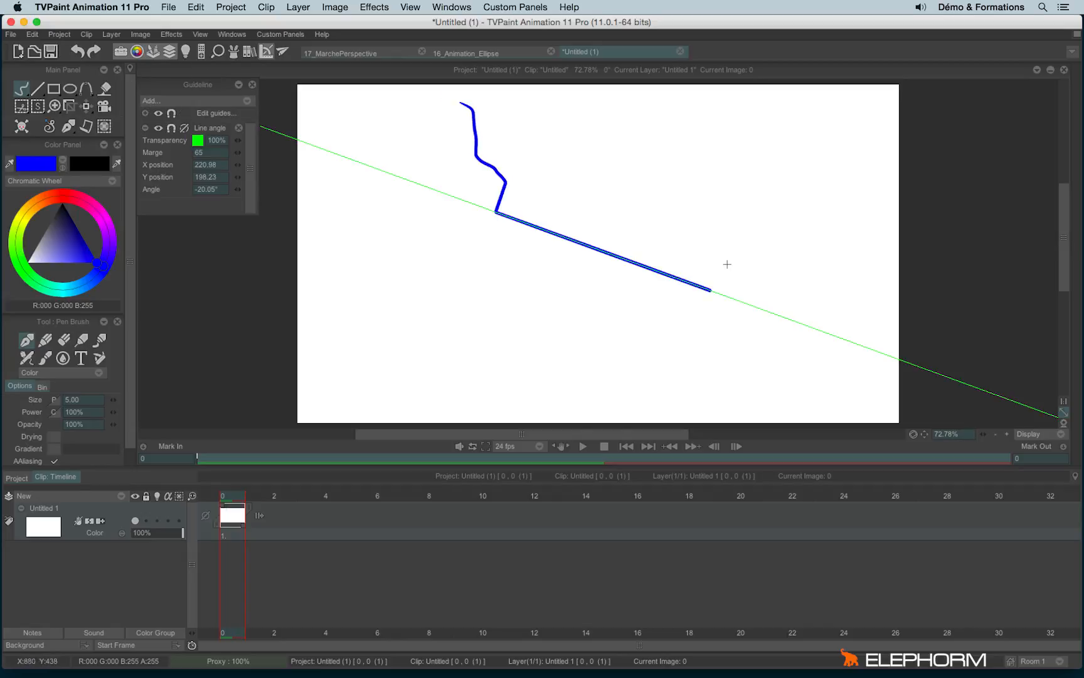
pyautogui.moveTo(709, 293); pyautogui.dragTo(740, 263)
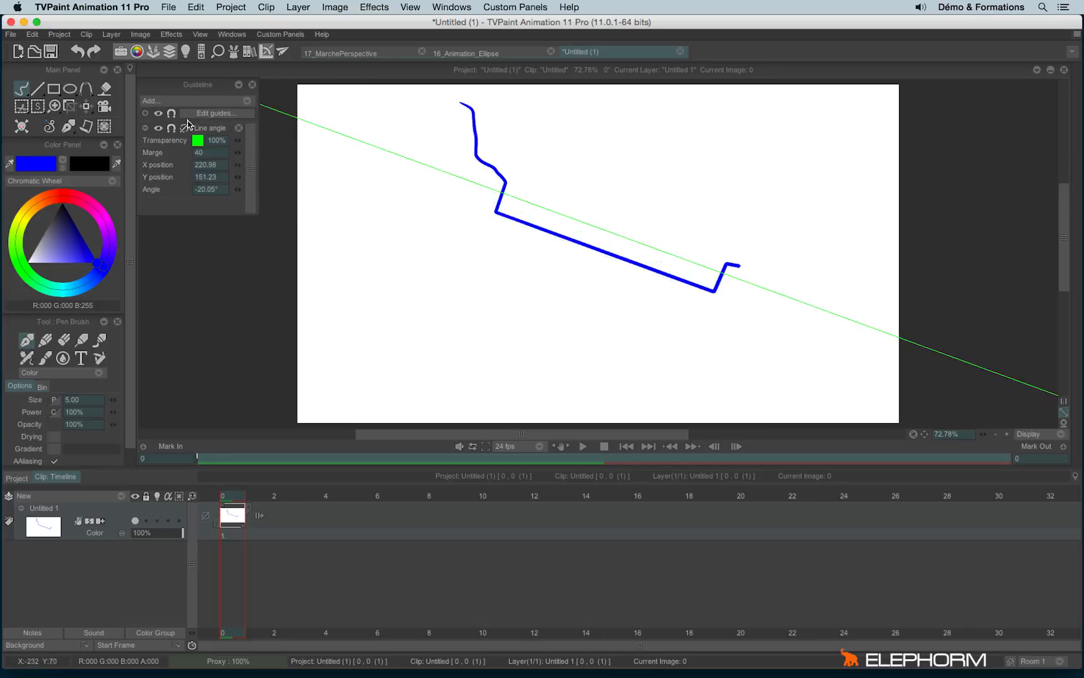
# Rotate the line-angle guide back to horizontal, then delete it from the Guideline panel.
pyautogui.click(216, 113)
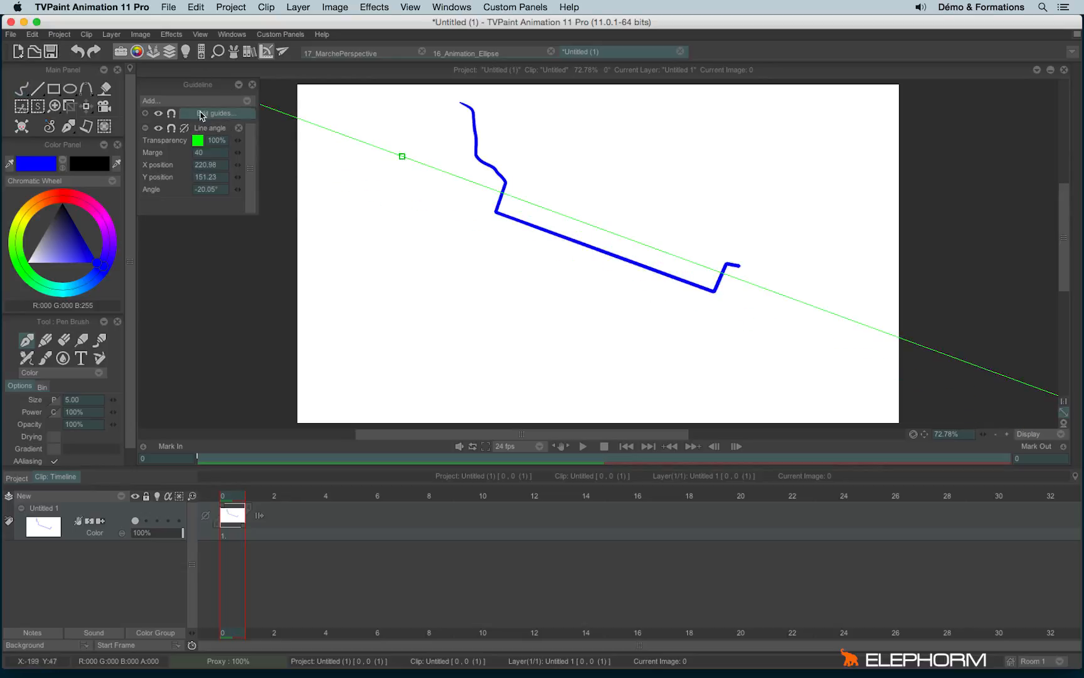
pyautogui.moveTo(402, 156); pyautogui.dragTo(421, 163)
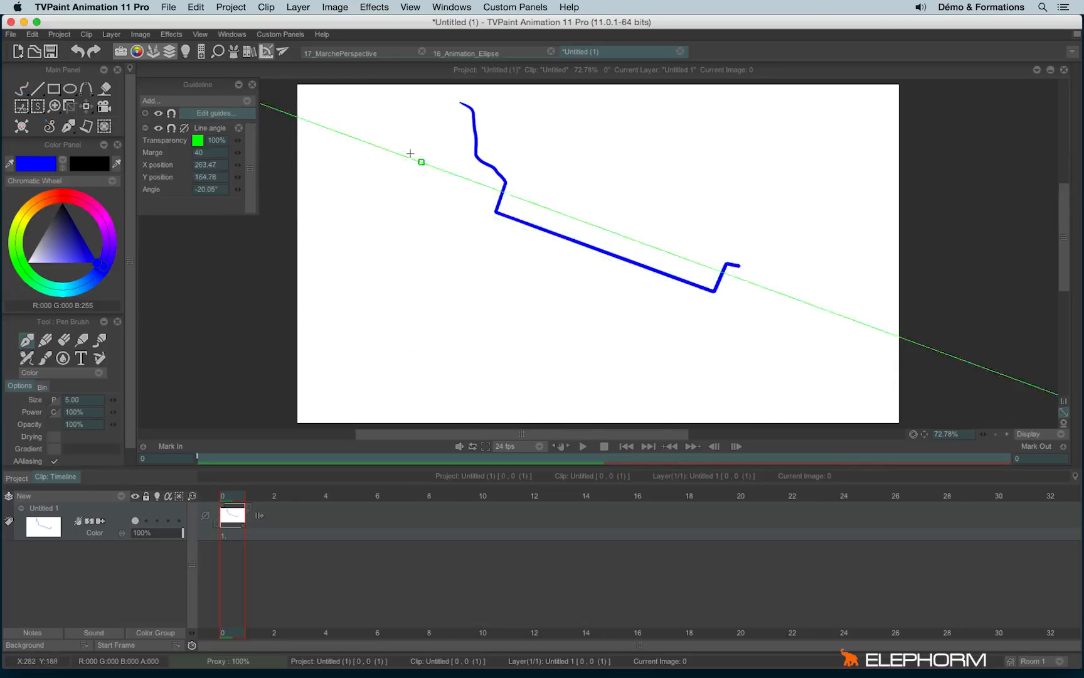
pyautogui.moveTo(420, 163); pyautogui.dragTo(372, 276)
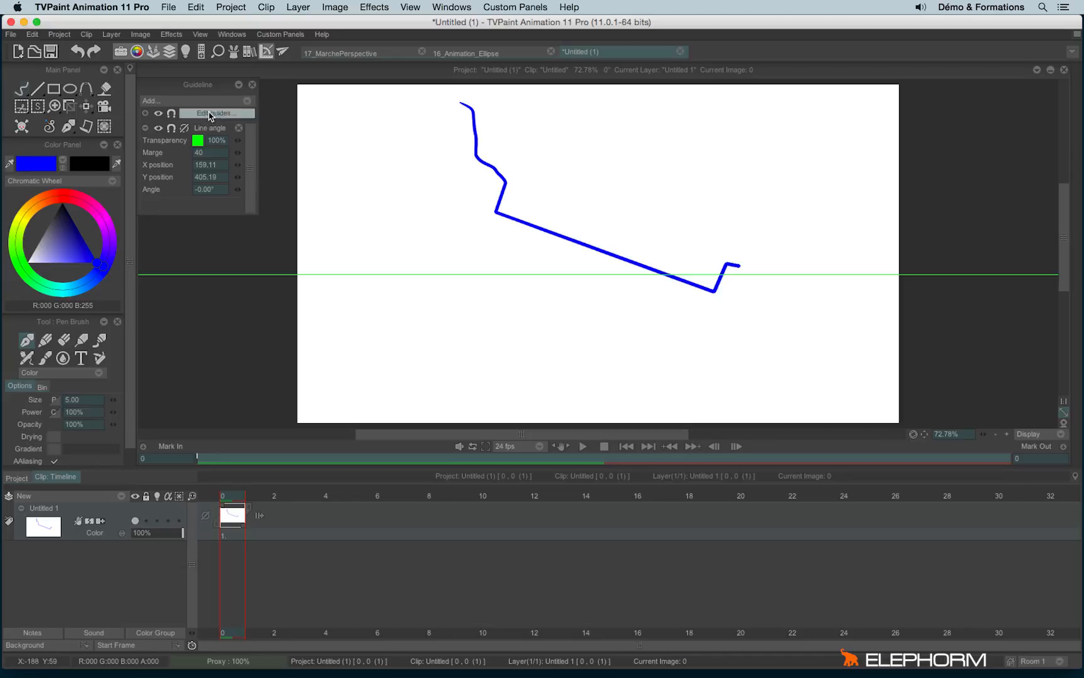
pyautogui.moveTo(183, 250)
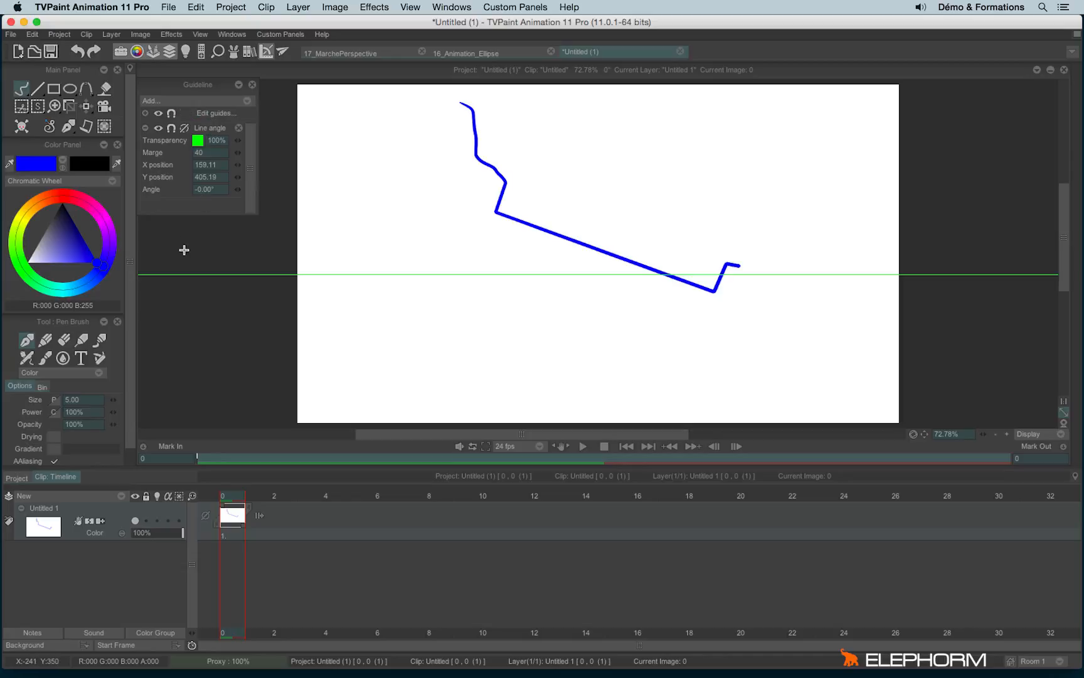
pyautogui.moveTo(373, 303)
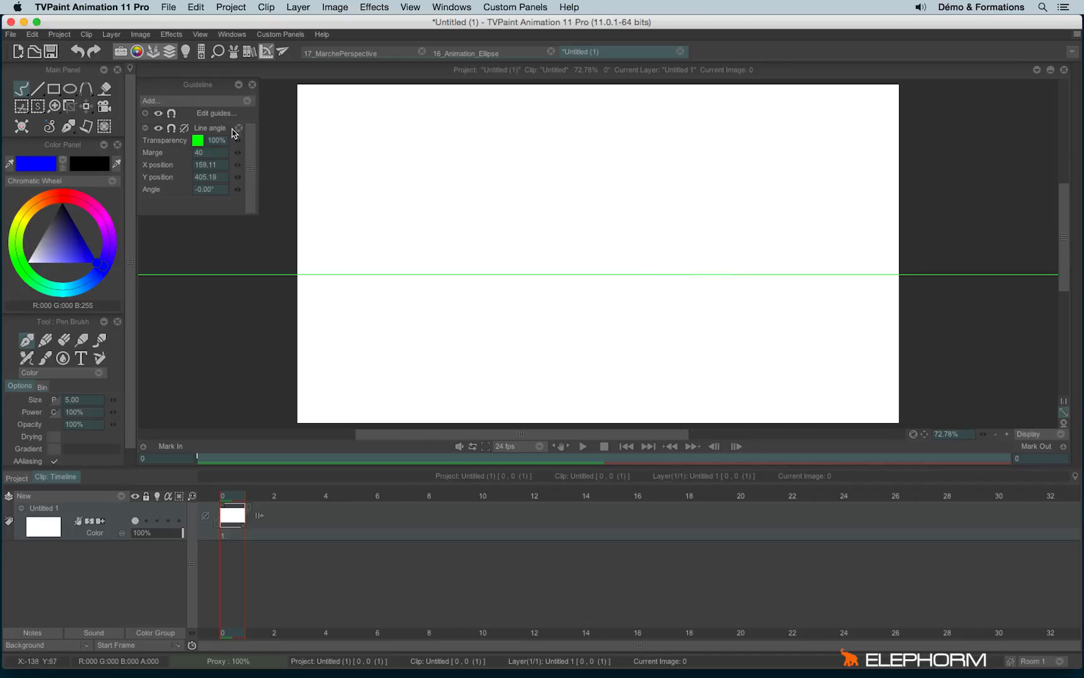
pyautogui.click(237, 128)
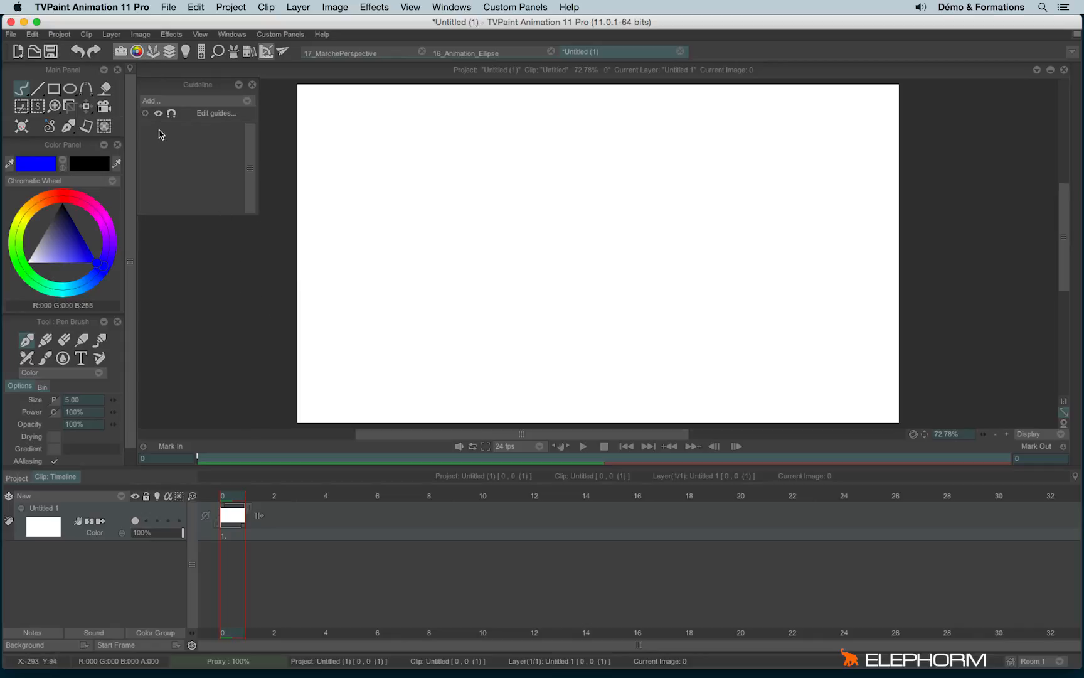
# Add a Circle guide and paint concentric blue arcs snapping around it.
pyautogui.click(150, 100)
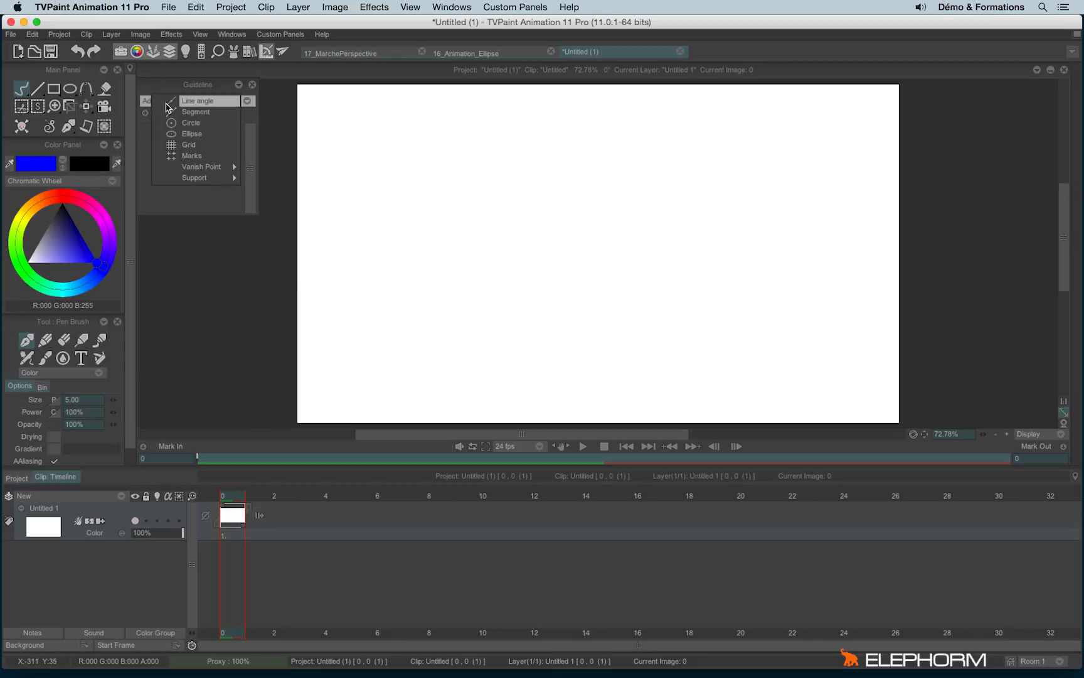
pyautogui.moveTo(218, 123)
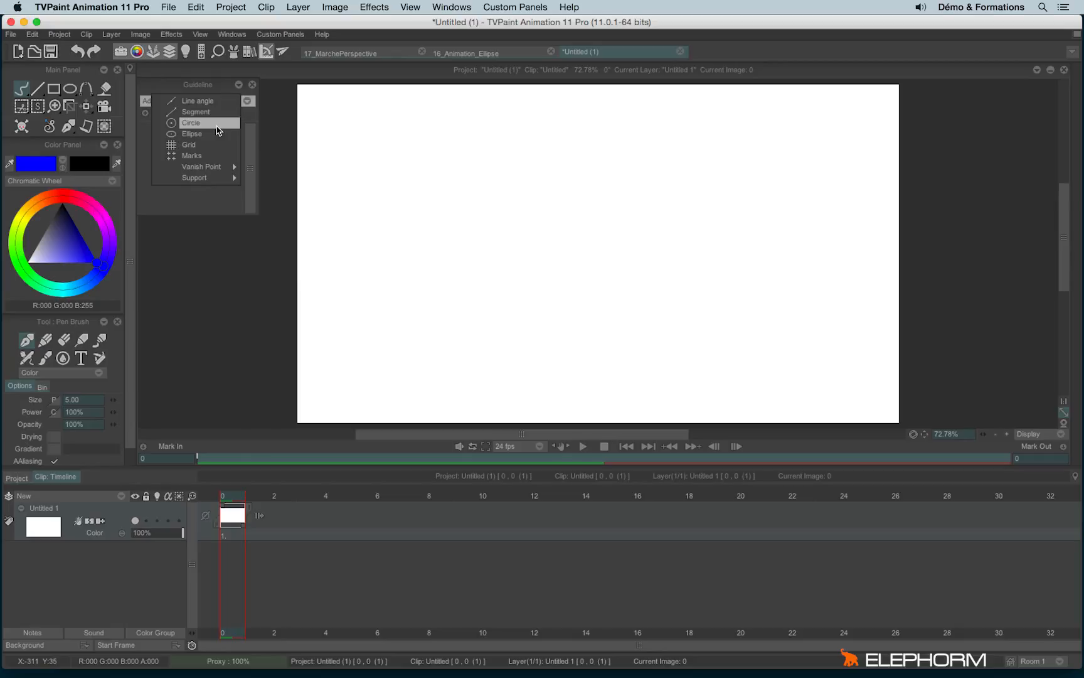
pyautogui.click(191, 123)
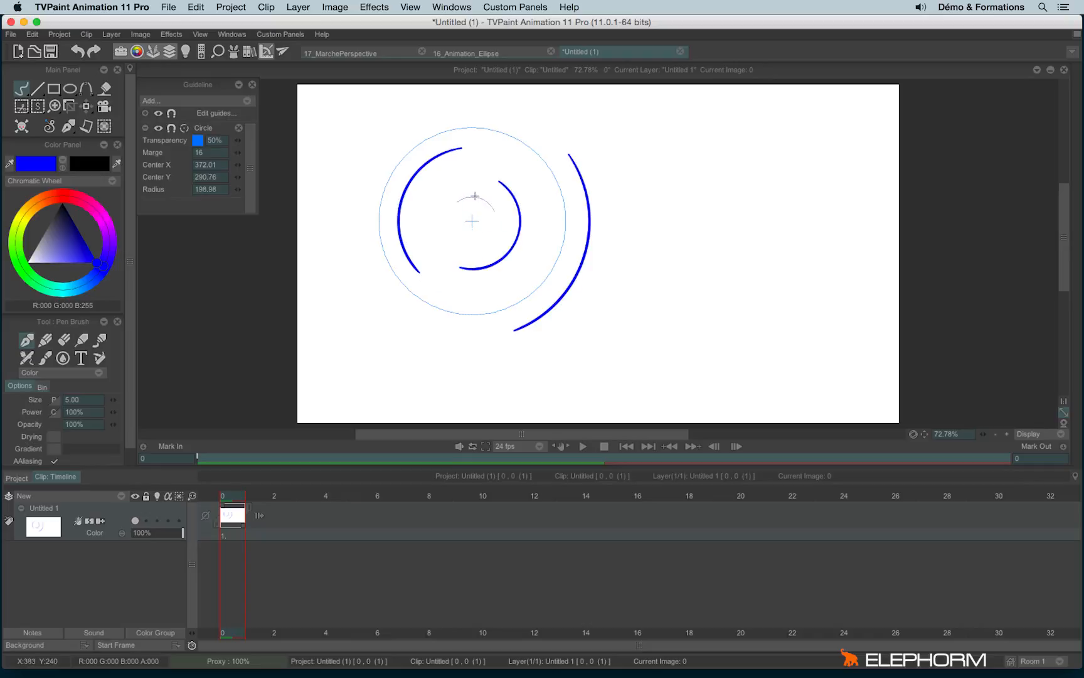
pyautogui.moveTo(474, 196); pyautogui.dragTo(492, 379)
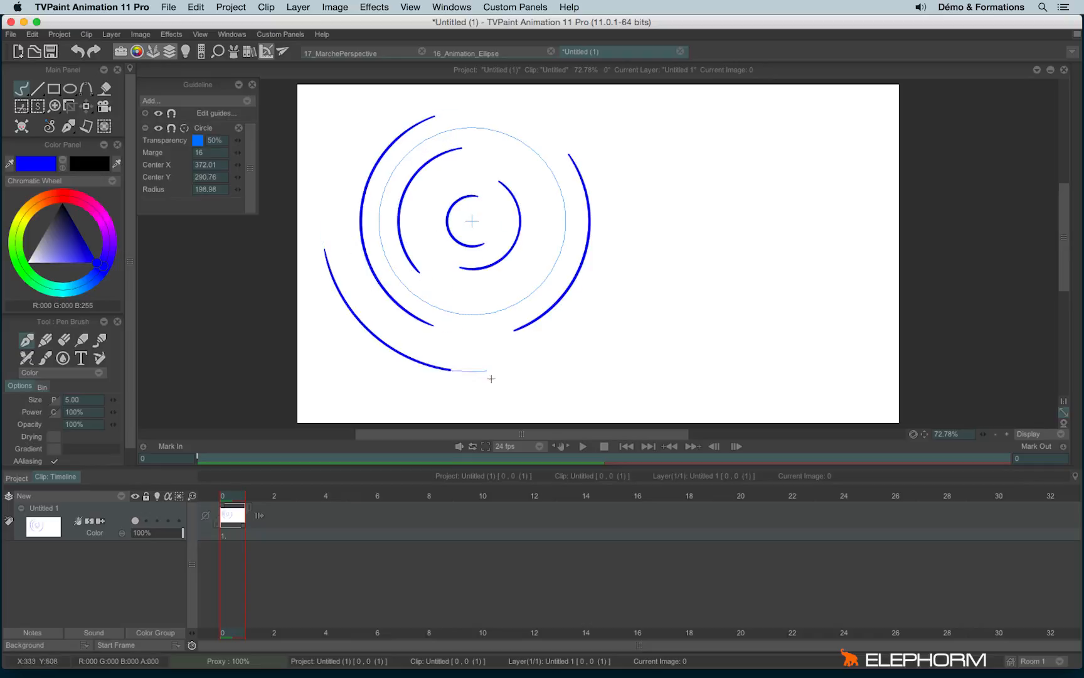
pyautogui.moveTo(492, 379); pyautogui.dragTo(557, 258)
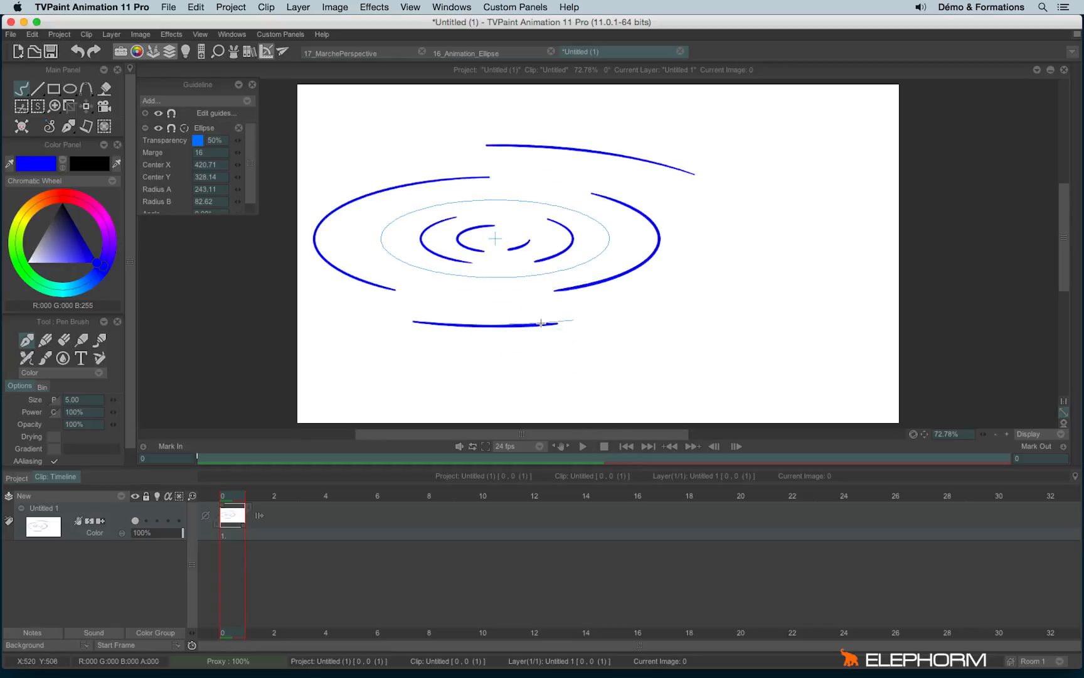
# Switch to the 16_Animation_Ellipse project, play and stop its animation, then go to frame 14.
pyautogui.click(474, 52)
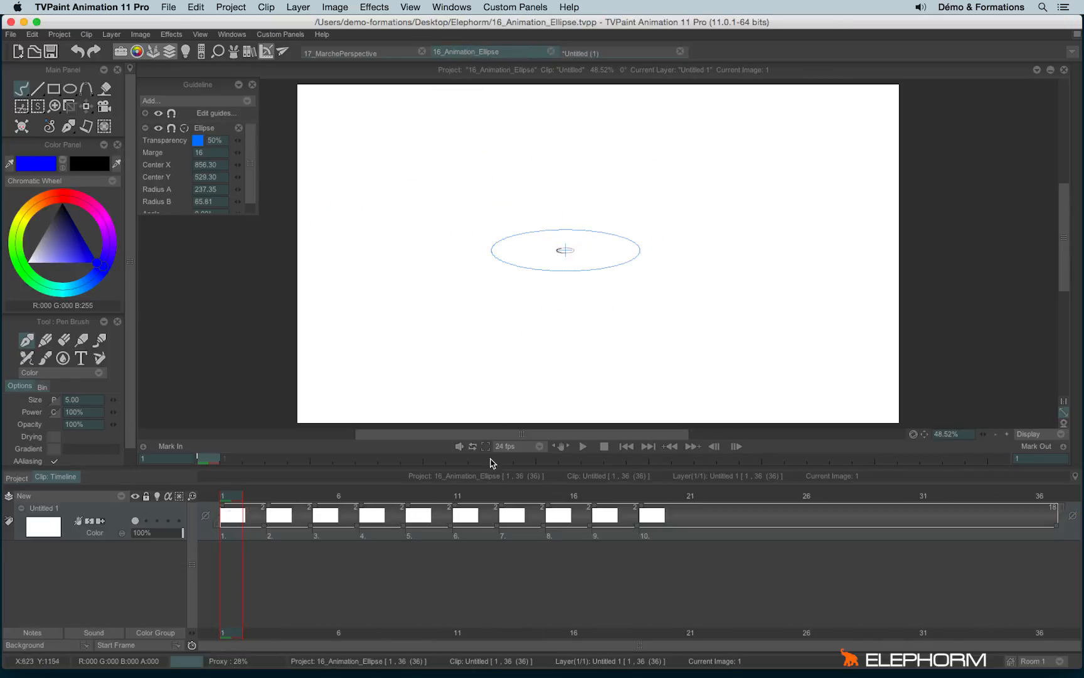
pyautogui.click(582, 446)
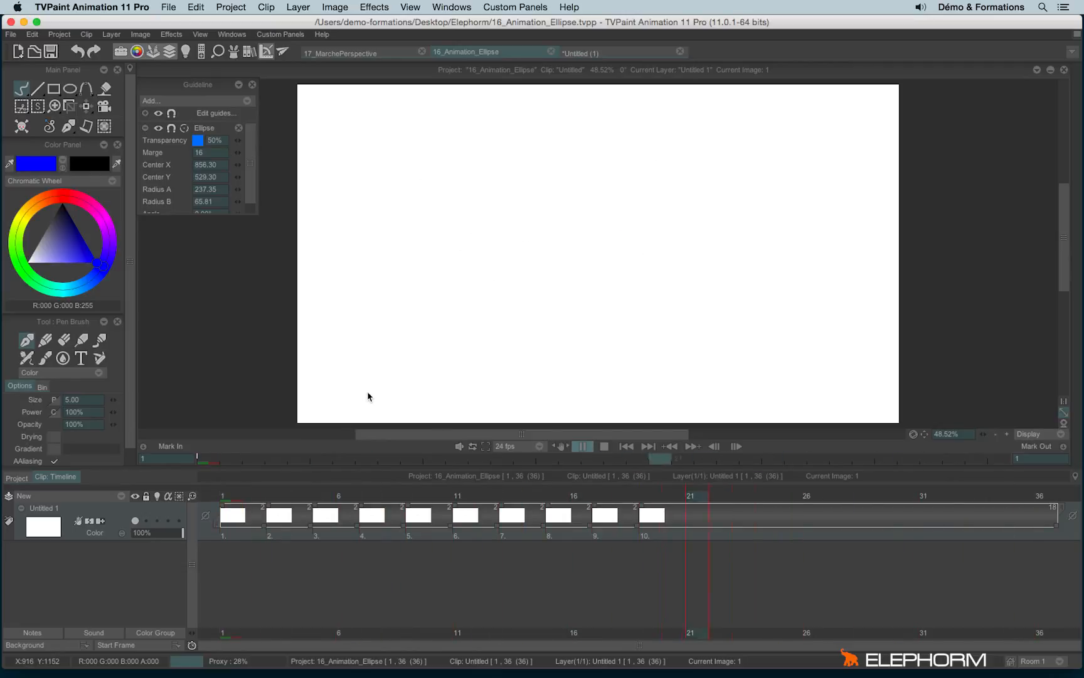
pyautogui.click(603, 446)
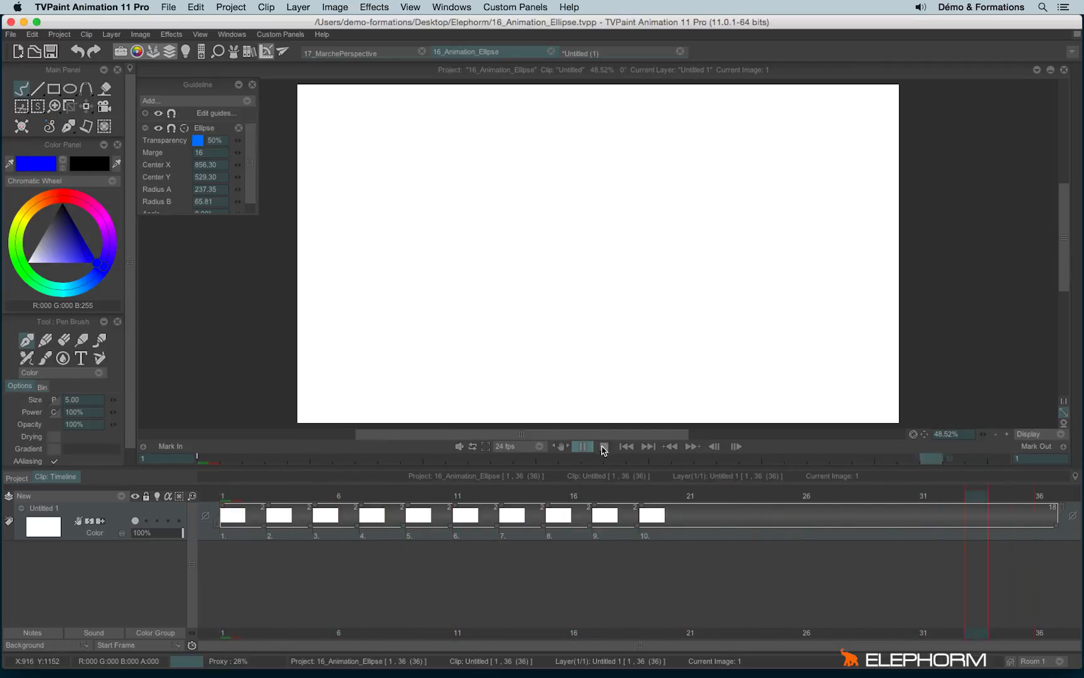
pyautogui.click(582, 446)
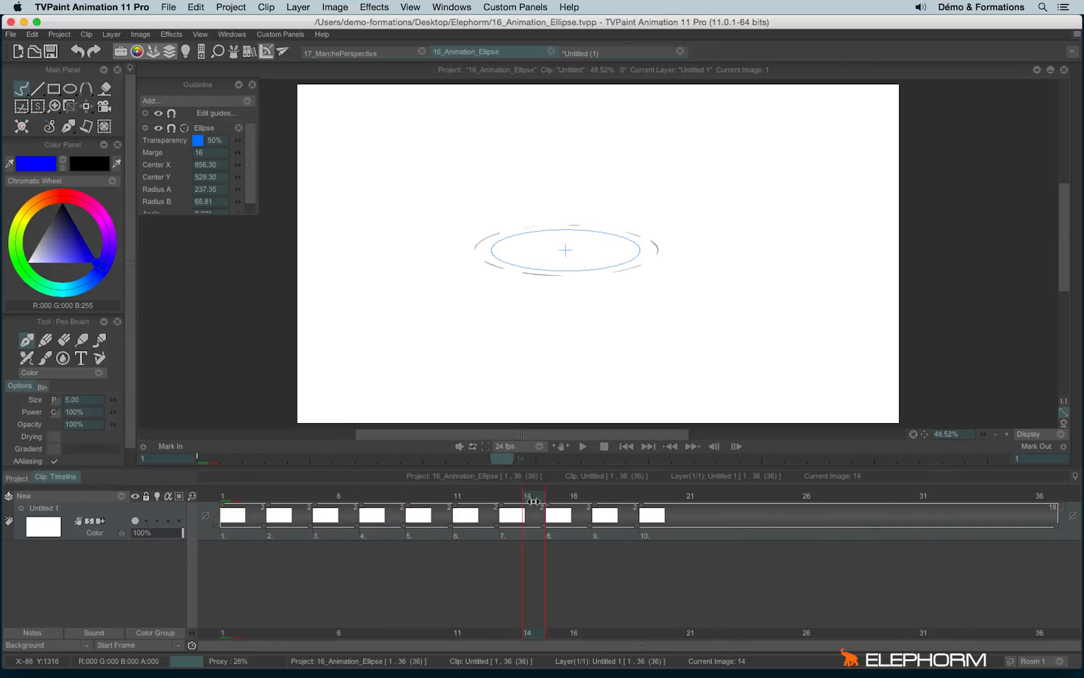
pyautogui.click(666, 495)
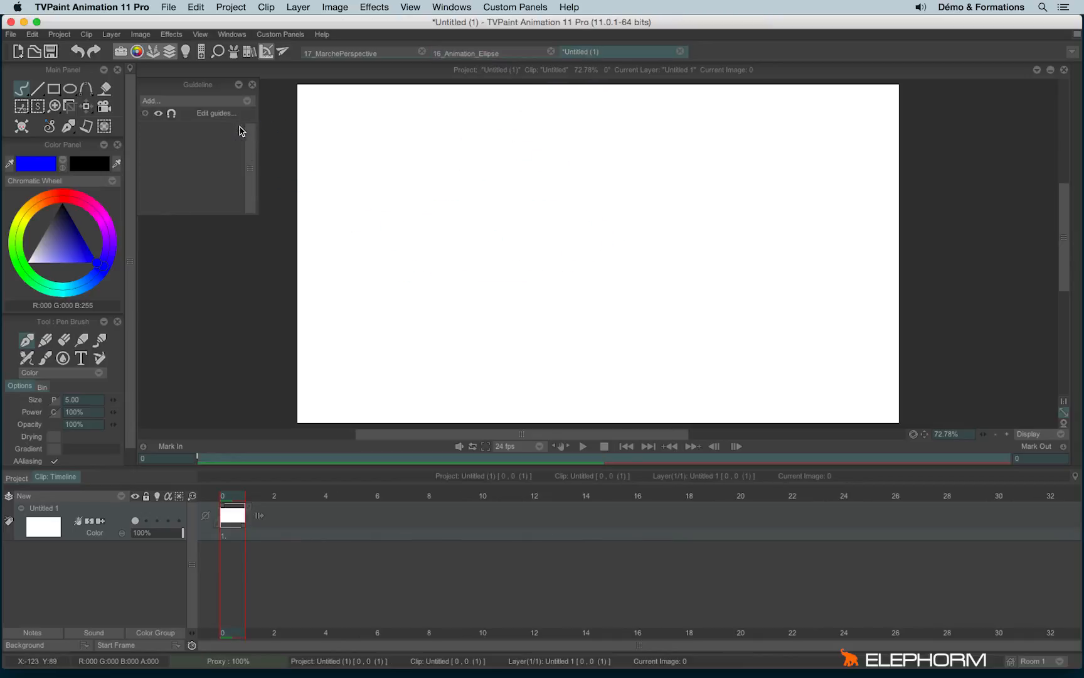
# Add a Grid guide from the Guideline panel's Add list.
pyautogui.click(151, 100)
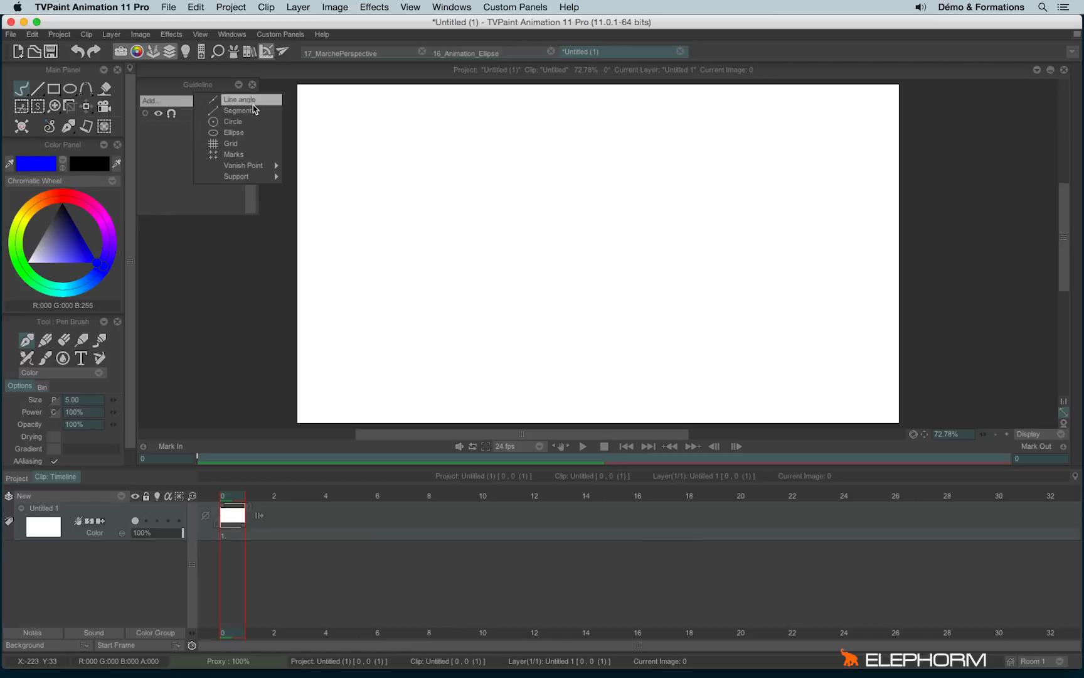
pyautogui.click(232, 143)
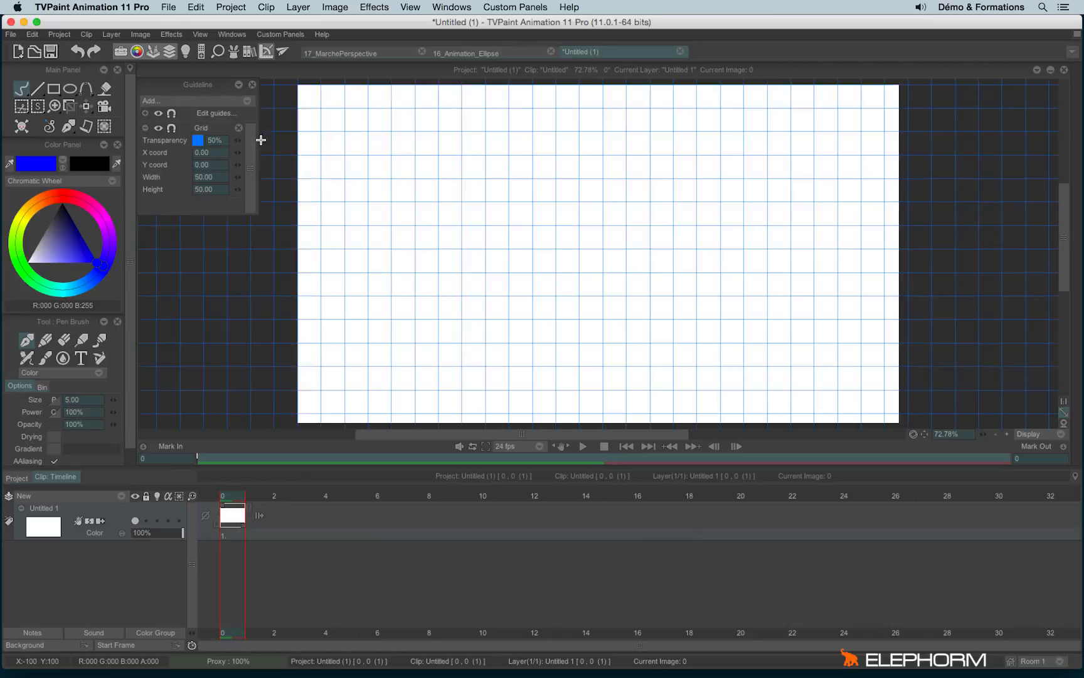
pyautogui.moveTo(482, 204)
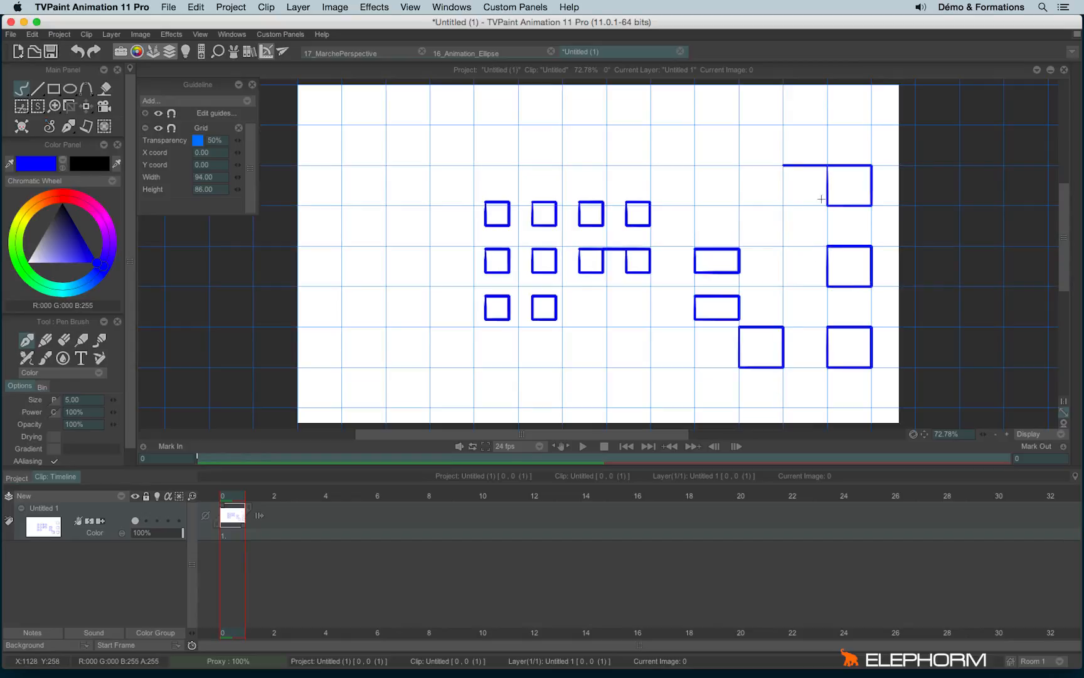
pyautogui.moveTo(240, 155)
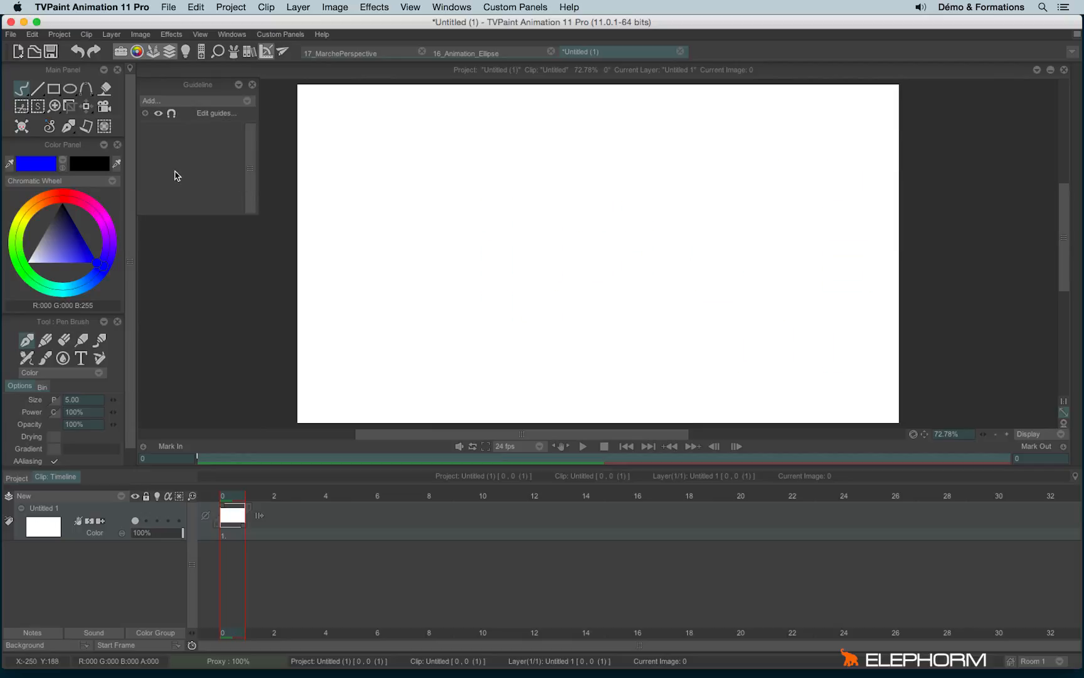
# Try adding a Vanish point 1 perspective guide from the guide type list.
pyautogui.click(150, 101)
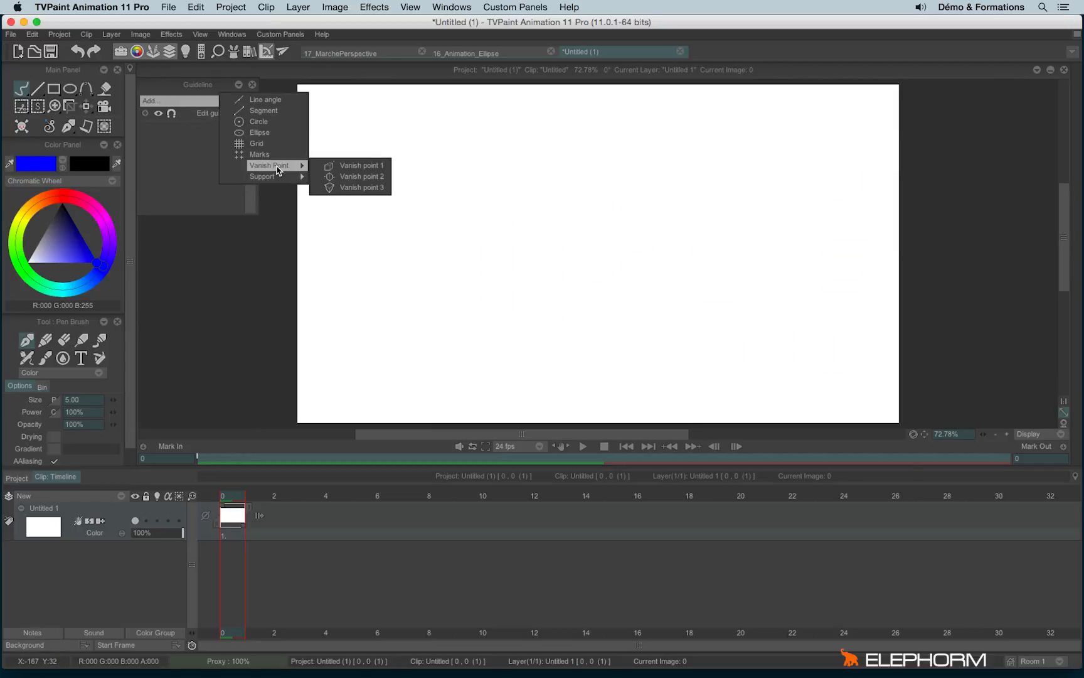
pyautogui.moveTo(357, 165)
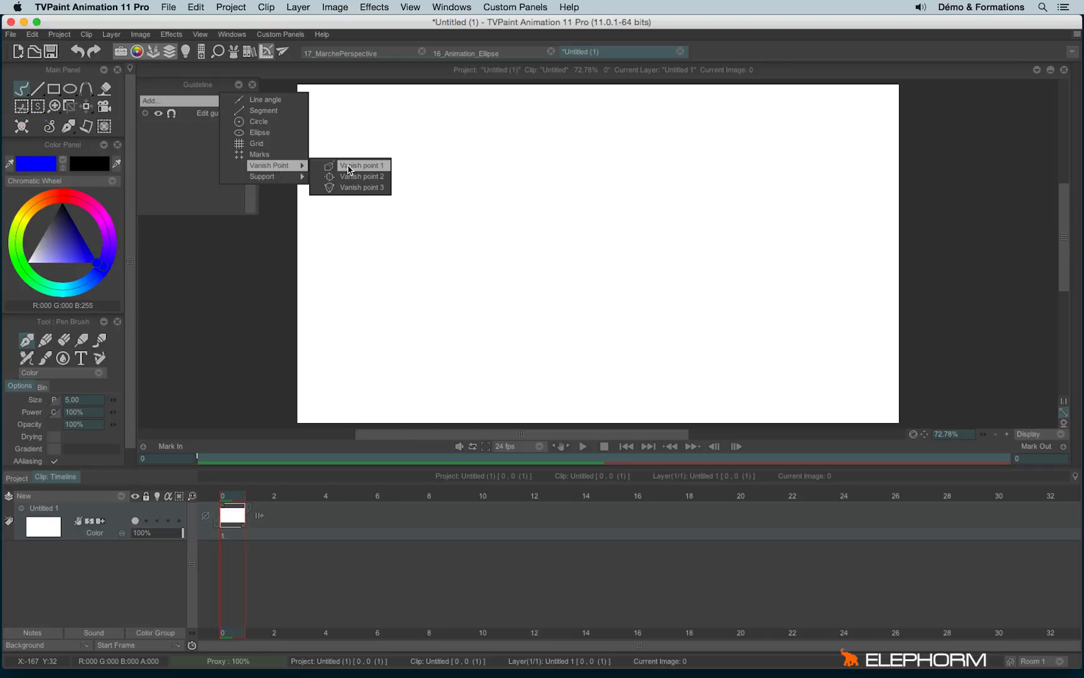
pyautogui.click(362, 165)
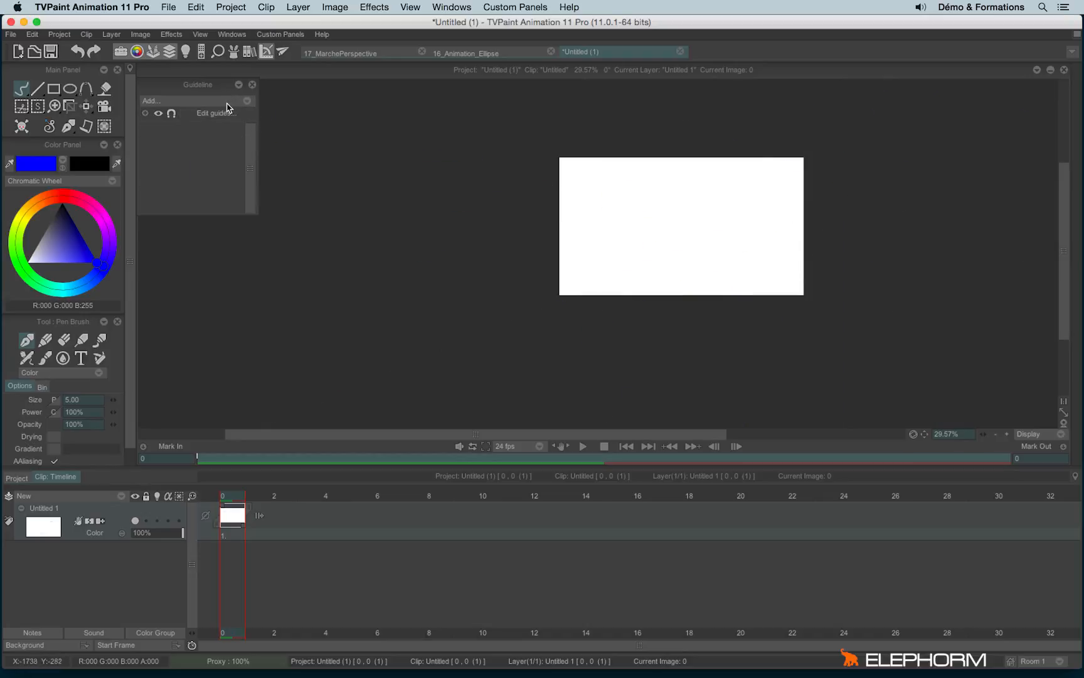
# Add a two-point vanishing-point guide and place it on the canvas.
pyautogui.click(150, 101)
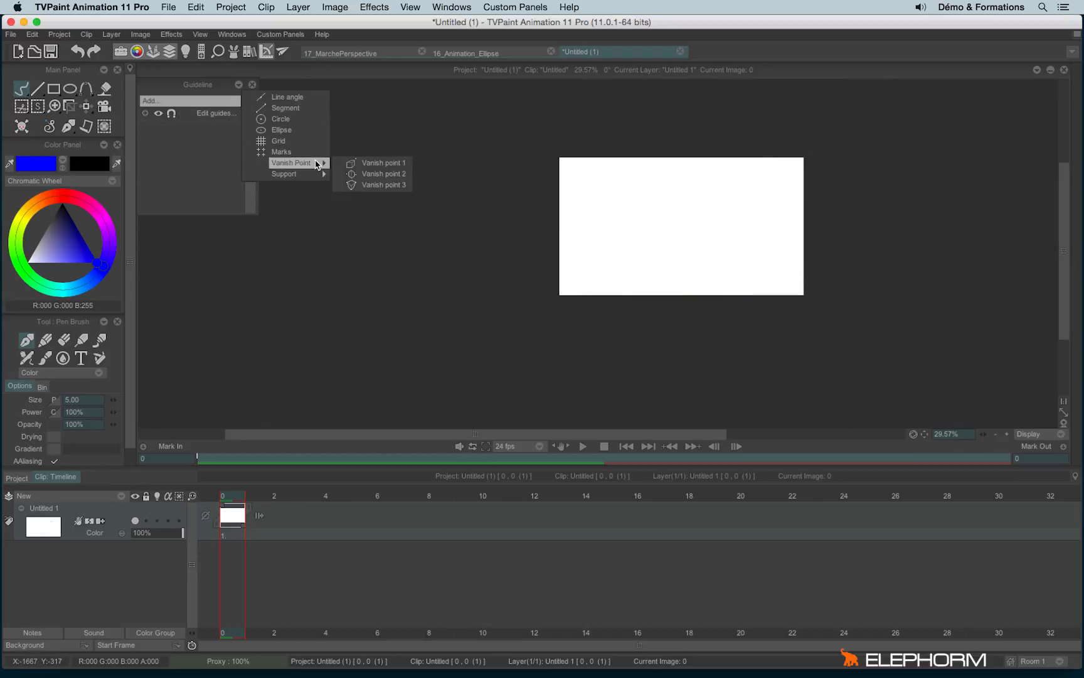
pyautogui.moveTo(385, 174)
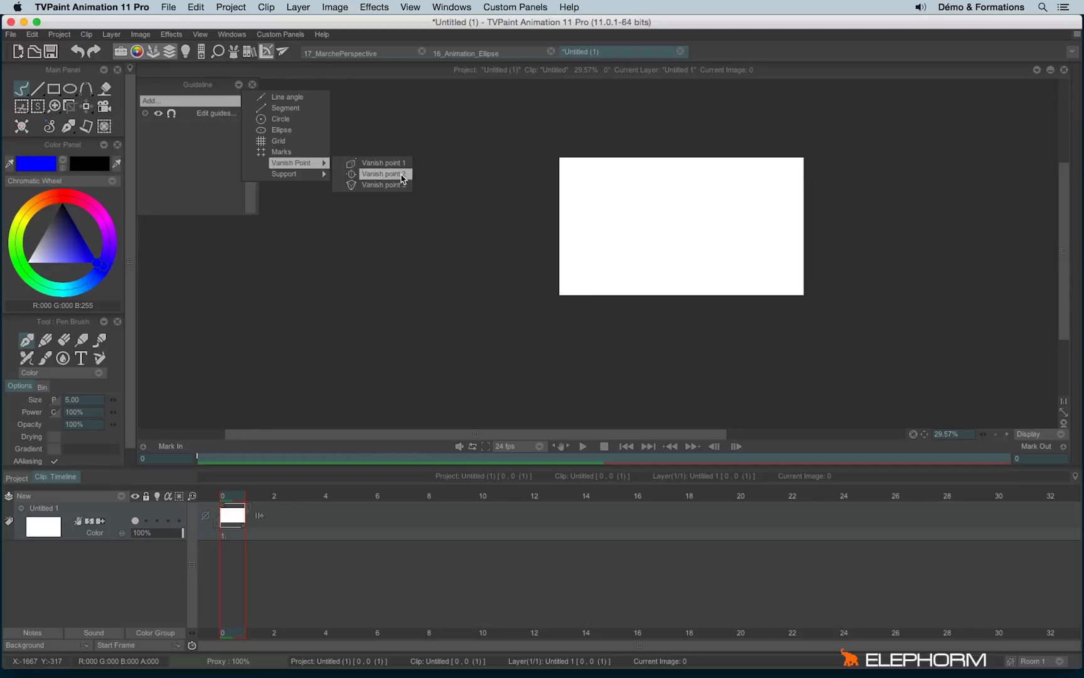
pyautogui.click(384, 174)
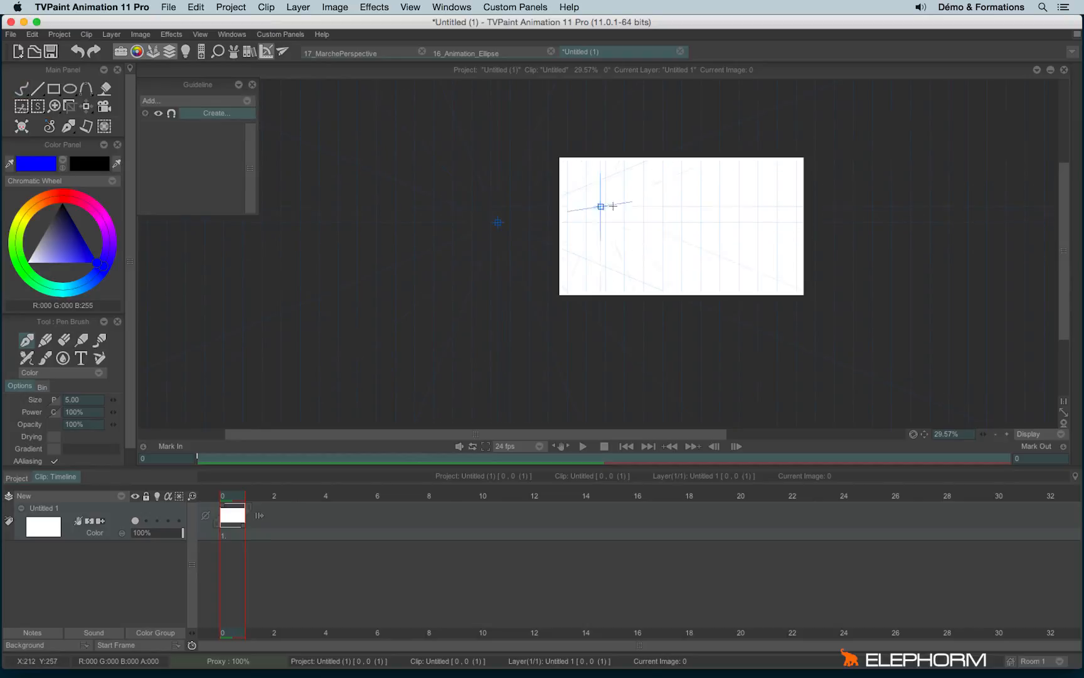
pyautogui.click(215, 113)
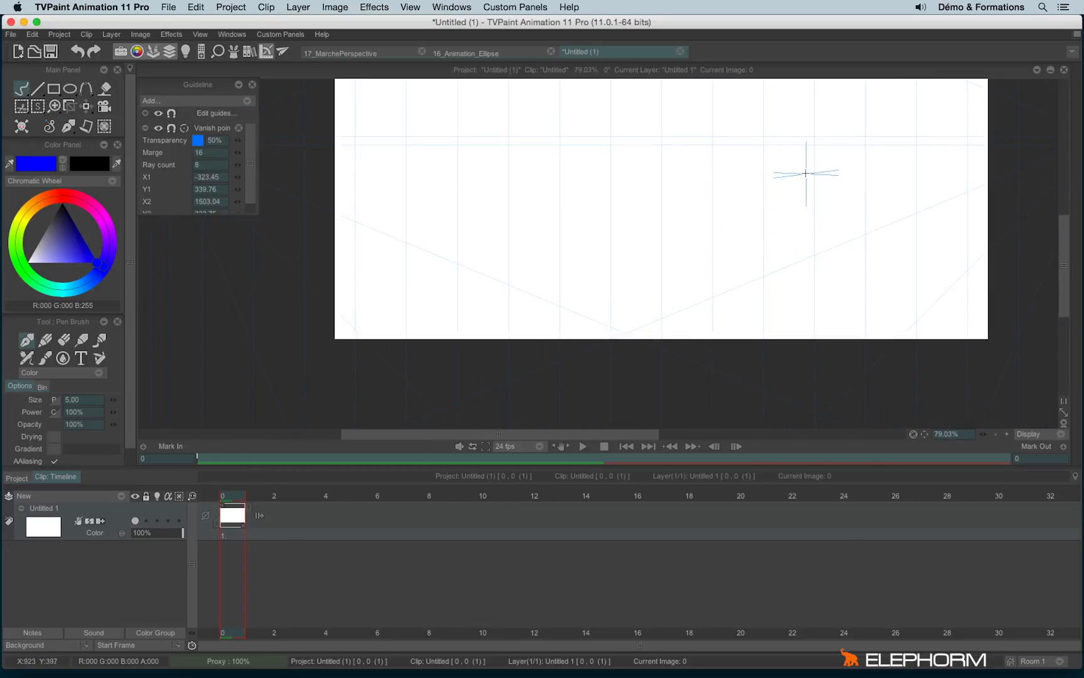
# Sketch house walls, roof edges and long perspective lines snapping to the guide's rays.
pyautogui.moveTo(806, 173); pyautogui.dragTo(734, 192)
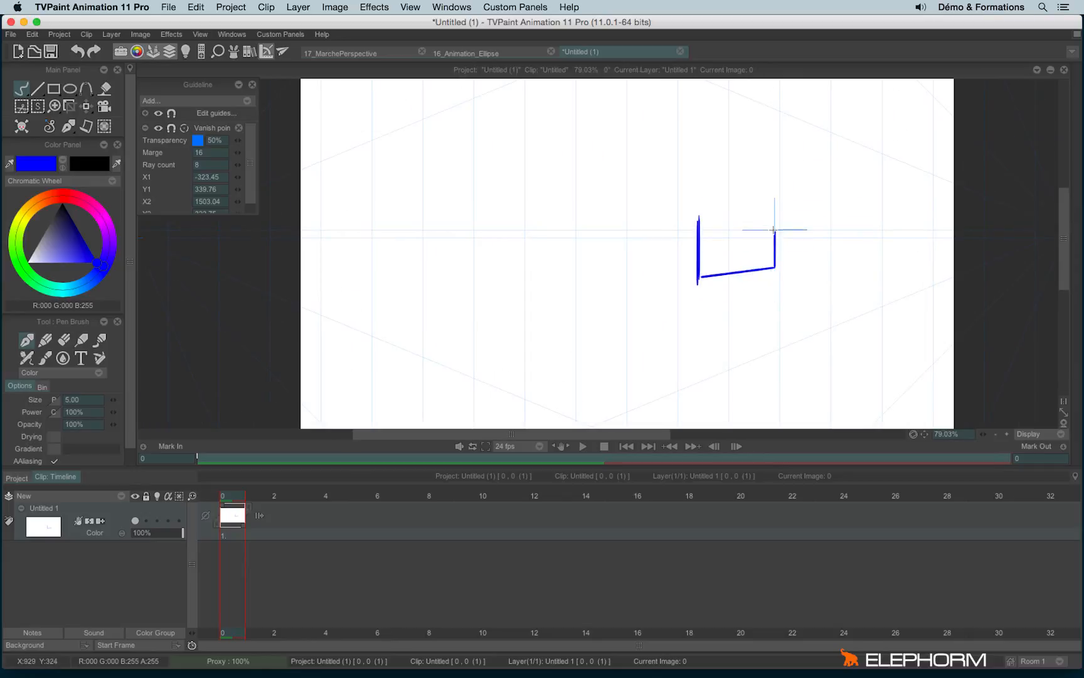
pyautogui.moveTo(773, 229); pyautogui.dragTo(805, 284)
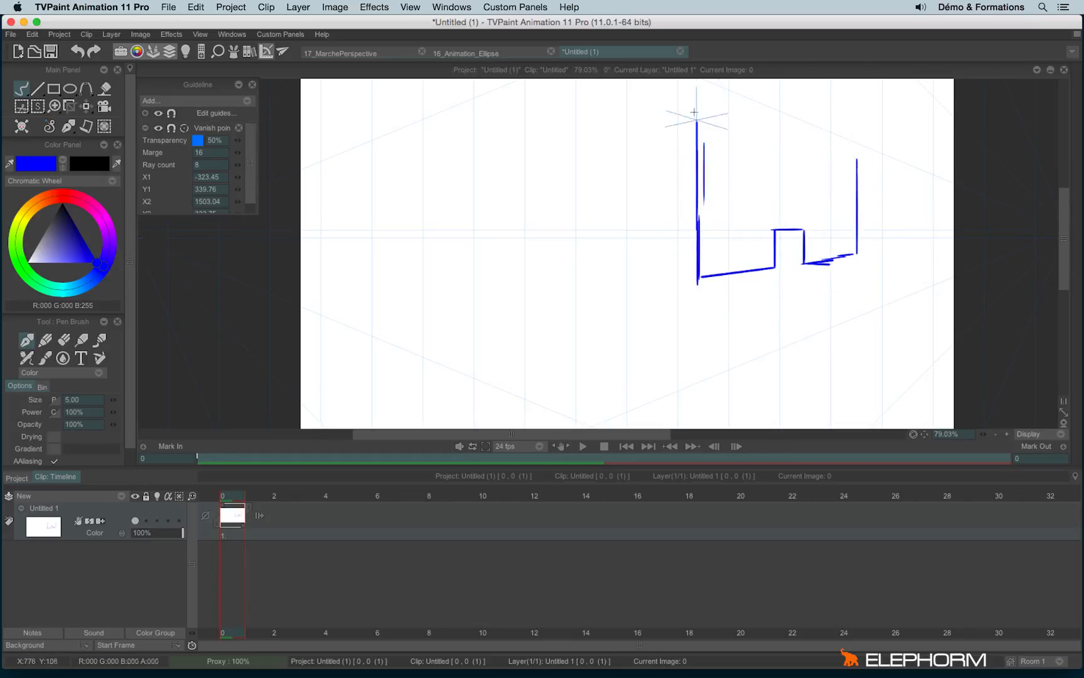
pyautogui.moveTo(695, 112); pyautogui.dragTo(840, 137)
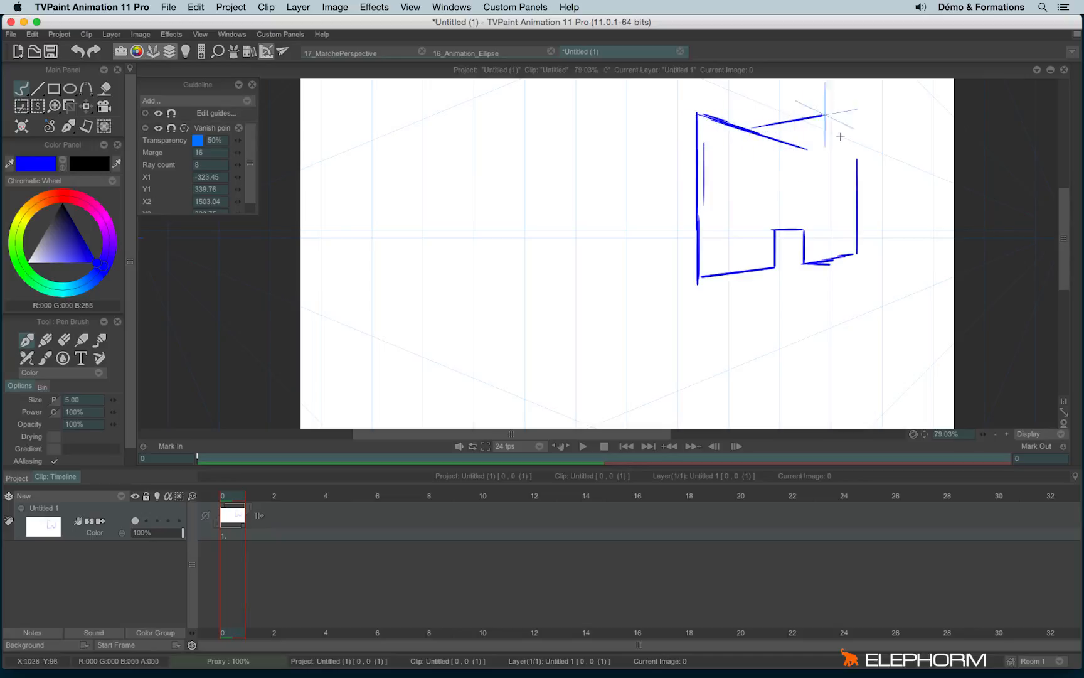
pyautogui.moveTo(841, 137); pyautogui.dragTo(726, 129)
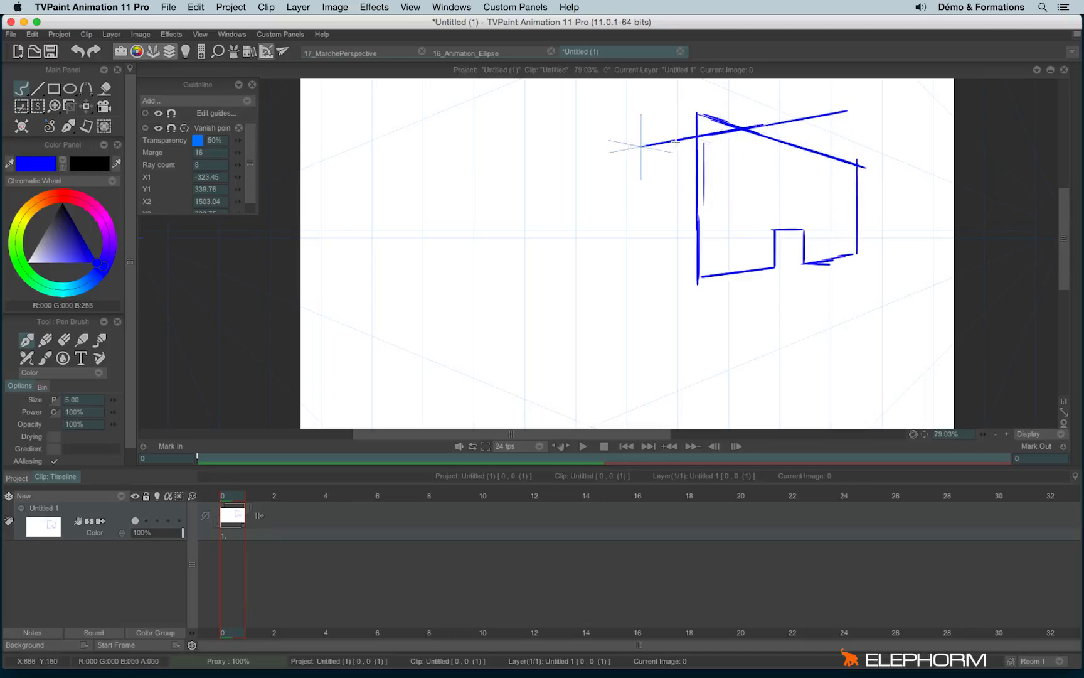
pyautogui.moveTo(674, 142); pyautogui.dragTo(543, 161)
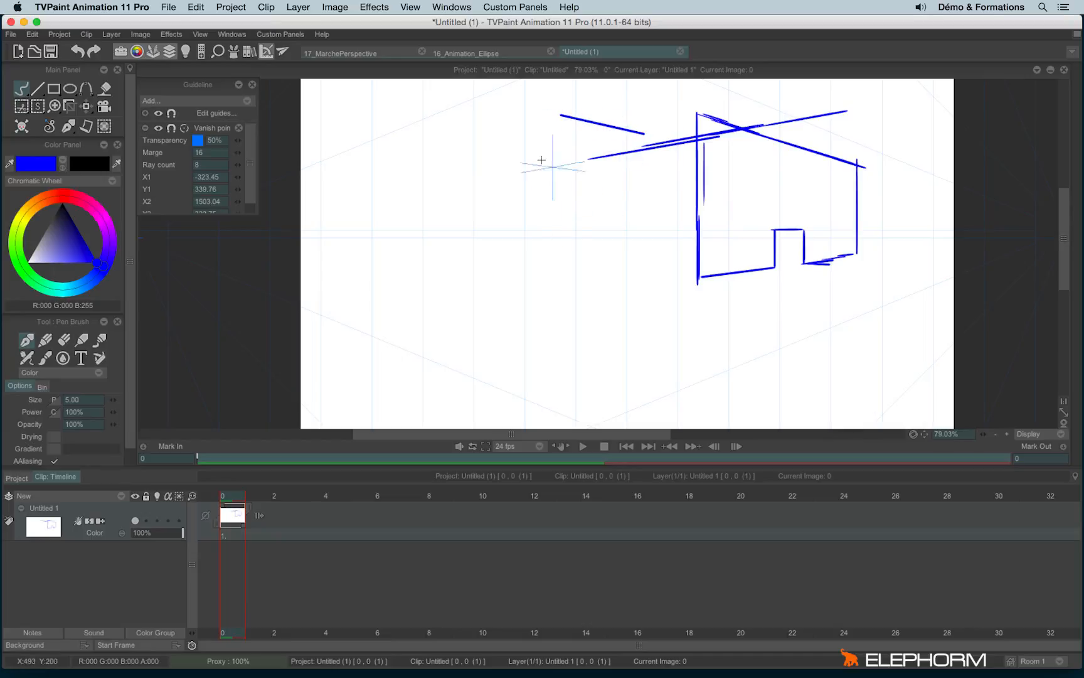
pyautogui.moveTo(543, 149); pyautogui.dragTo(391, 181)
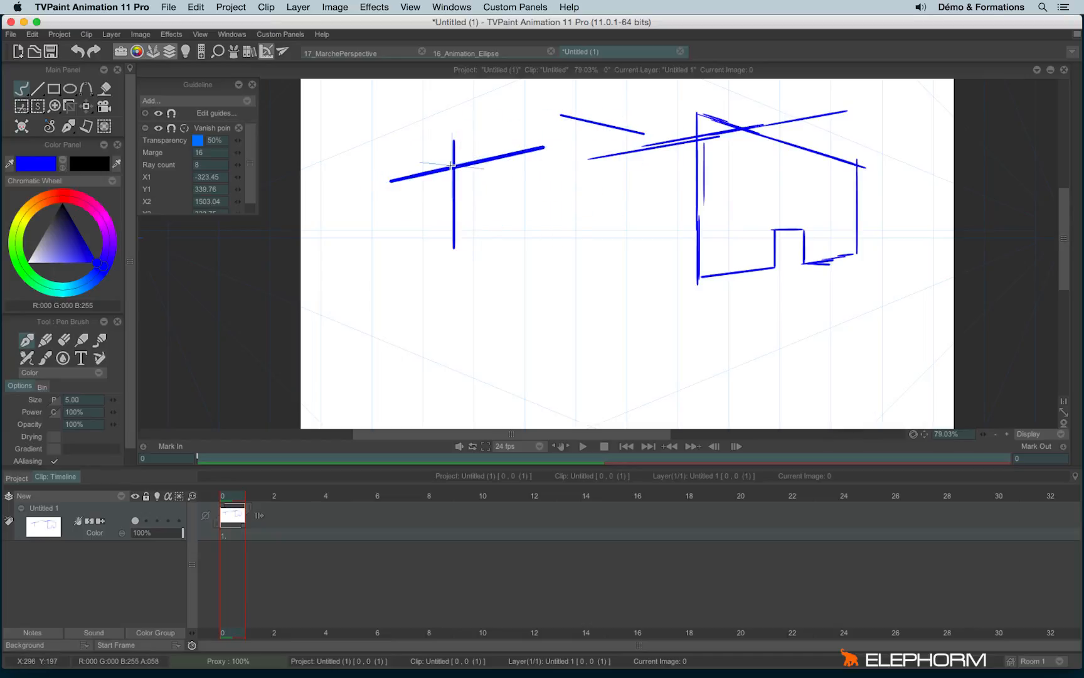
pyautogui.moveTo(453, 168); pyautogui.dragTo(560, 178)
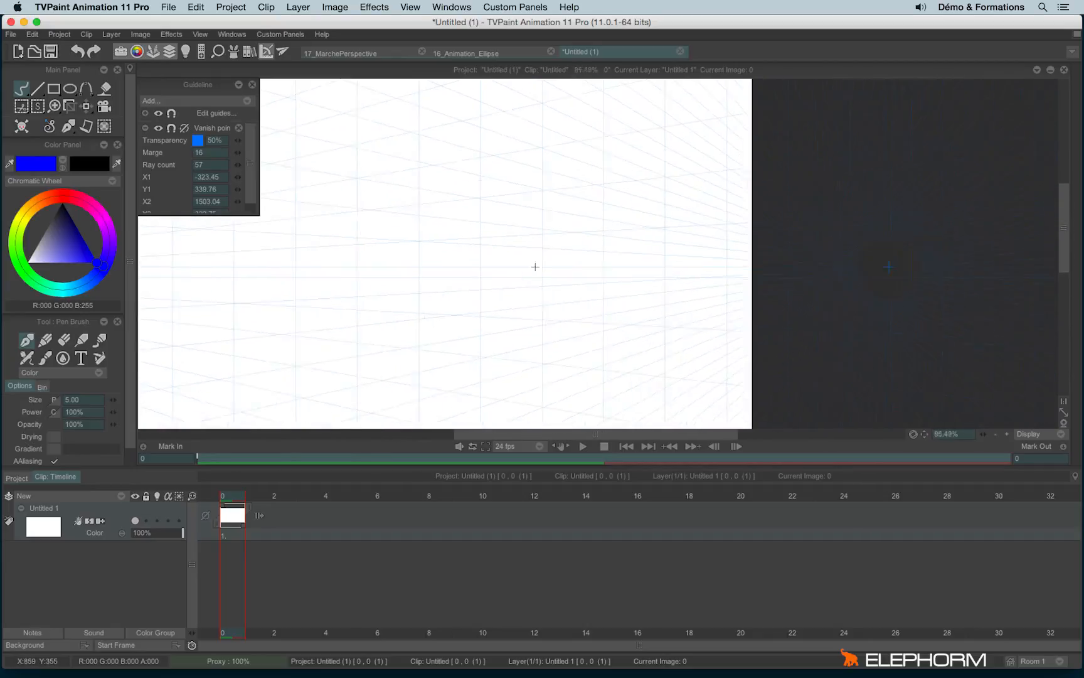
# Draw the building's vertical, bottom and top edges plus a doorway along the rays.
pyautogui.moveTo(473, 166); pyautogui.dragTo(471, 235)
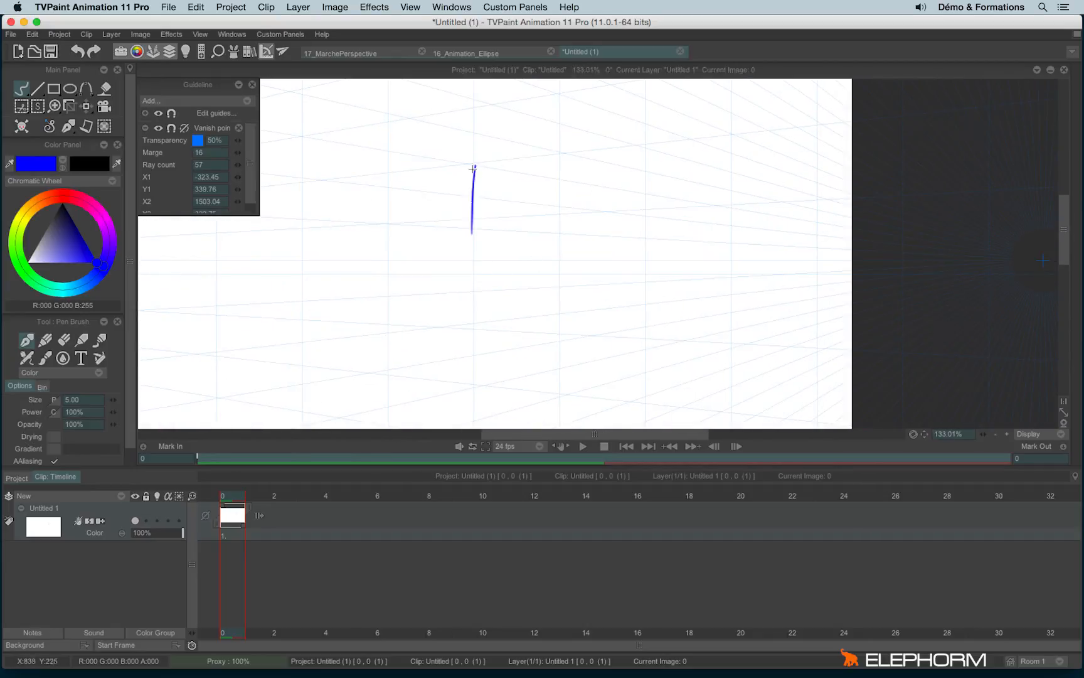
pyautogui.moveTo(473, 169); pyautogui.dragTo(474, 323)
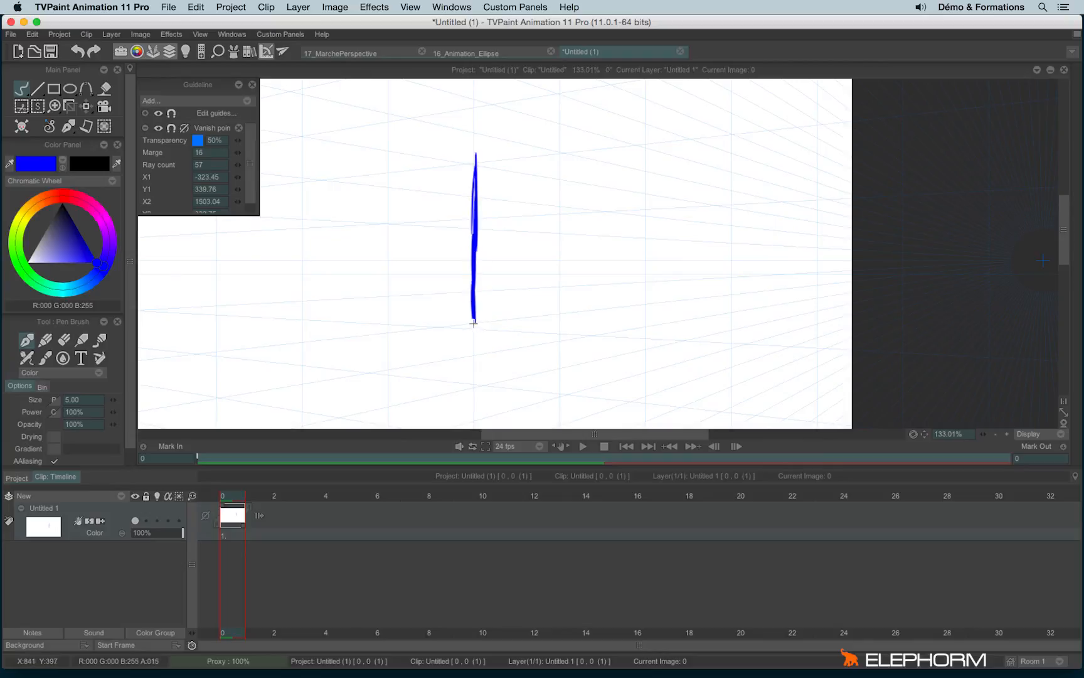
pyautogui.moveTo(474, 321); pyautogui.dragTo(543, 263)
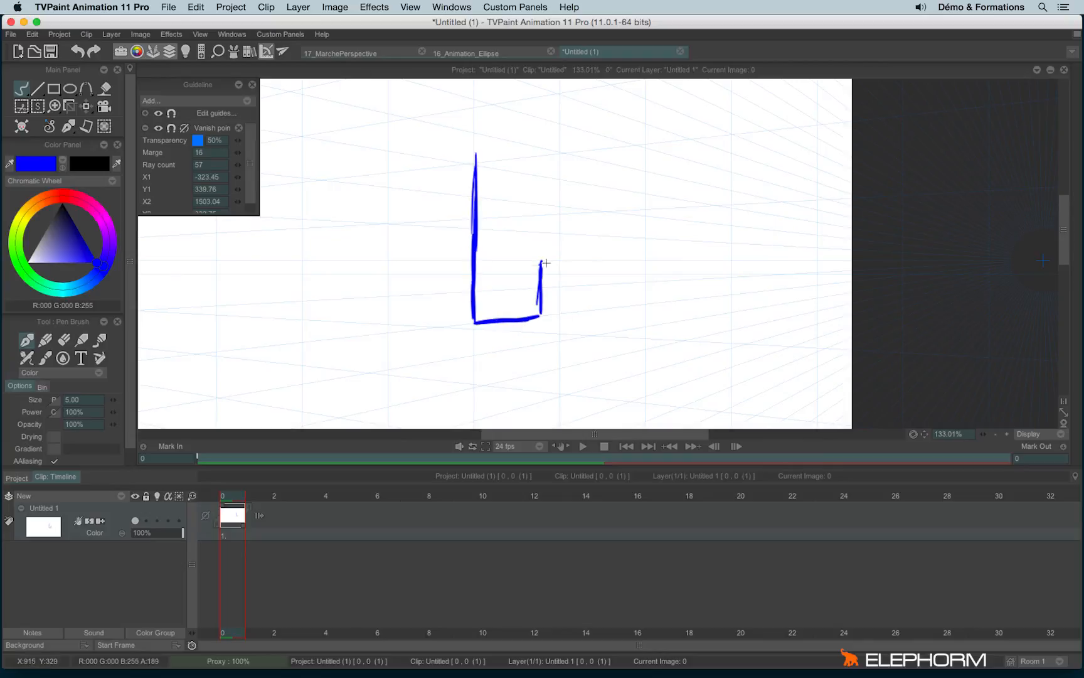
pyautogui.moveTo(543, 263); pyautogui.dragTo(588, 313)
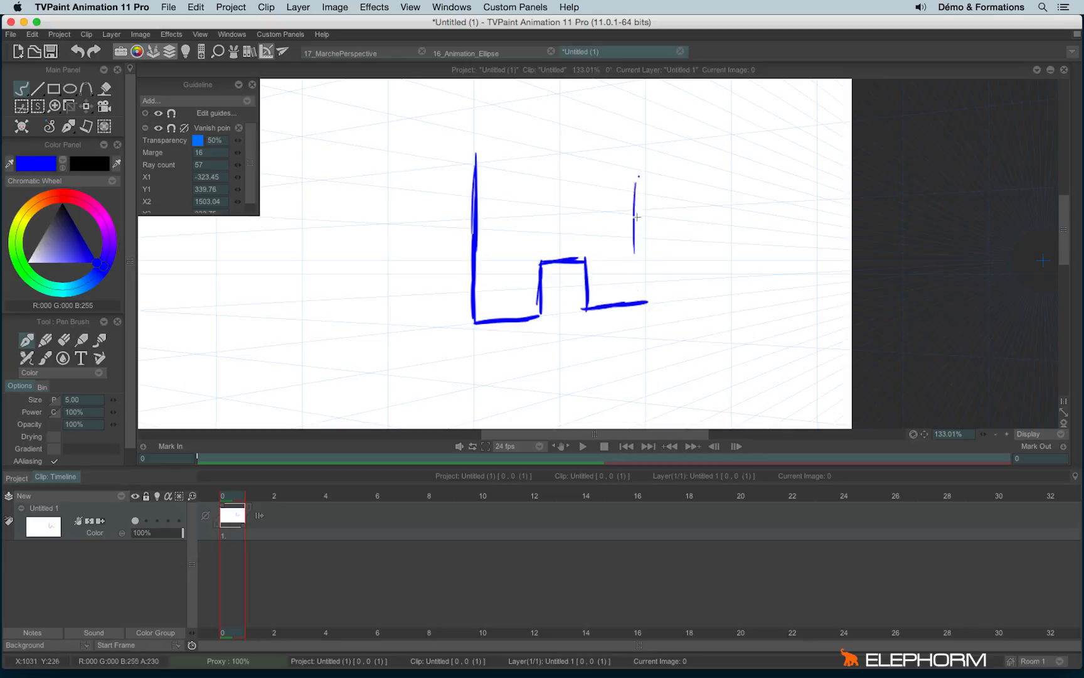
pyautogui.moveTo(639, 162); pyautogui.dragTo(643, 308)
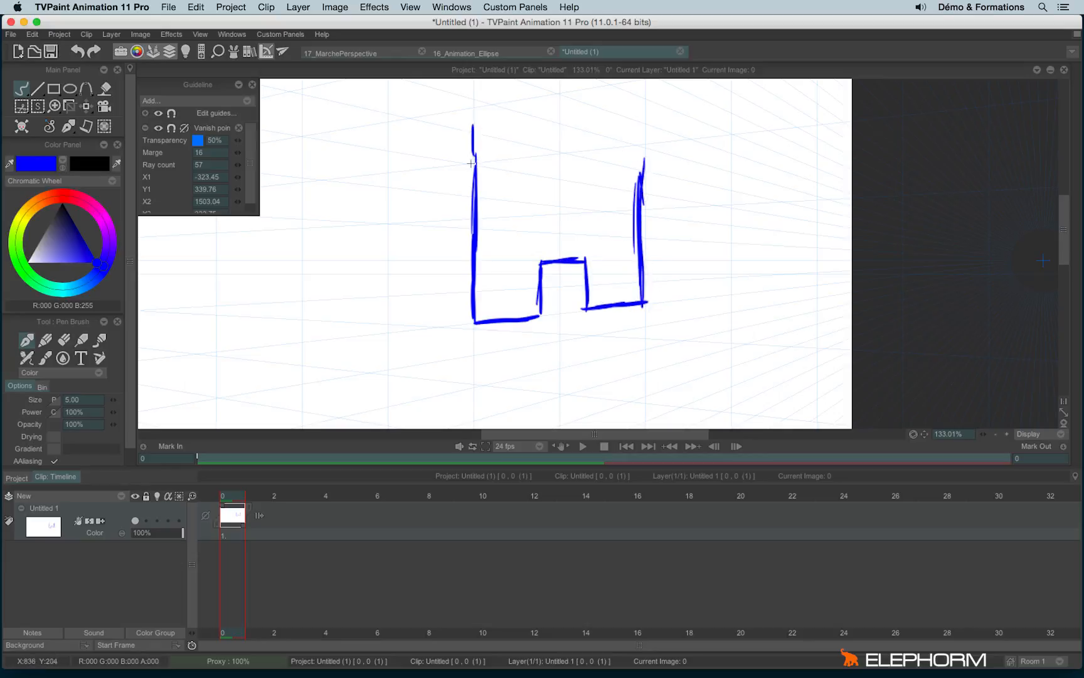
pyautogui.moveTo(472, 109); pyautogui.dragTo(636, 147)
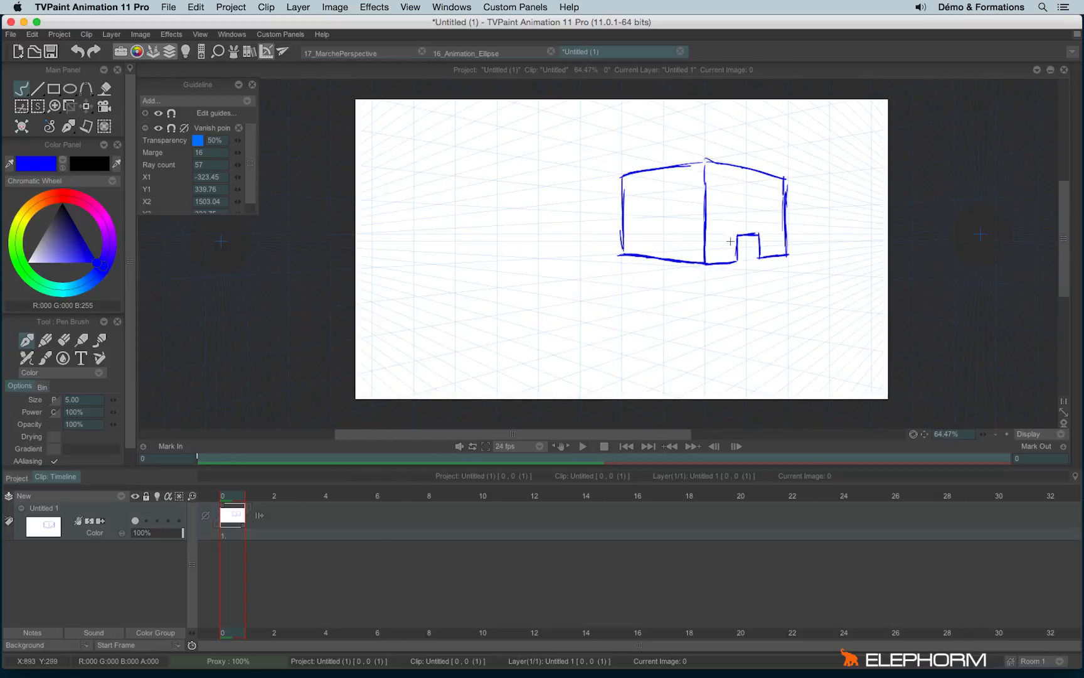
pyautogui.moveTo(596, 301)
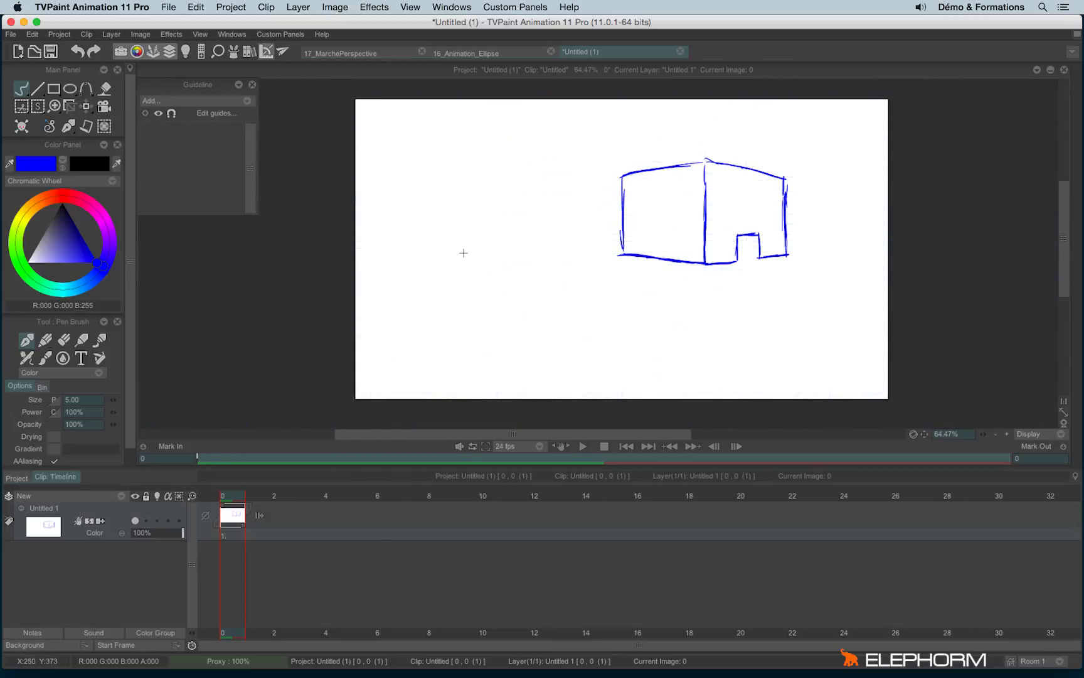
# Add a Vanish point 3 guide and draw a test stroke along its rays.
pyautogui.click(150, 101)
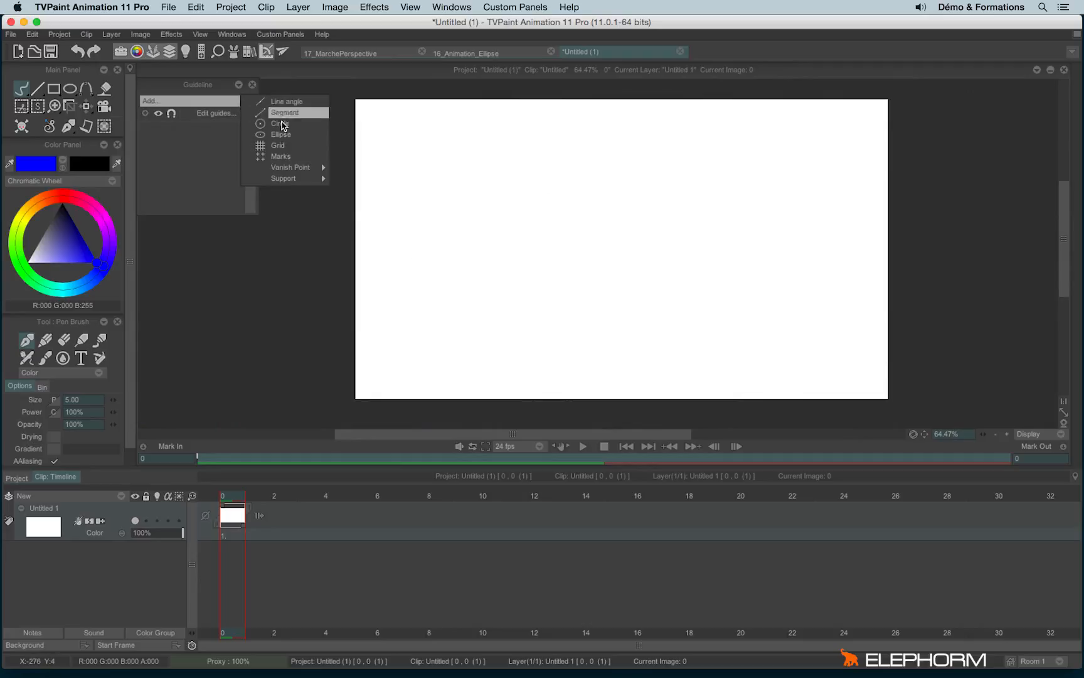
pyautogui.moveTo(291, 168)
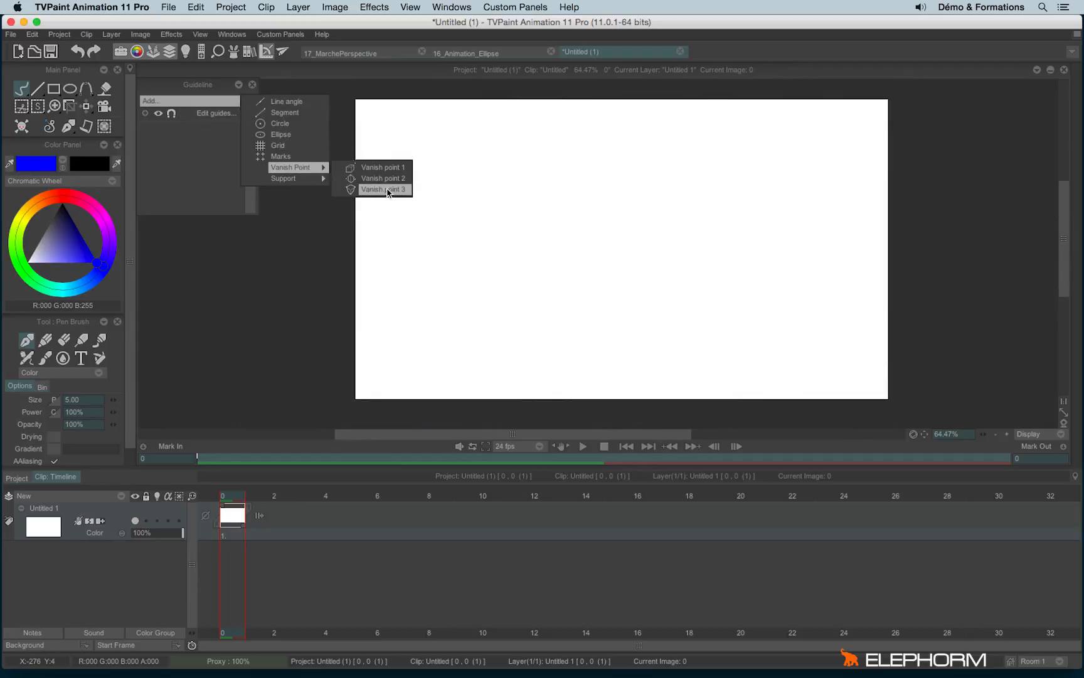
pyautogui.moveTo(405, 195)
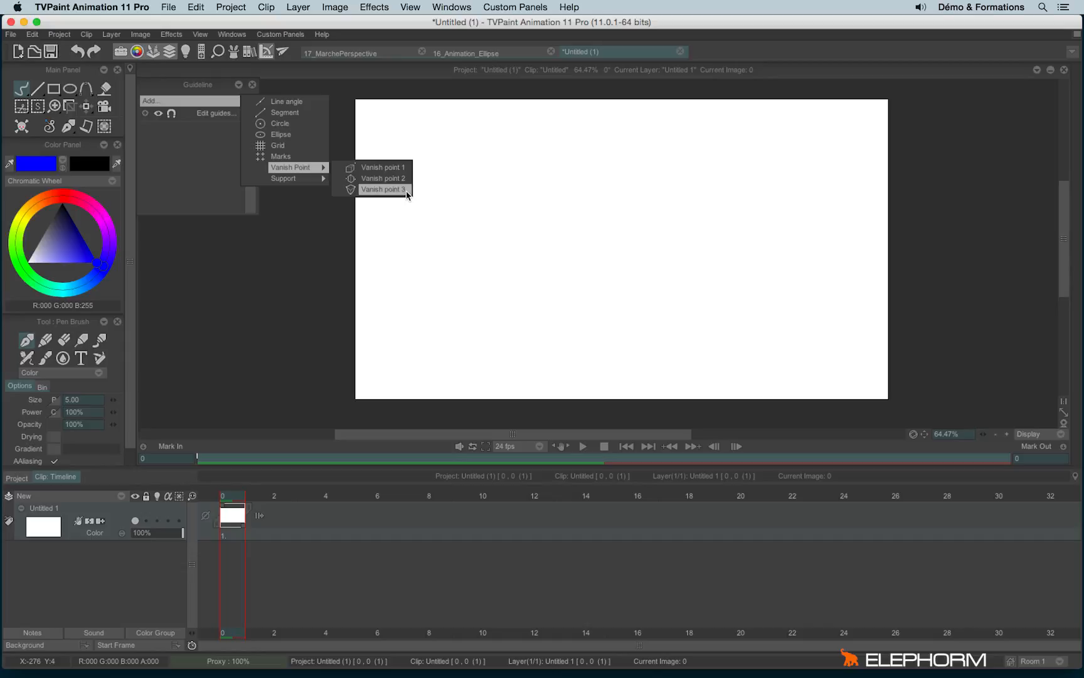
pyautogui.moveTo(407, 194)
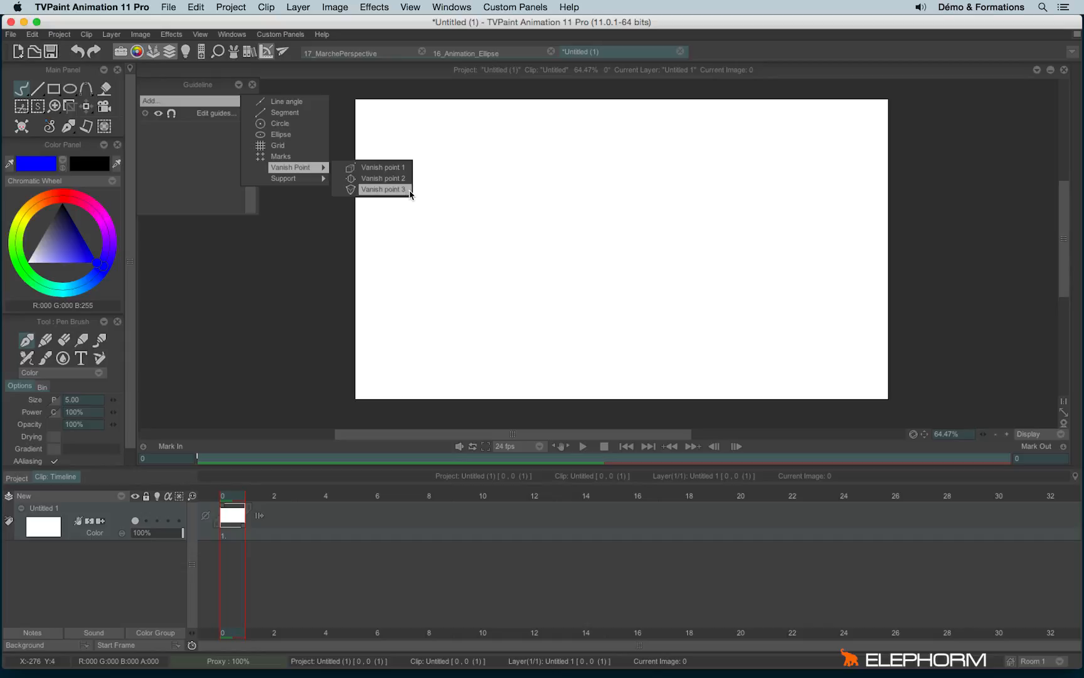
pyautogui.click(383, 189)
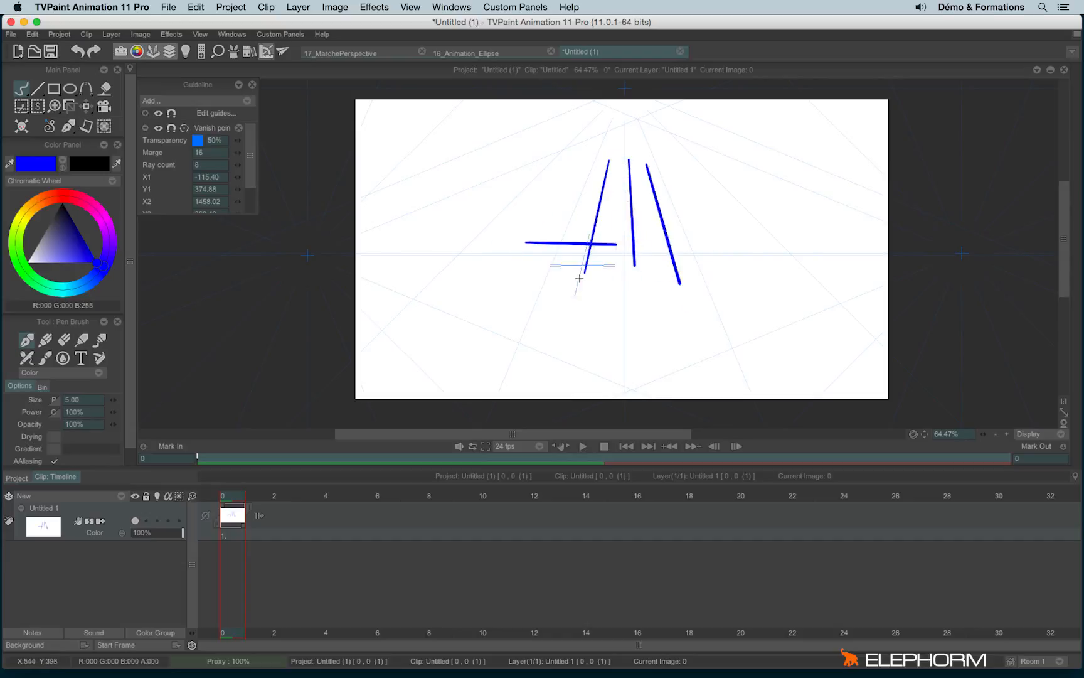
pyautogui.moveTo(585, 263); pyautogui.dragTo(588, 311)
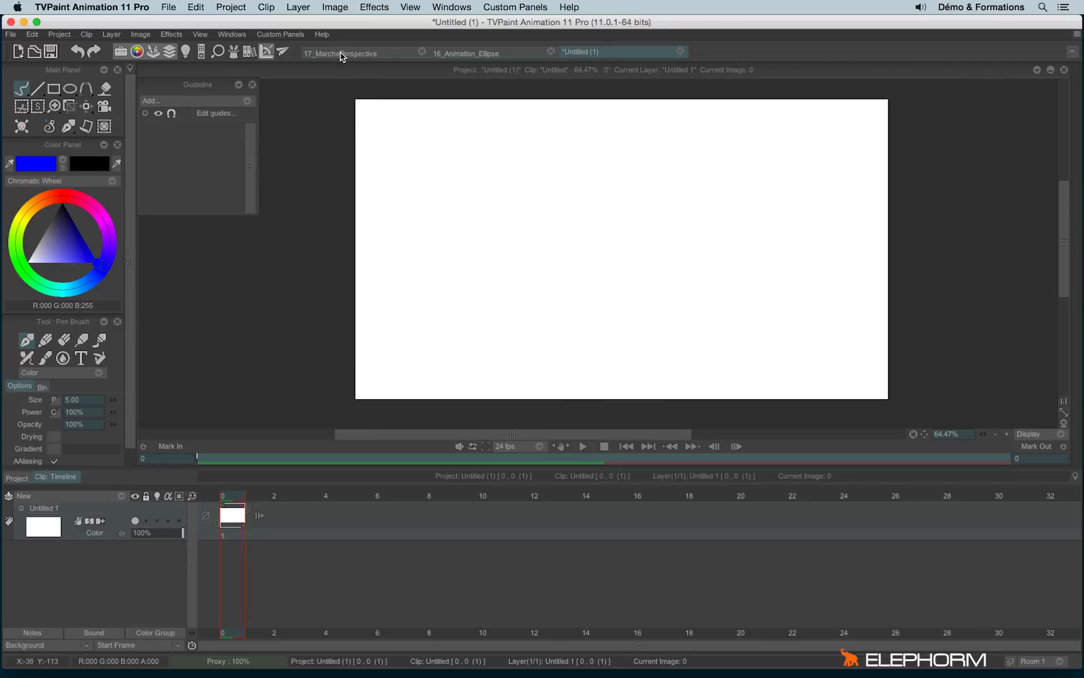
# Switch to the 17_MarchePerspective project and play its perspective walk animation.
pyautogui.click(340, 53)
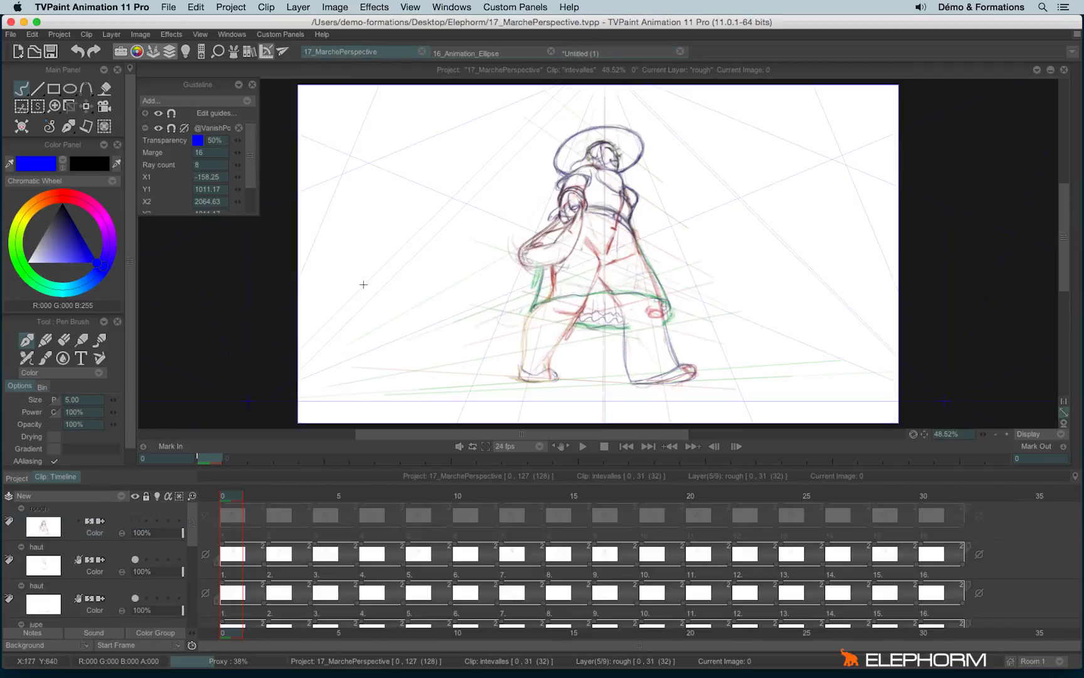
pyautogui.moveTo(587, 280)
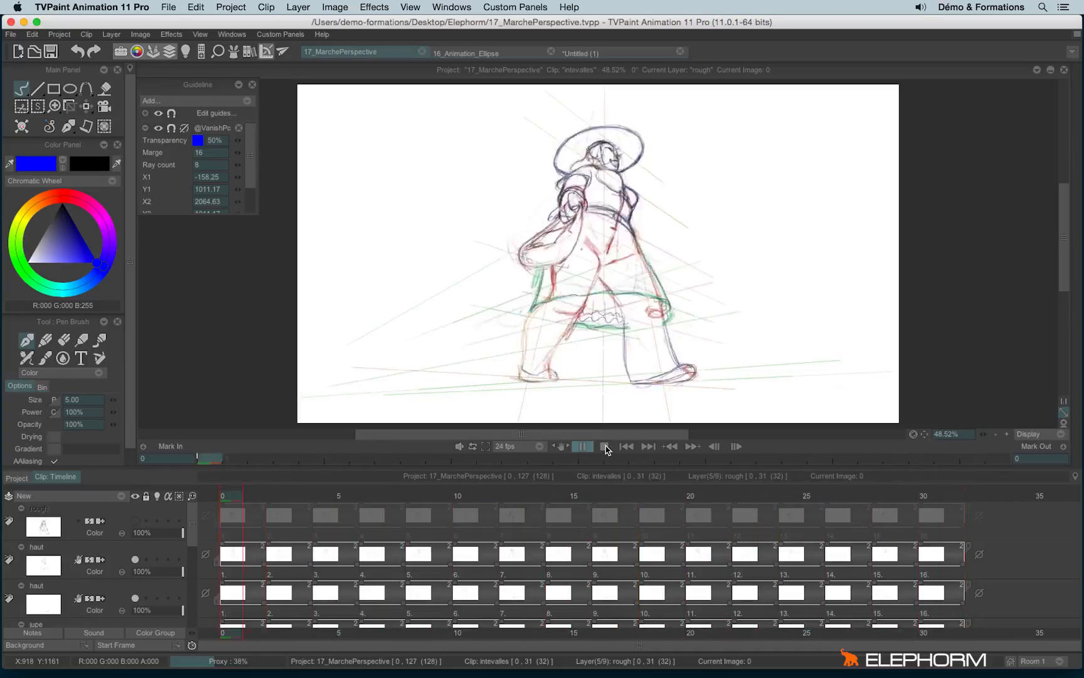
pyautogui.click(582, 446)
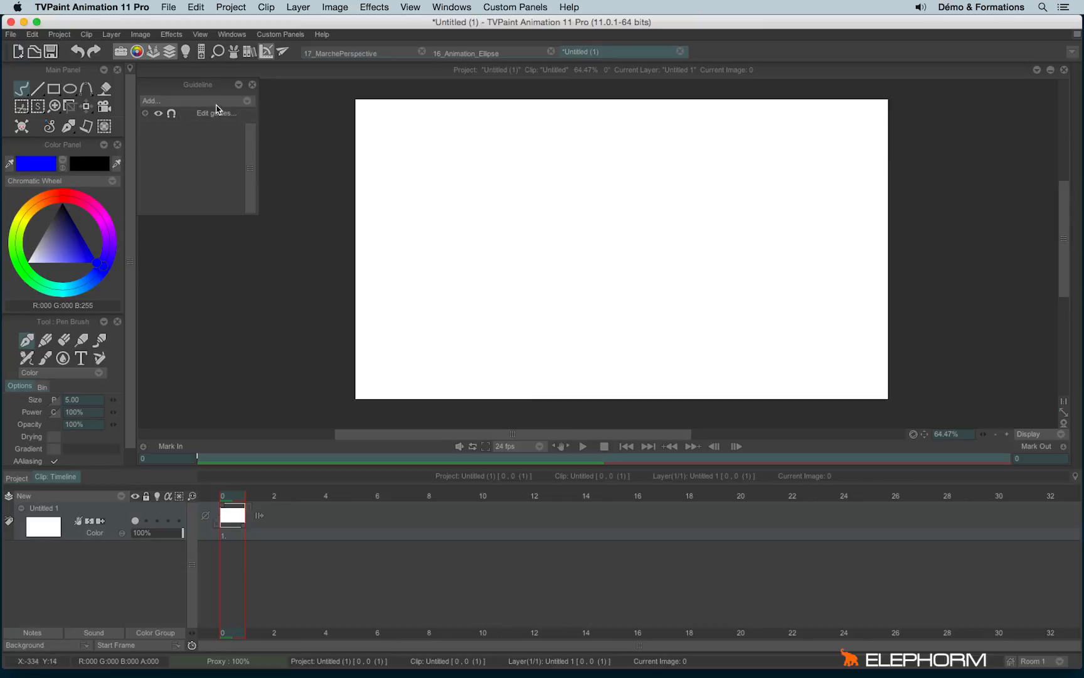
# Add a Safe area guide with borders of 3% outside and 6% inside.
pyautogui.click(151, 100)
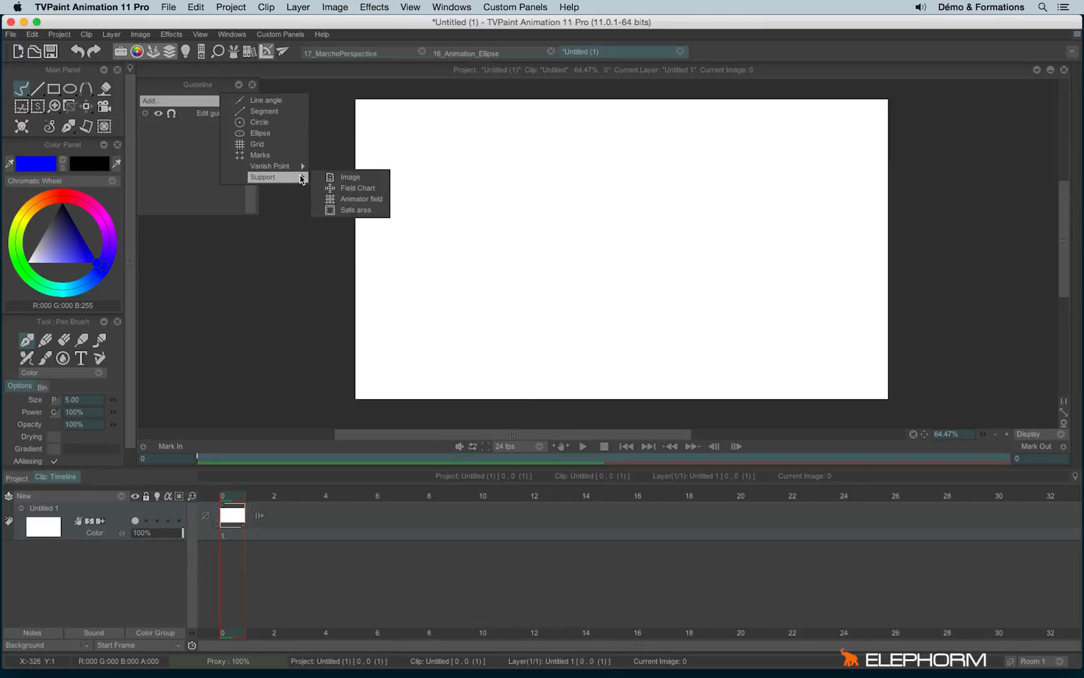
pyautogui.moveTo(373, 213)
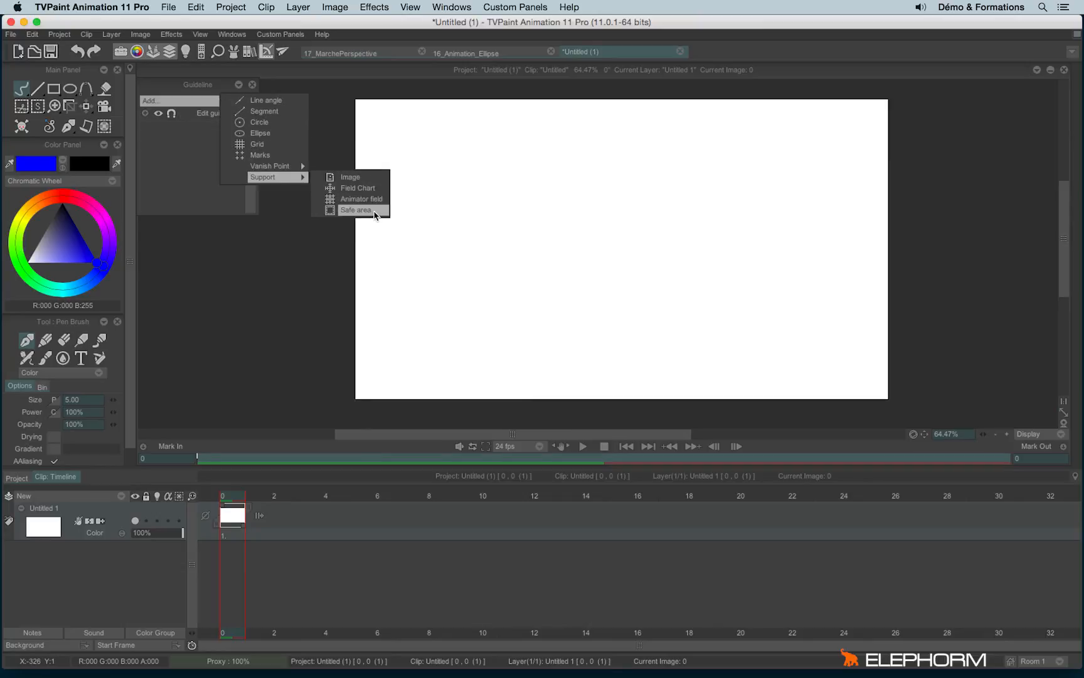
pyautogui.click(357, 210)
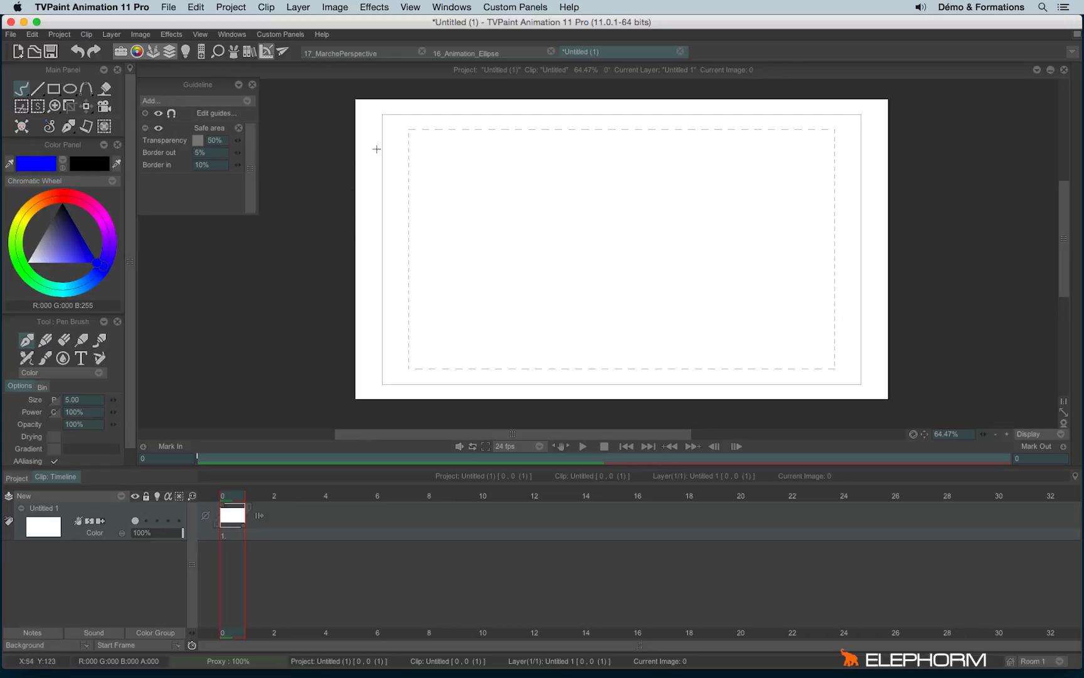
pyautogui.moveTo(377, 149); pyautogui.dragTo(648, 391)
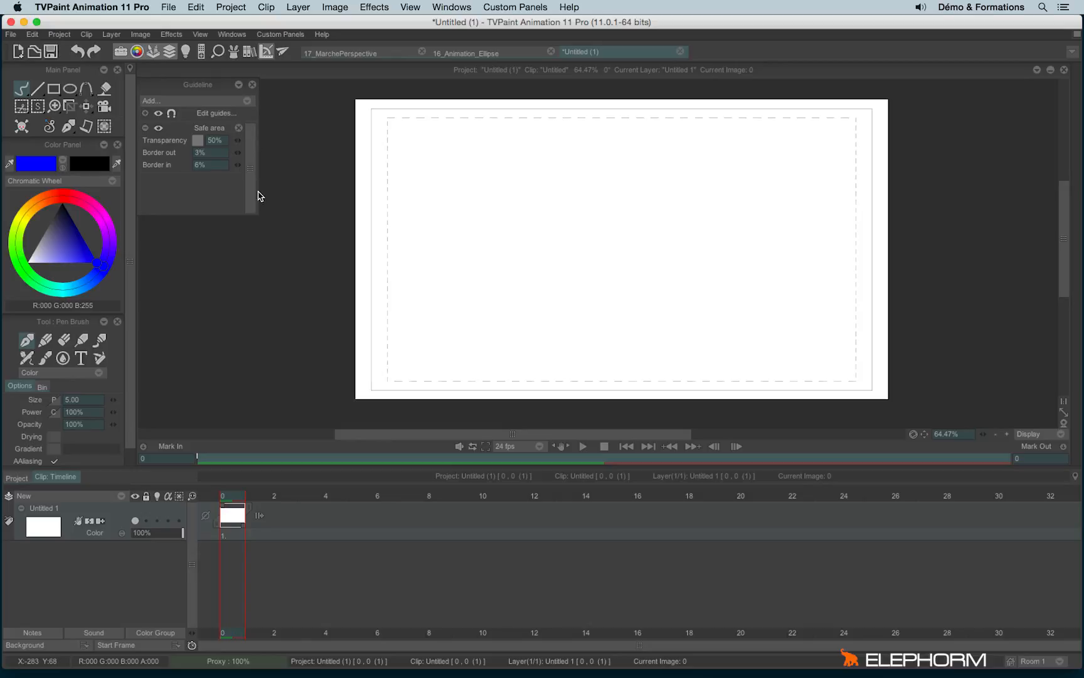
# Add an Animator field guide, remove it, then reopen and dismiss the guide list.
pyautogui.click(150, 100)
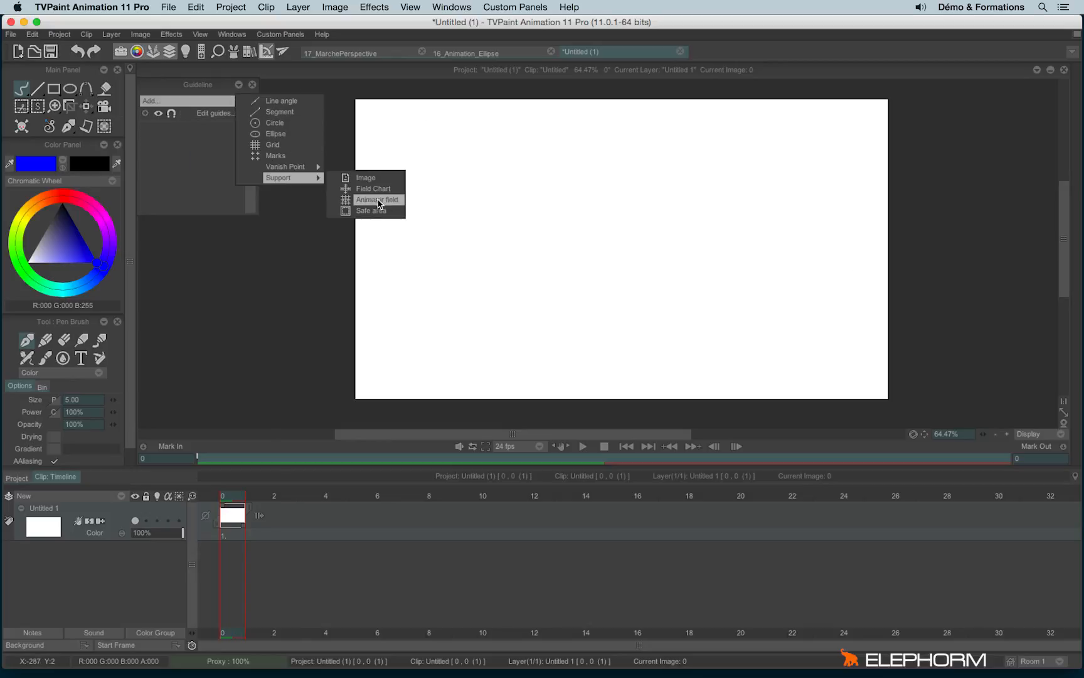
pyautogui.click(377, 199)
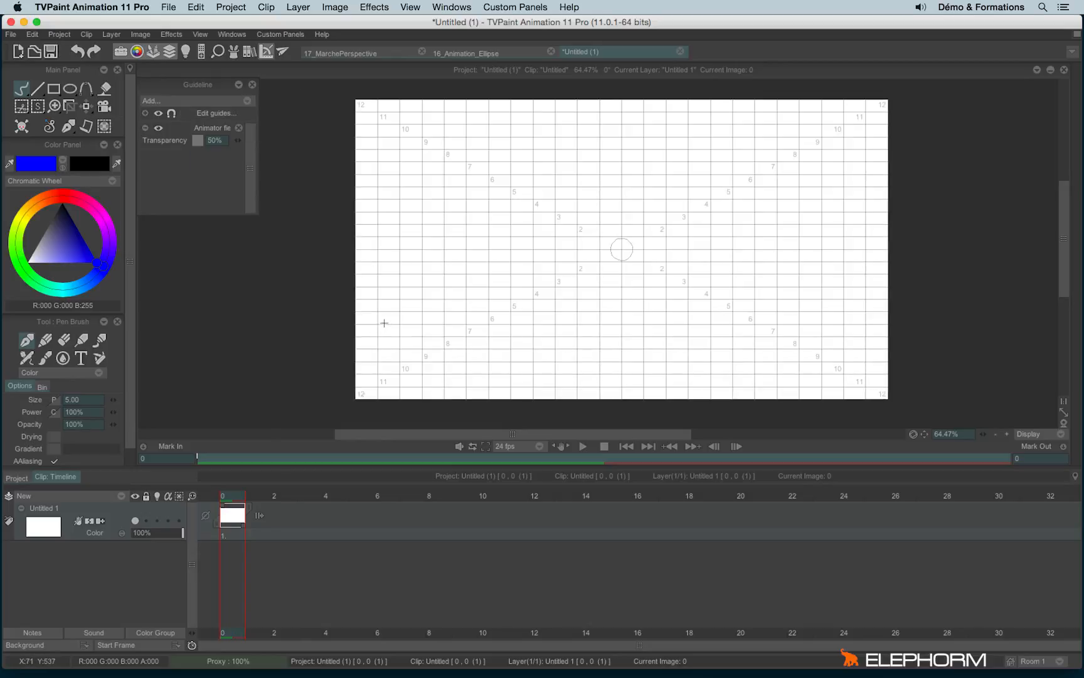
pyautogui.moveTo(388, 328)
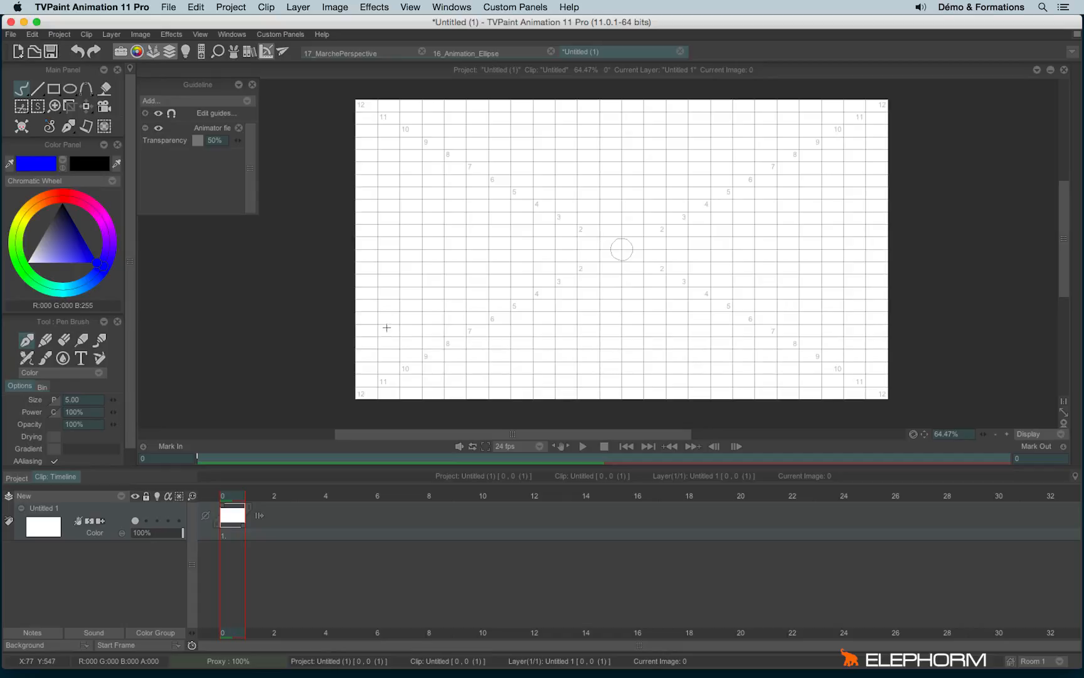
pyautogui.moveTo(227, 184)
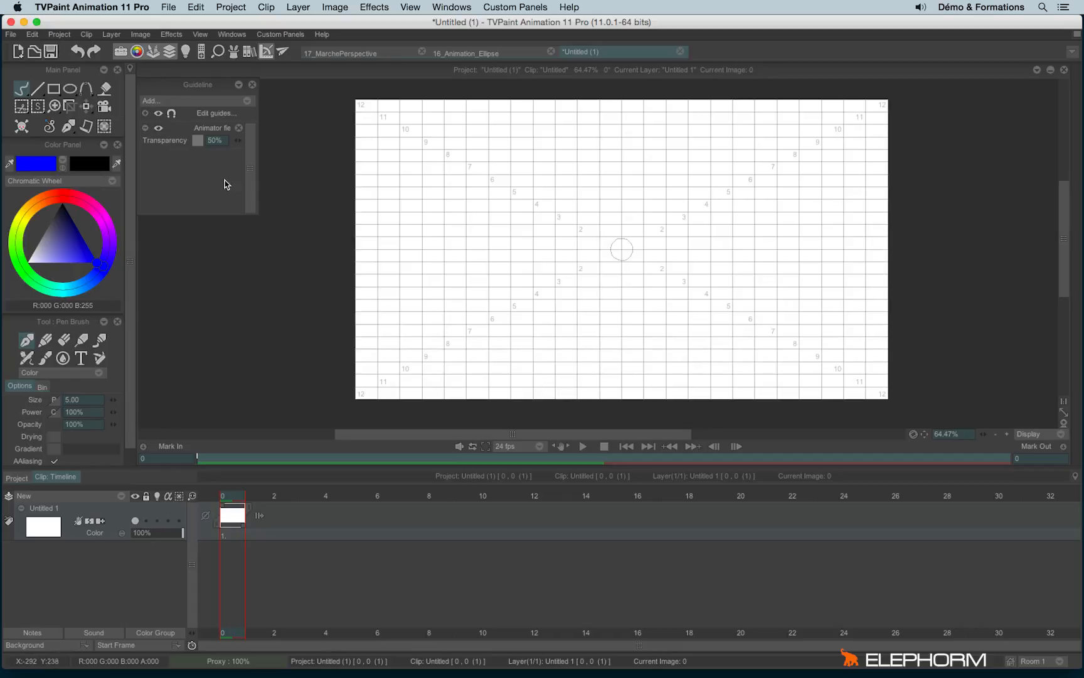
pyautogui.moveTo(236, 133)
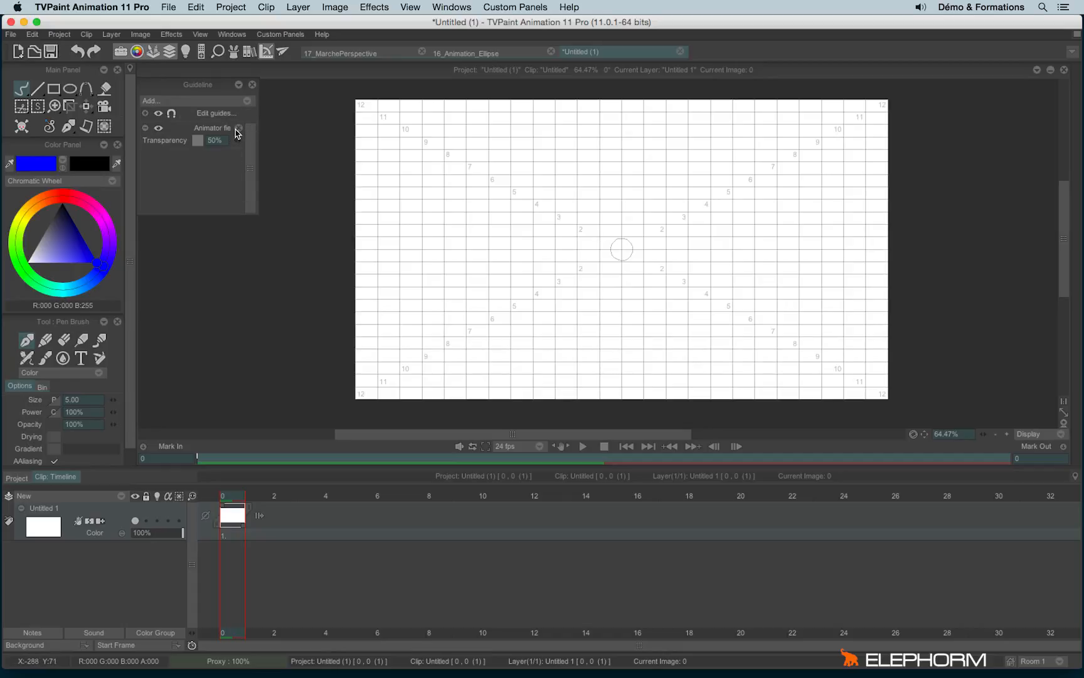
pyautogui.click(151, 101)
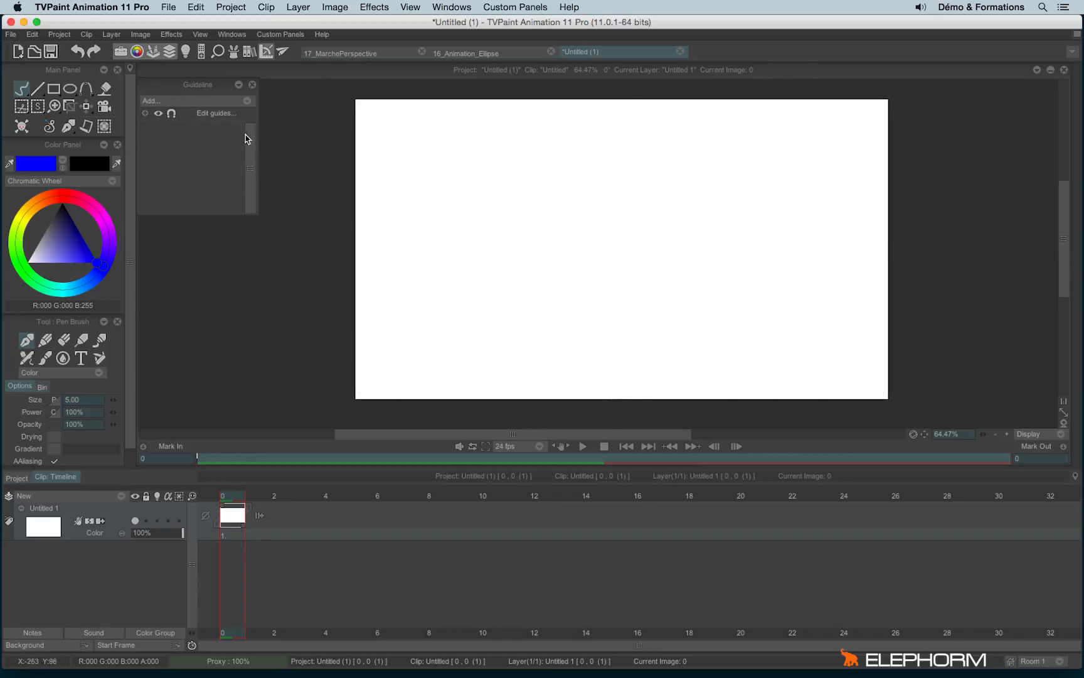
pyautogui.click(150, 101)
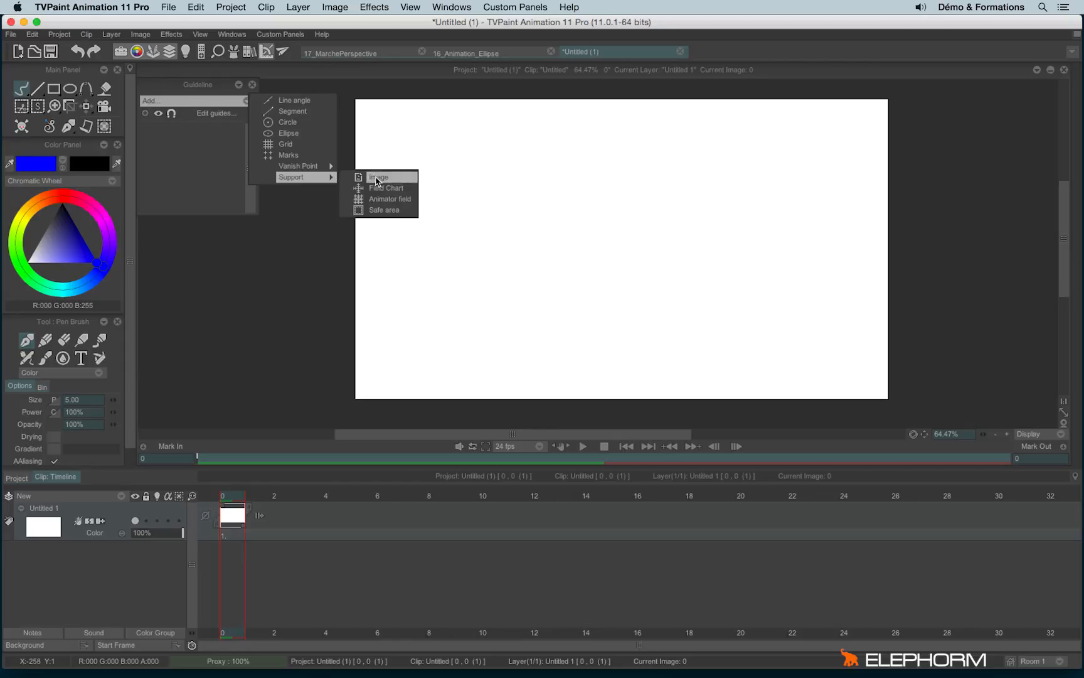
pyautogui.moveTo(389, 182)
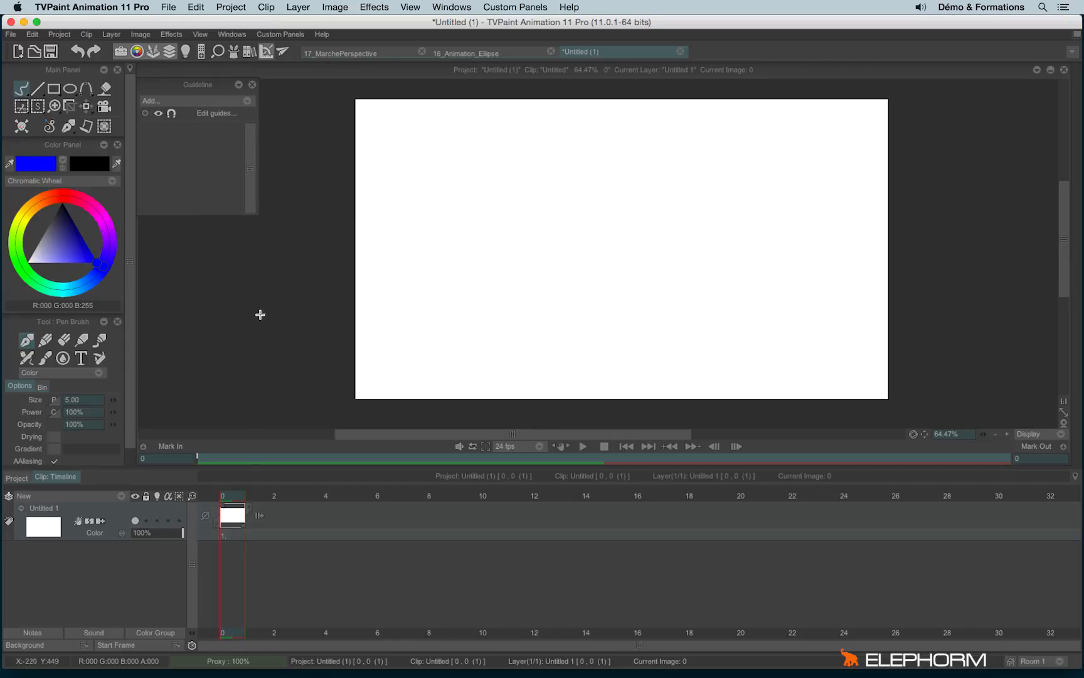
pyautogui.moveTo(222, 96)
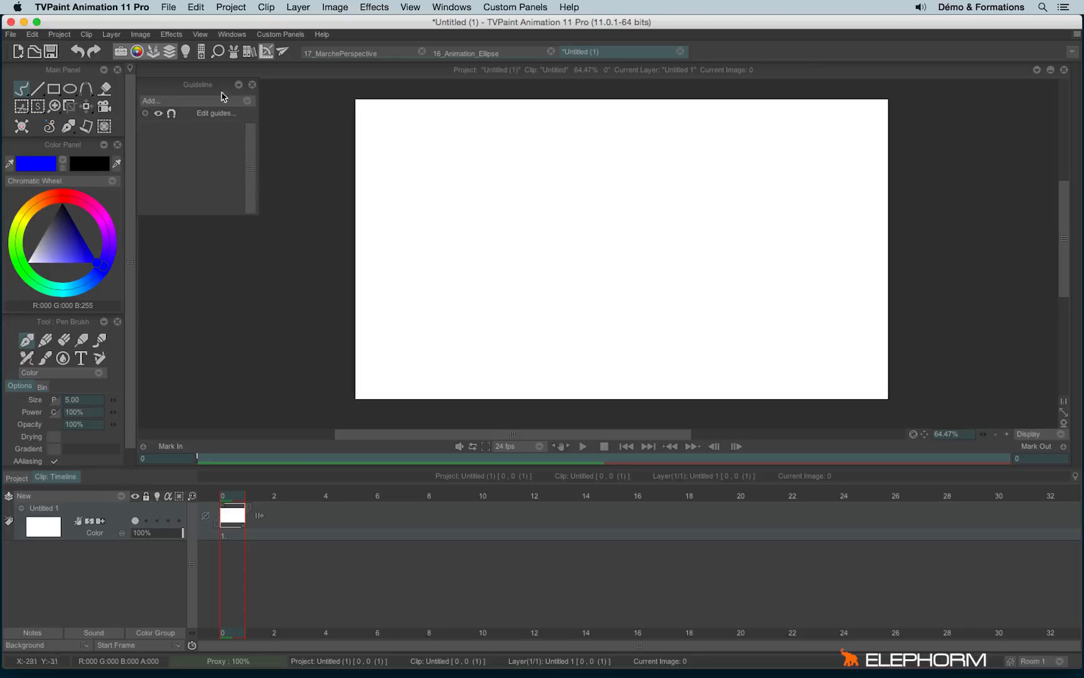
pyautogui.moveTo(255, 89)
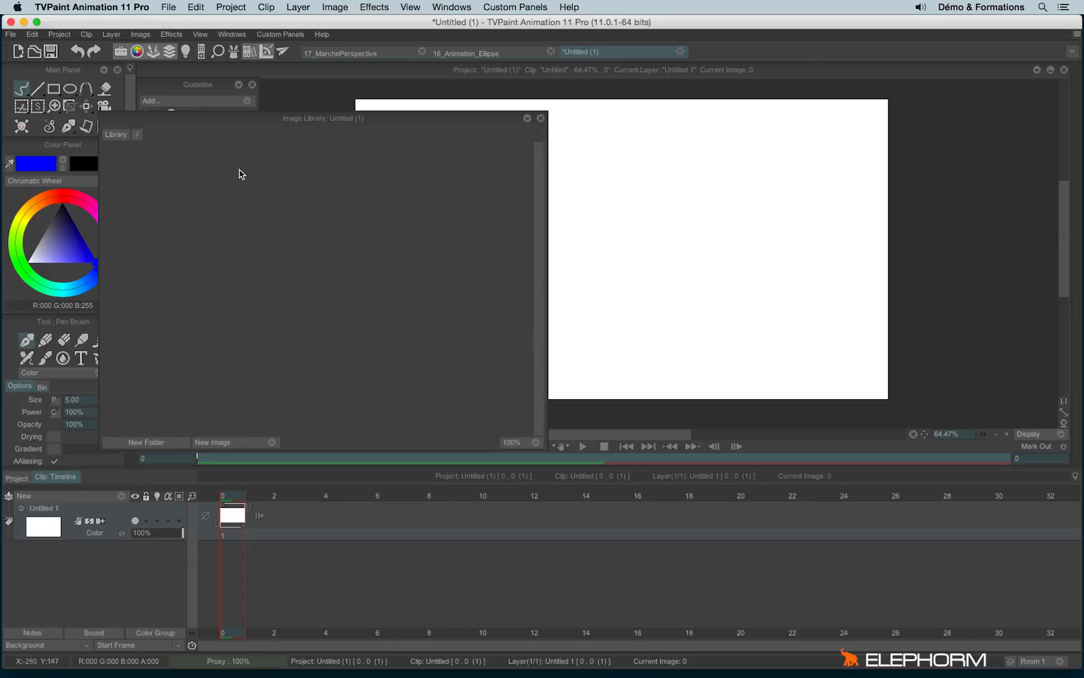
# Load 18_ModelSheet.png from the Elephorm folder into the Image Library.
pyautogui.click(212, 442)
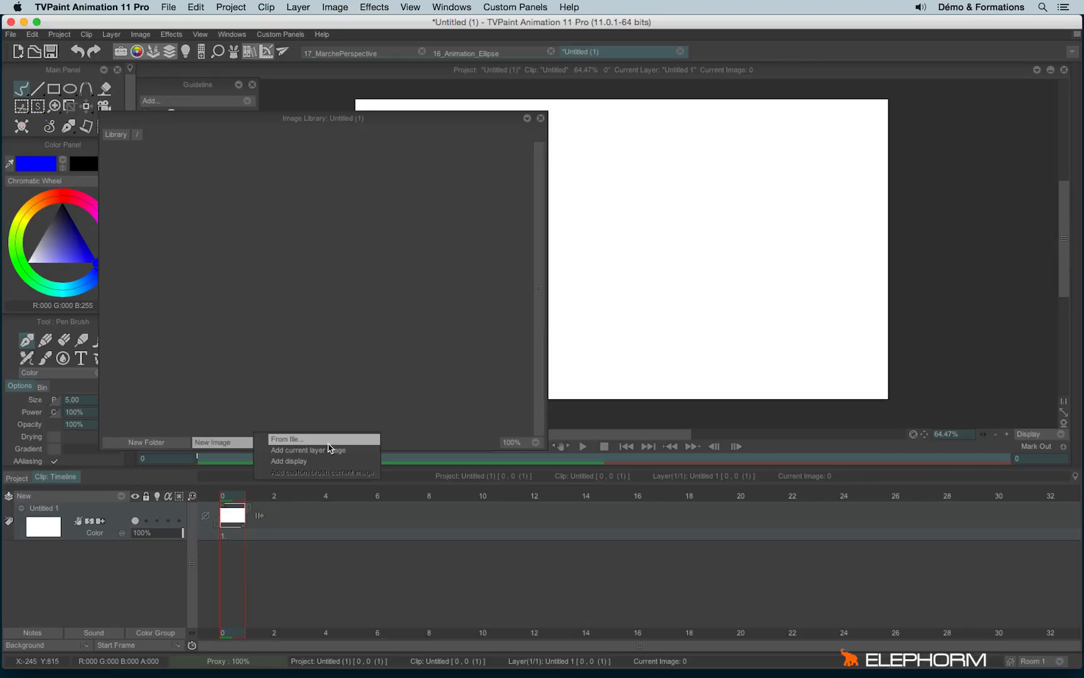
pyautogui.click(287, 439)
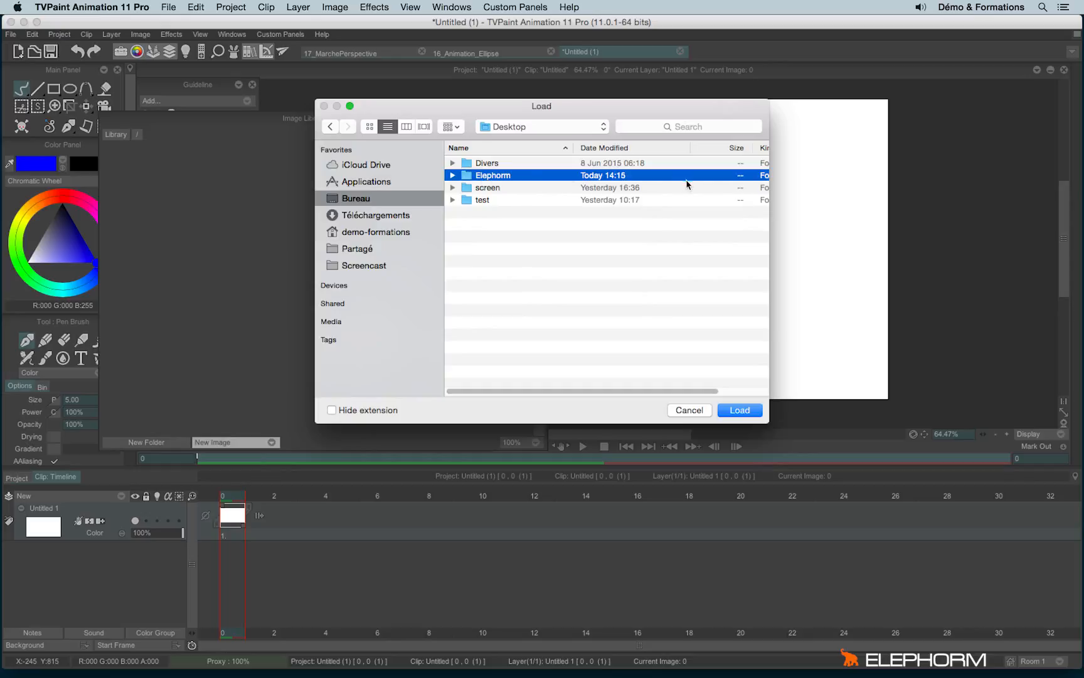
pyautogui.doubleClick(492, 175)
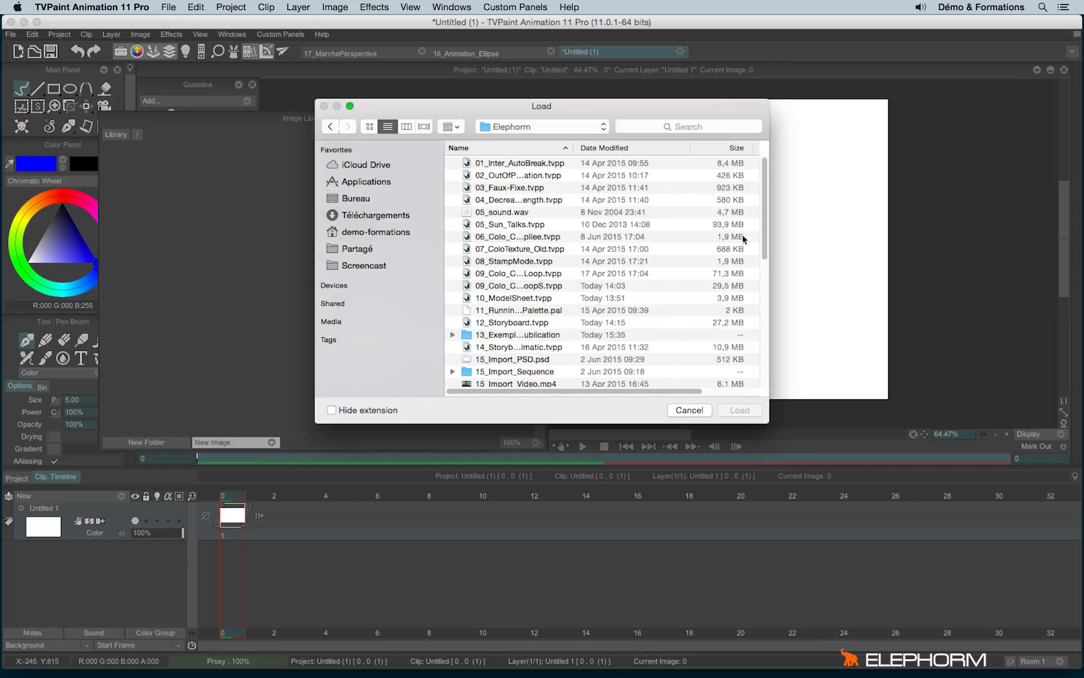
pyautogui.scroll(-3)
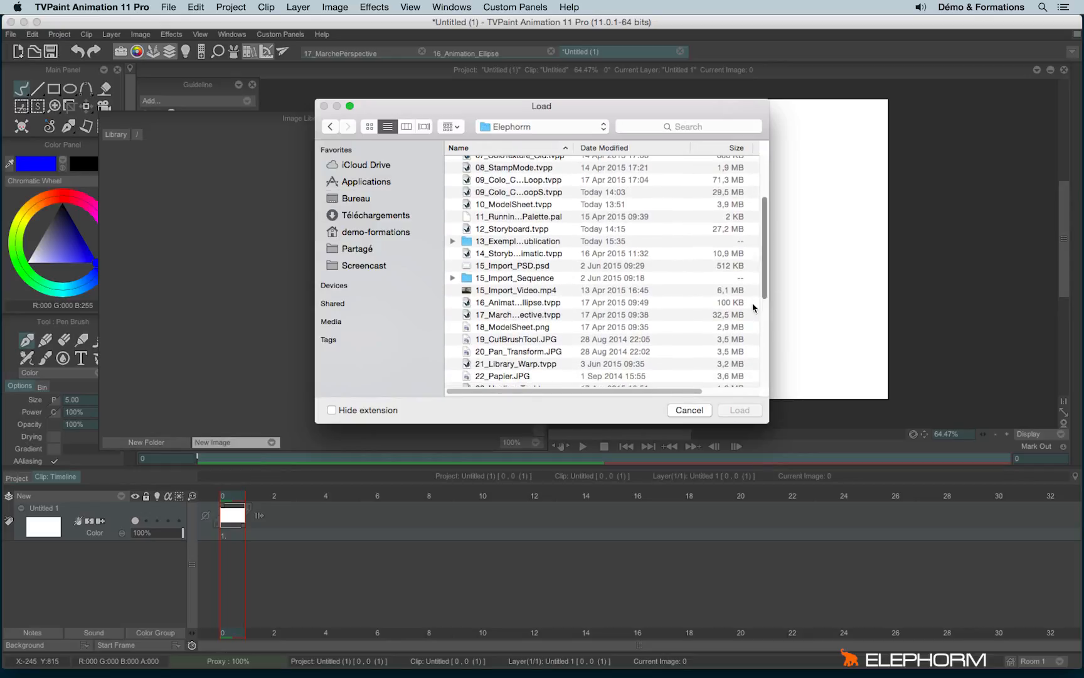
pyautogui.click(515, 326)
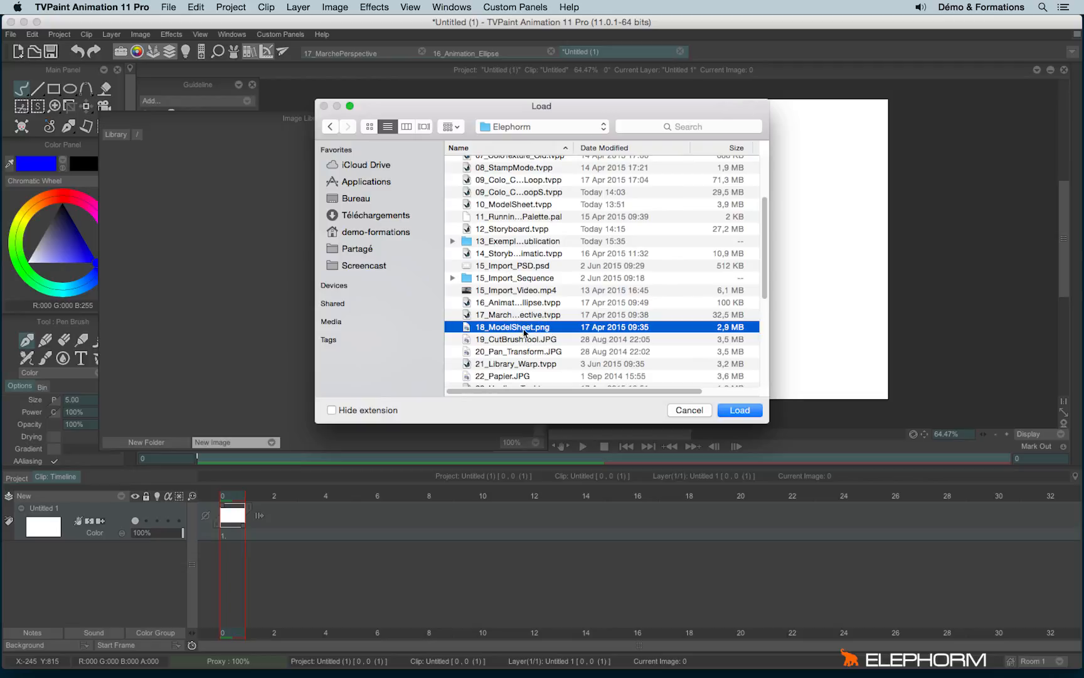
pyautogui.click(739, 411)
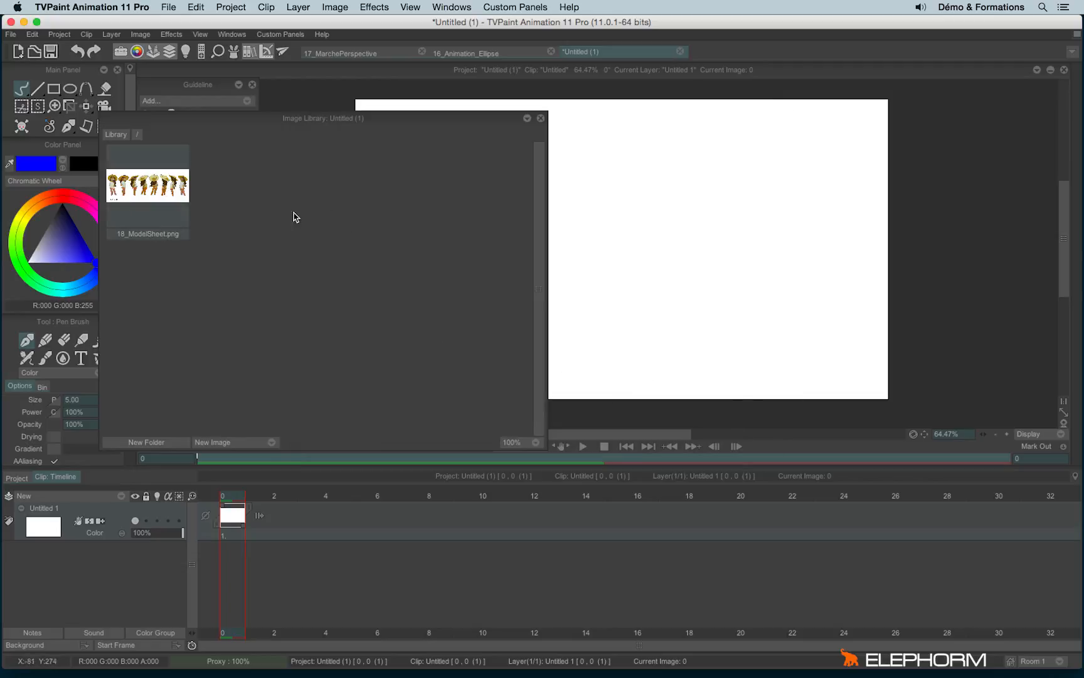
pyautogui.moveTo(417, 403)
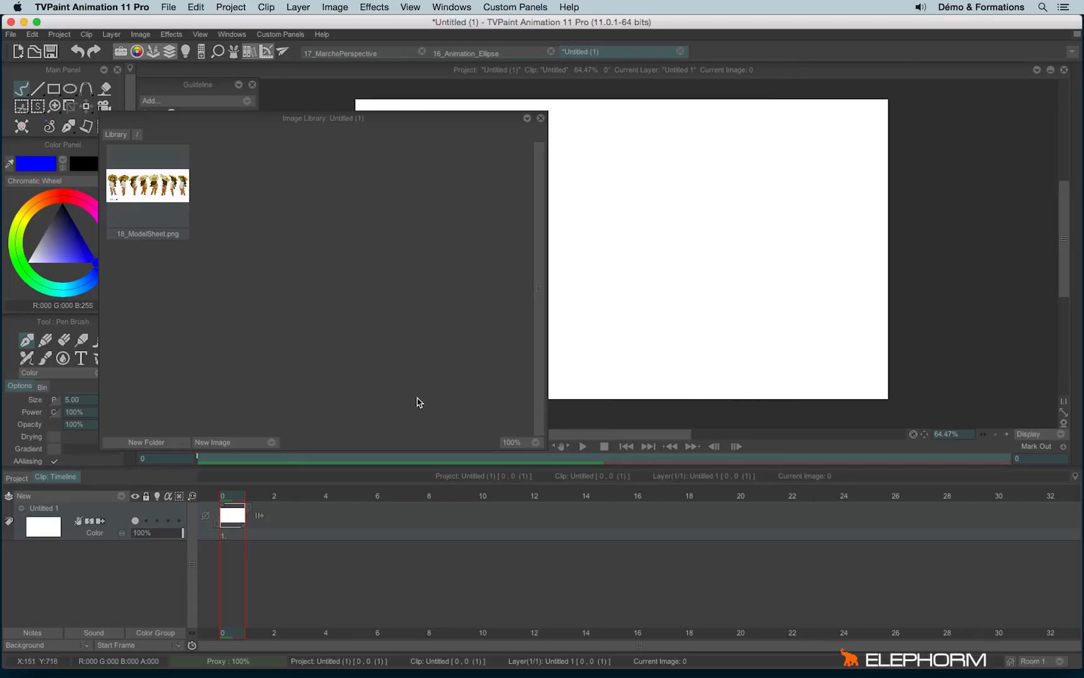
pyautogui.moveTo(497, 158)
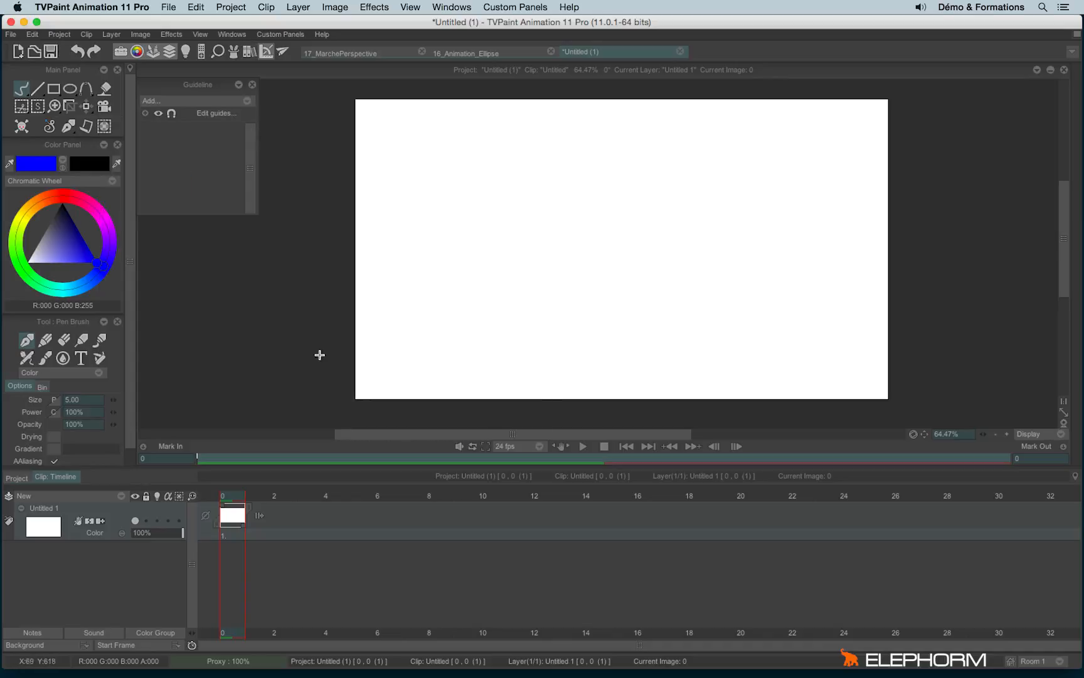
pyautogui.moveTo(241, 101)
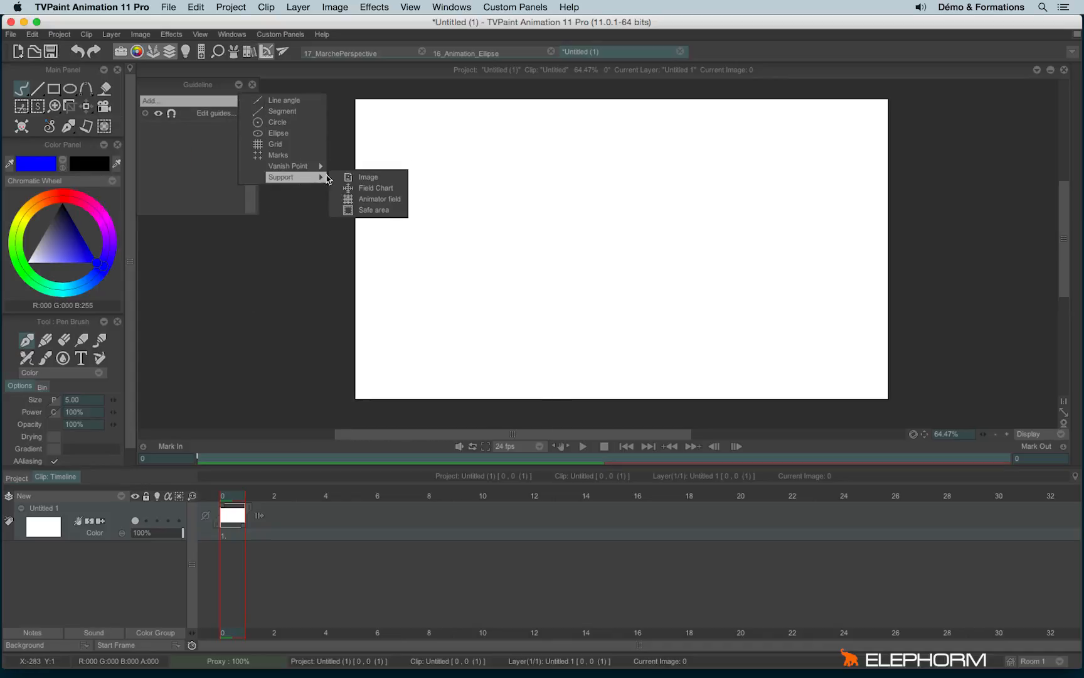
# Create an Image guide from the 18_ModelSheet.png model sheet.
pyautogui.click(368, 176)
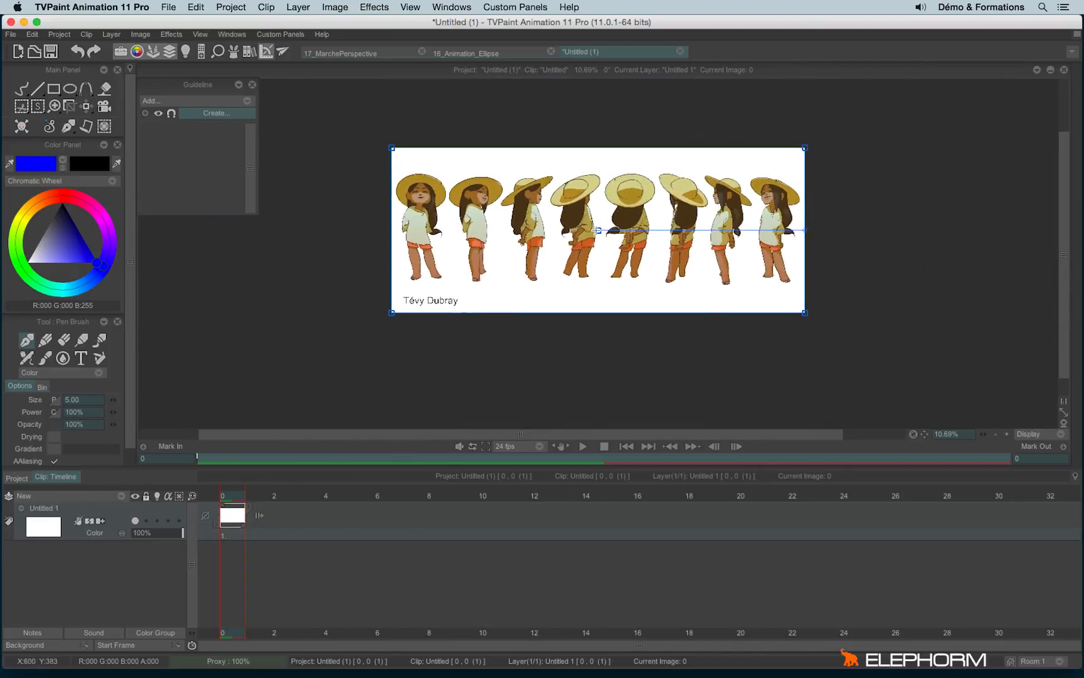
pyautogui.click(217, 113)
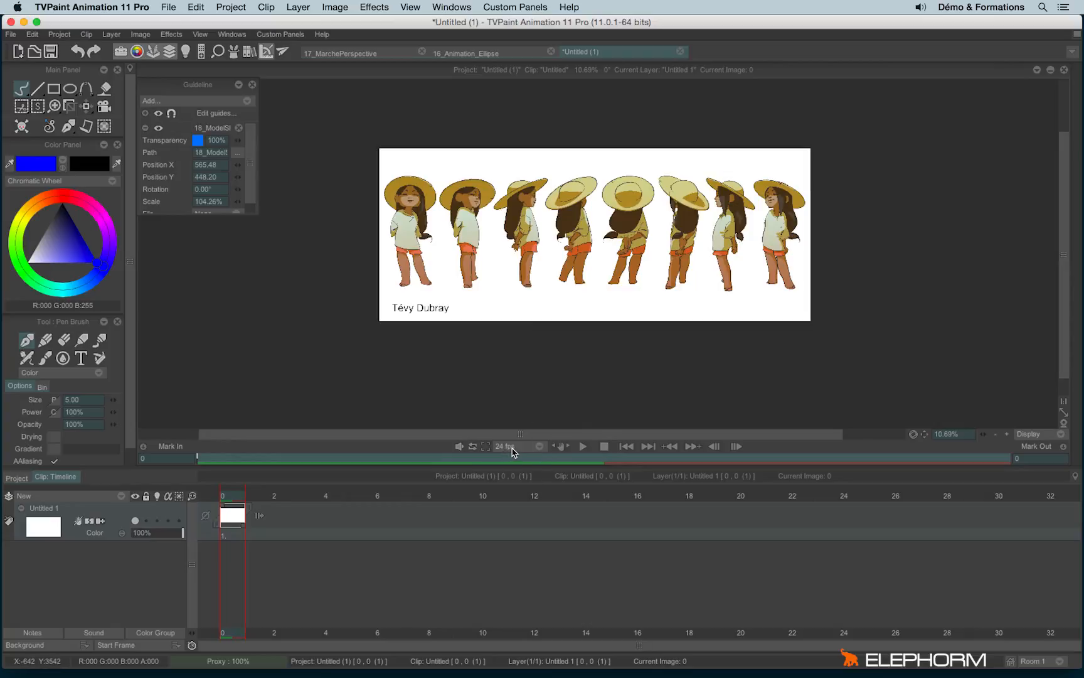
pyautogui.moveTo(477, 109)
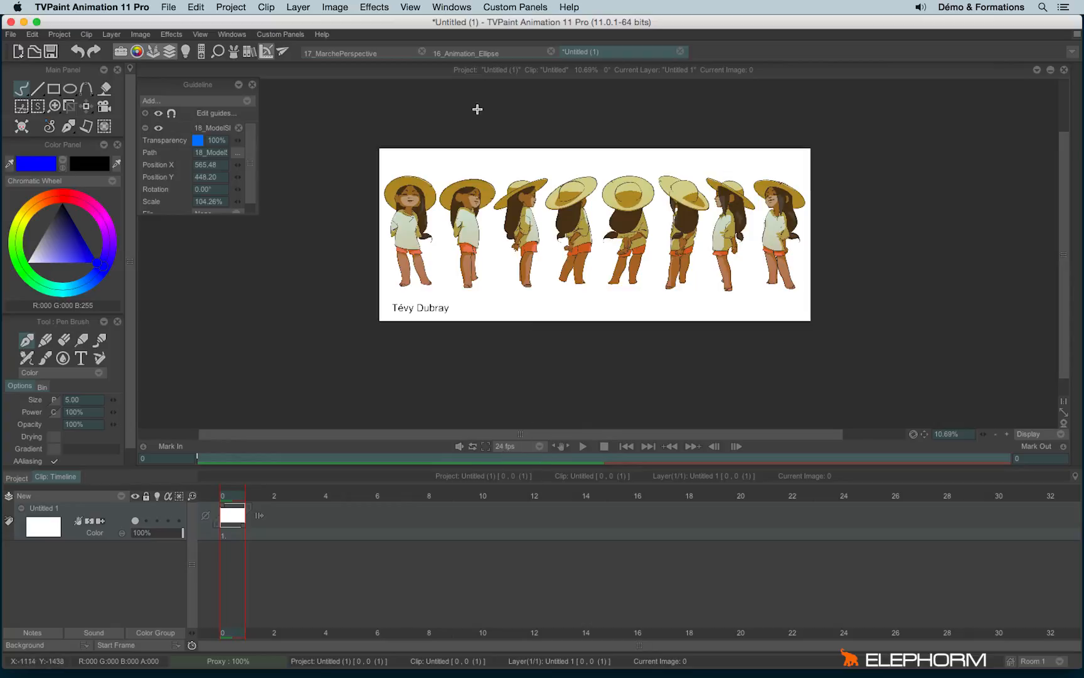
pyautogui.moveTo(667, 311)
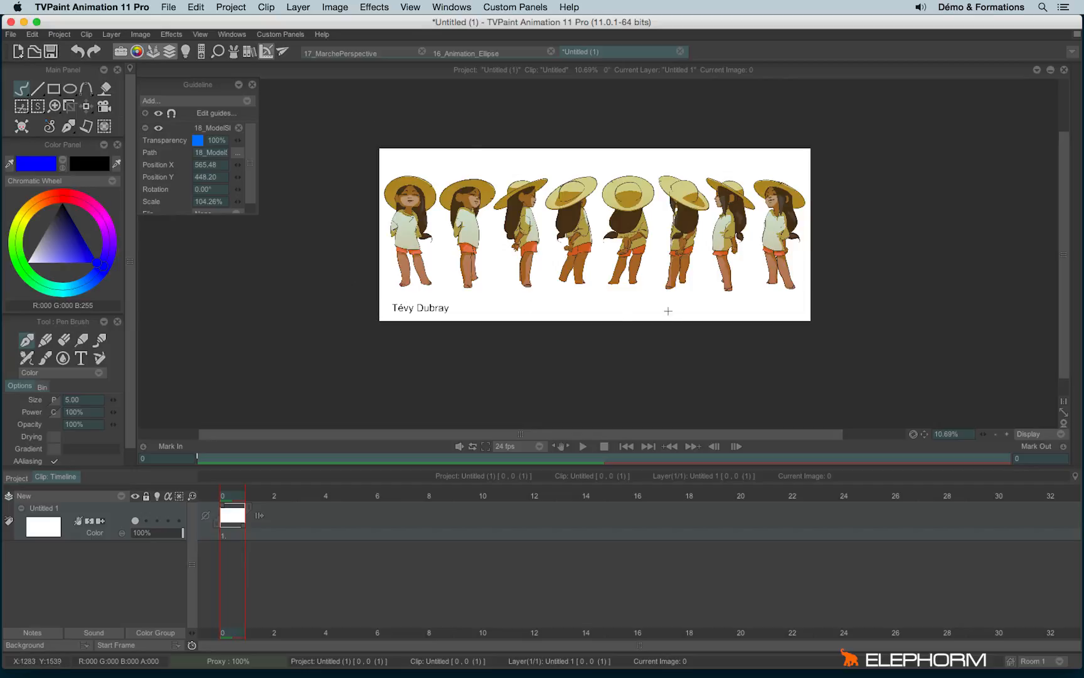
pyautogui.moveTo(372, 183)
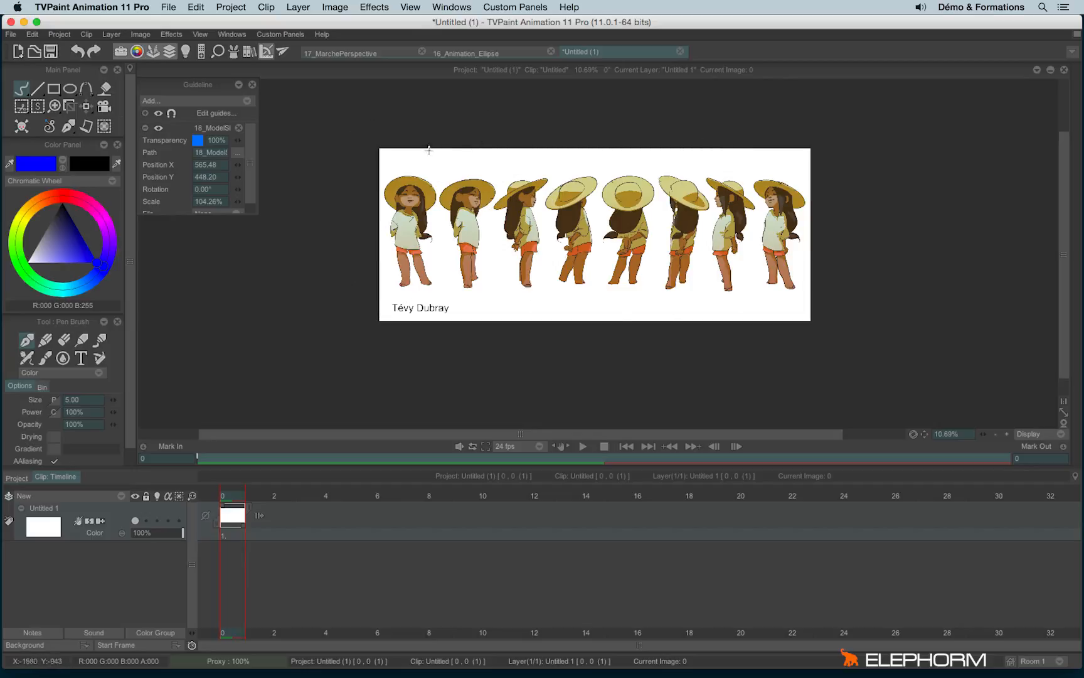
pyautogui.moveTo(491, 293)
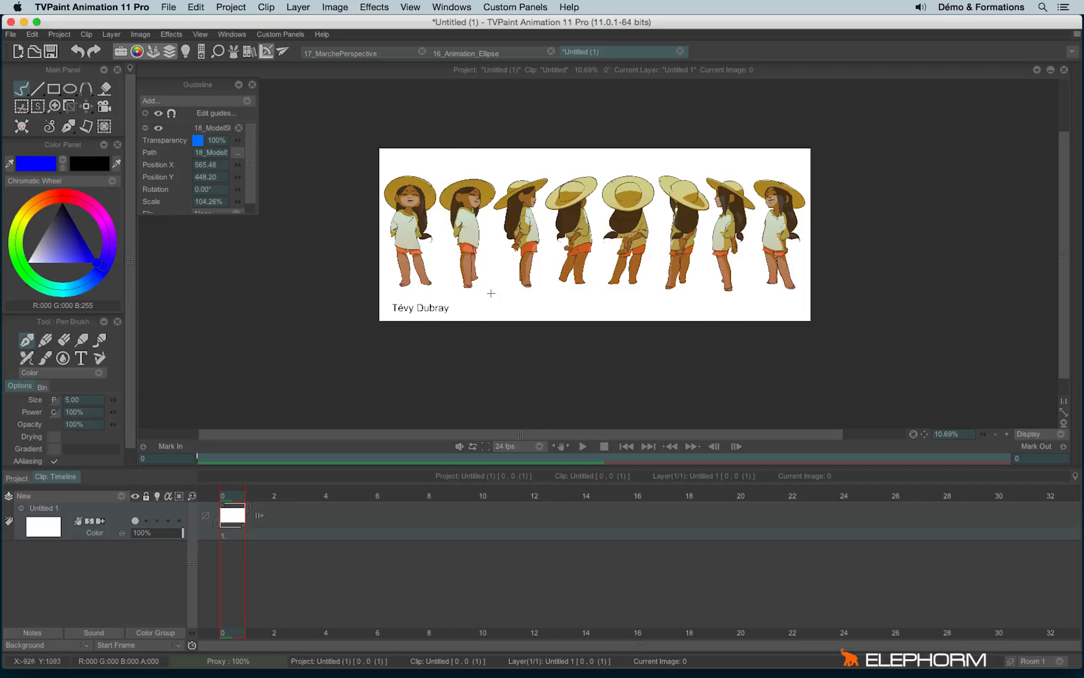
pyautogui.moveTo(237, 145)
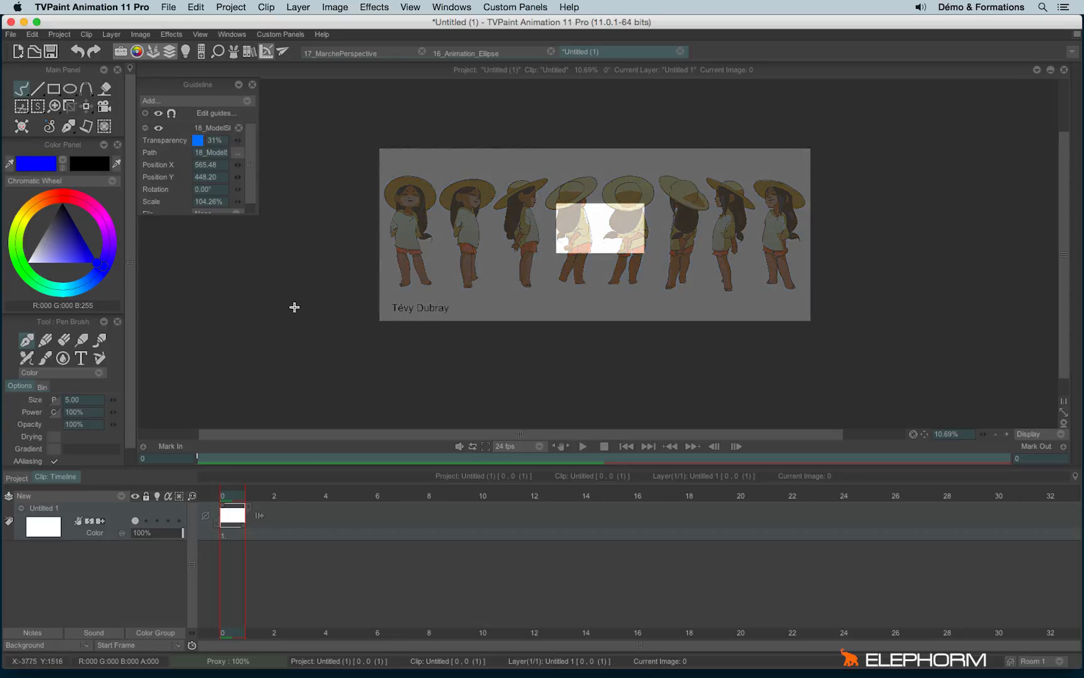
# Move the model-sheet image guide right and lower, then adjust its placement via Edit guides.
pyautogui.moveTo(581, 235); pyautogui.dragTo(591, 242)
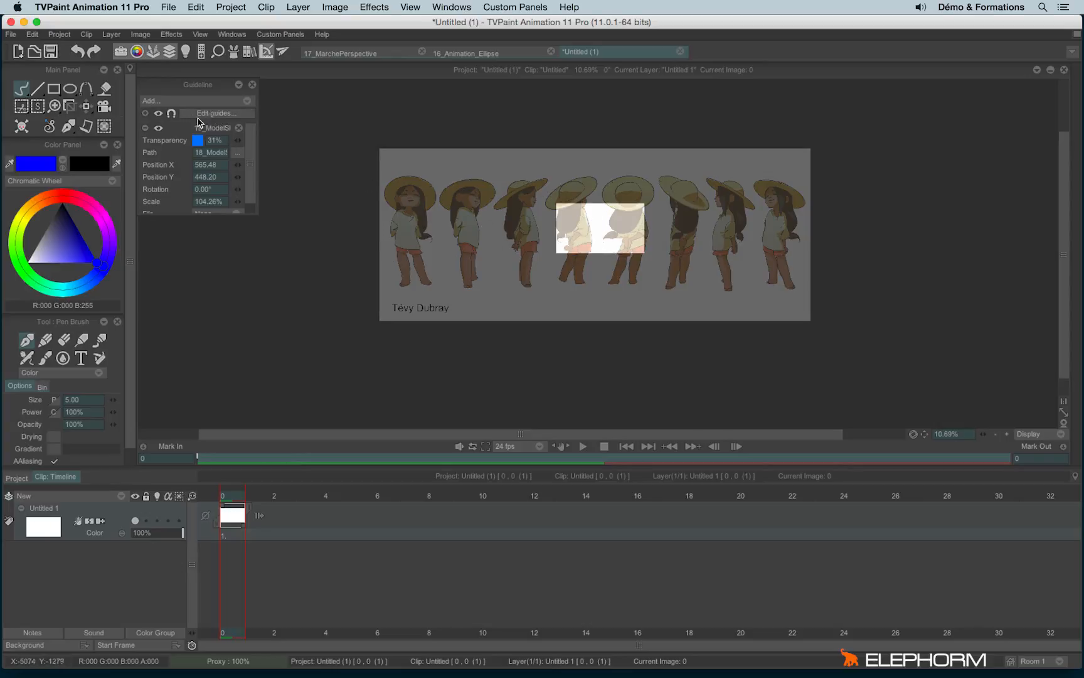
pyautogui.click(215, 114)
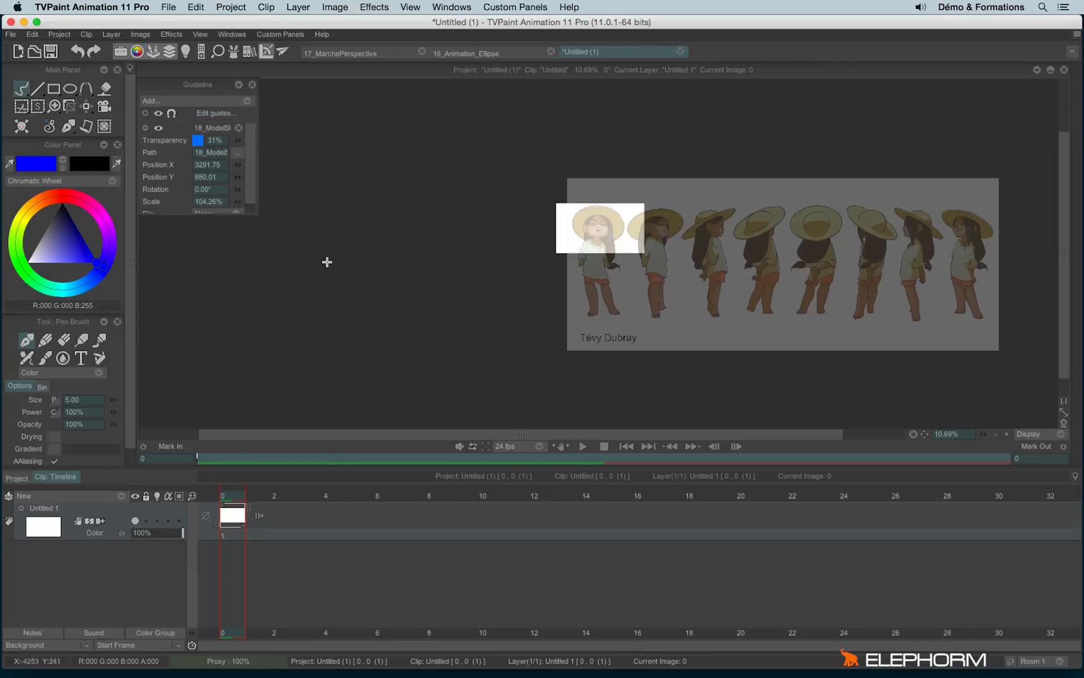
pyautogui.moveTo(466, 310)
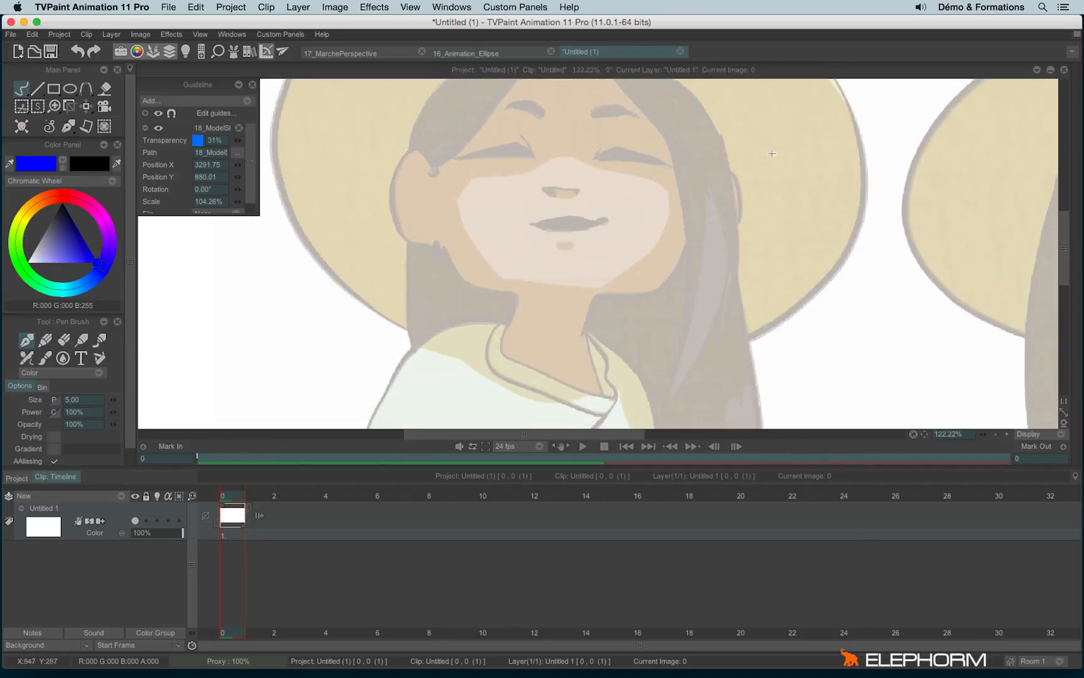
# Trace the front-facing head in blue: outline, left jaw, eyes, nose, mouth and right hair strand.
pyautogui.moveTo(561, 103); pyautogui.dragTo(505, 167)
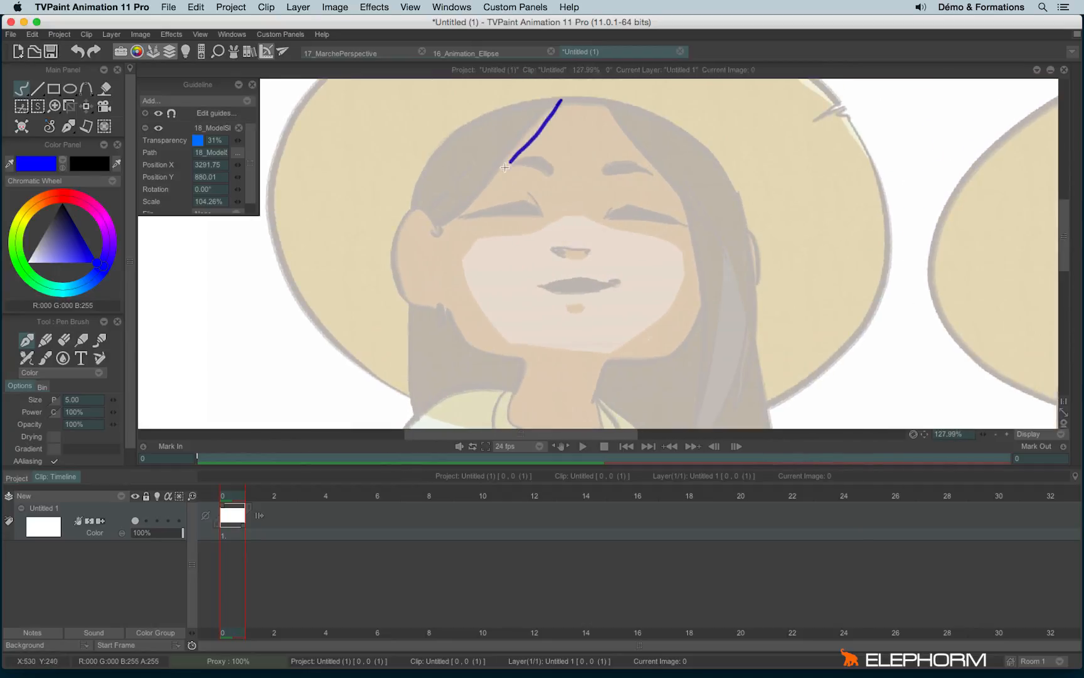
pyautogui.moveTo(508, 163); pyautogui.dragTo(399, 275)
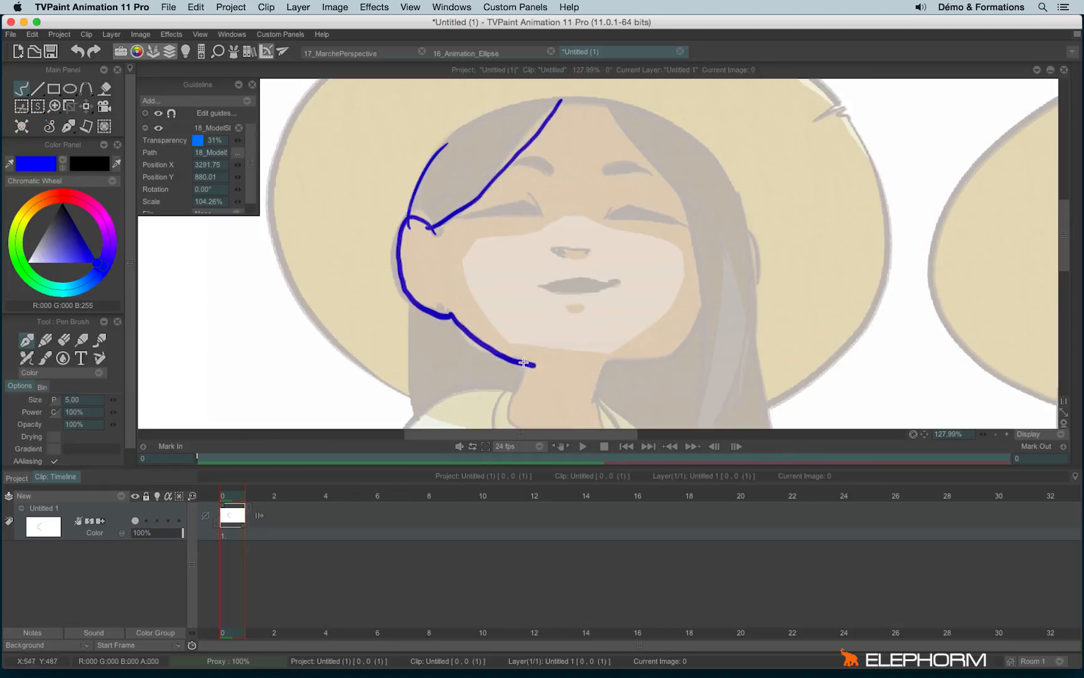
pyautogui.moveTo(524, 363); pyautogui.dragTo(635, 358)
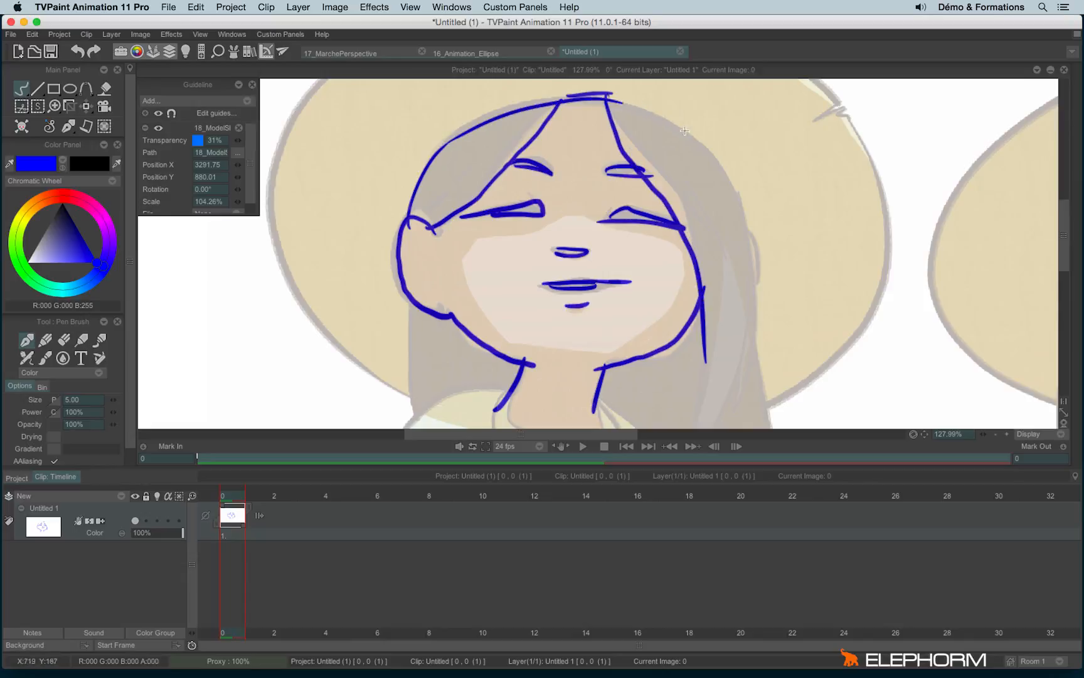
pyautogui.moveTo(623, 107); pyautogui.dragTo(746, 378)
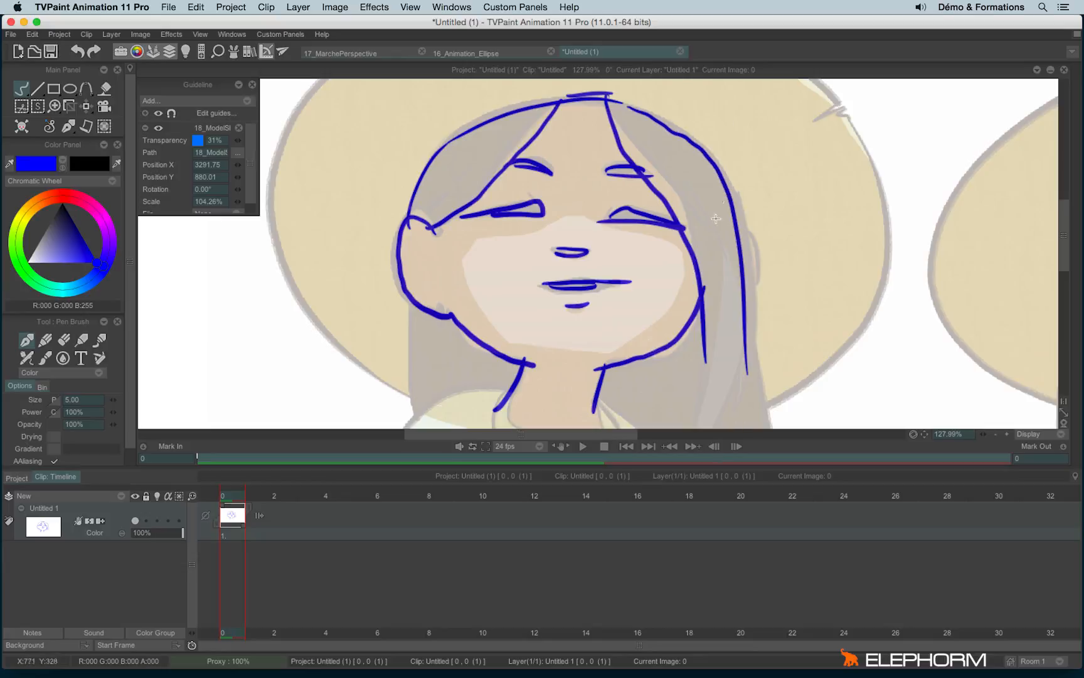
pyautogui.moveTo(258, 508)
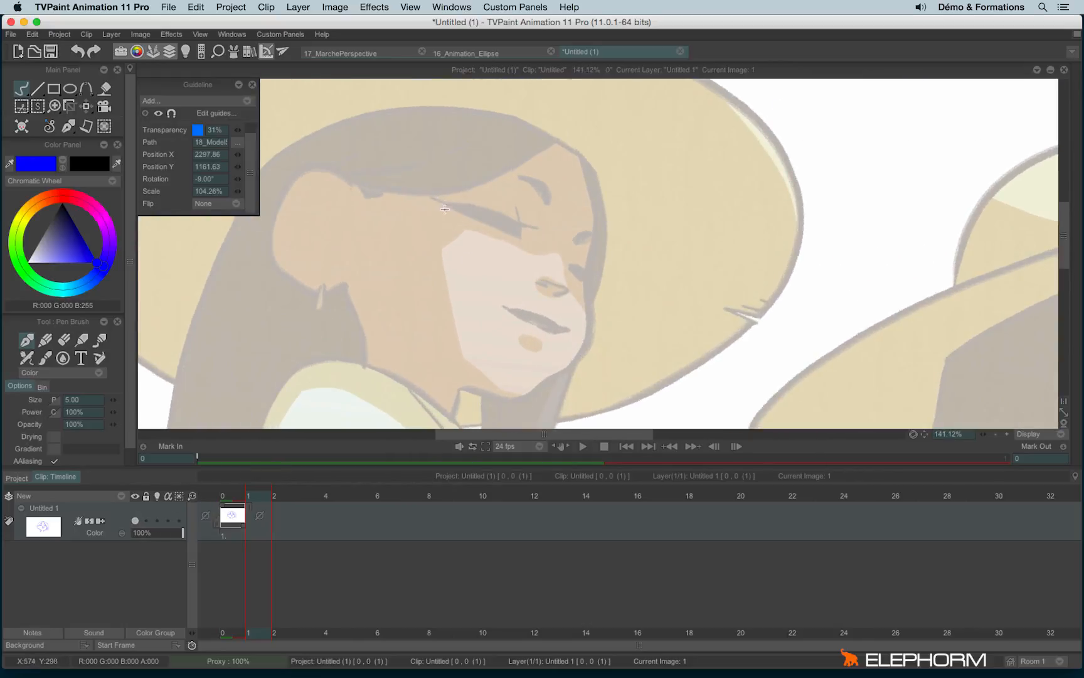
# Trace the turned three-quarter head in blue with outline and finishing lines.
pyautogui.moveTo(439, 204); pyautogui.dragTo(522, 236)
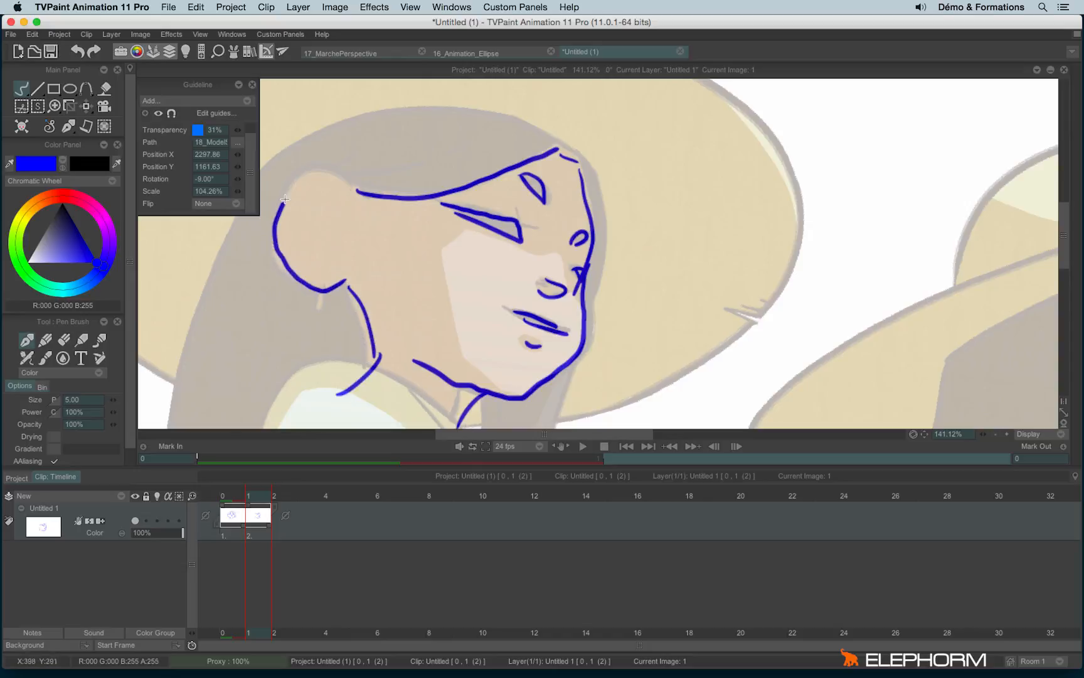
pyautogui.moveTo(291, 201); pyautogui.dragTo(574, 159)
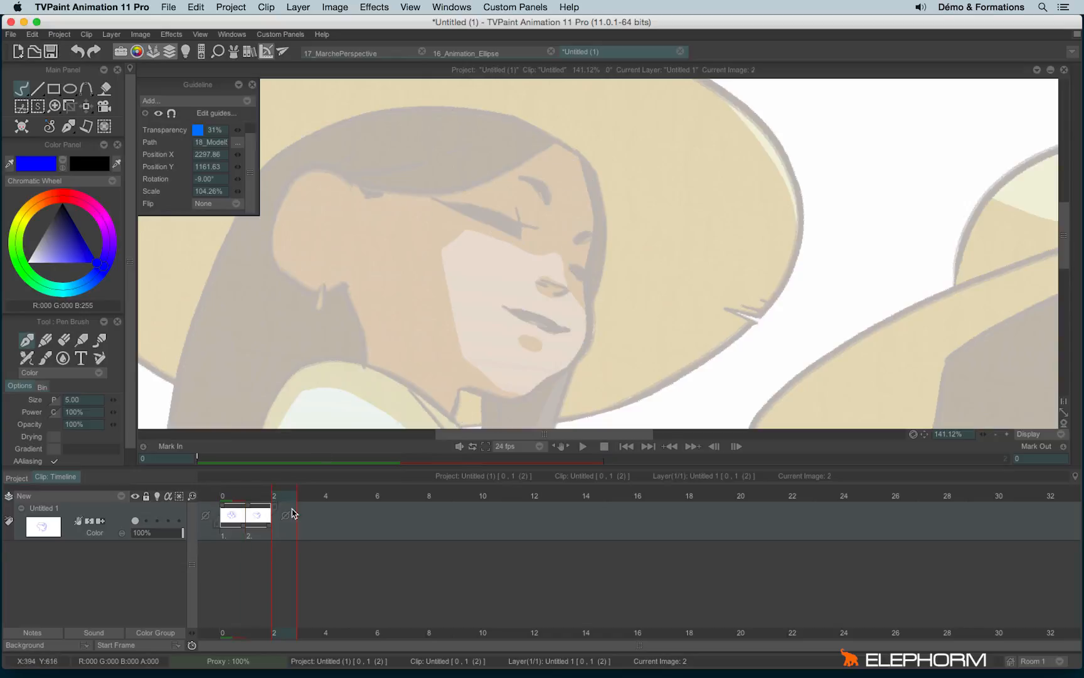
pyautogui.moveTo(554, 215)
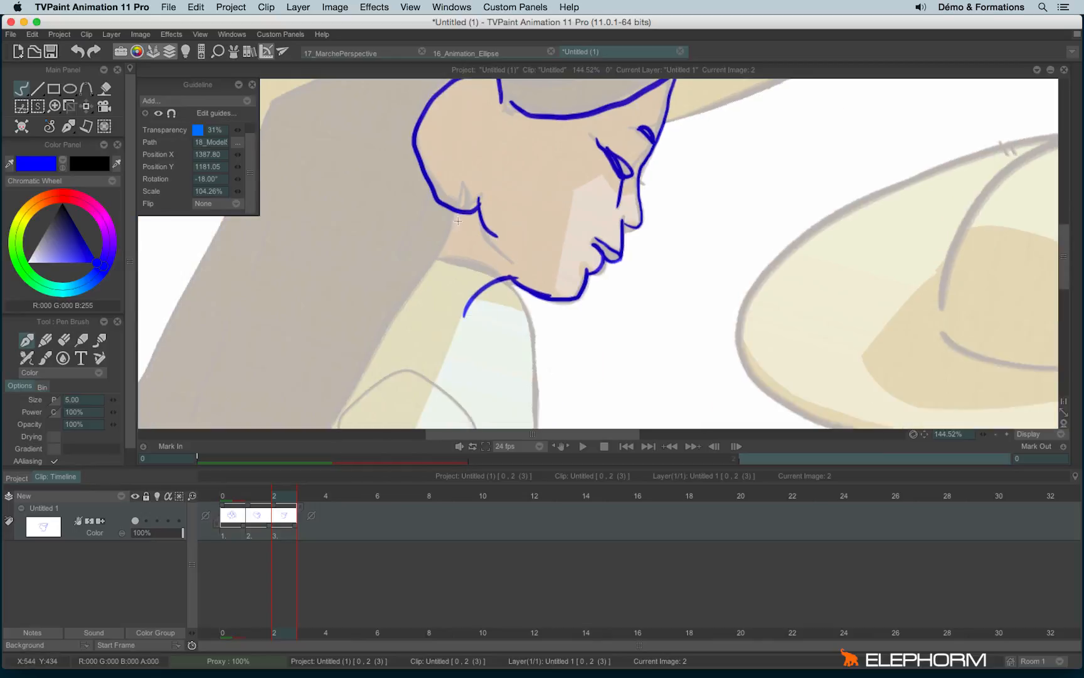
# Zoom out from the profile drawing on frame 2.
pyautogui.scroll(-3)
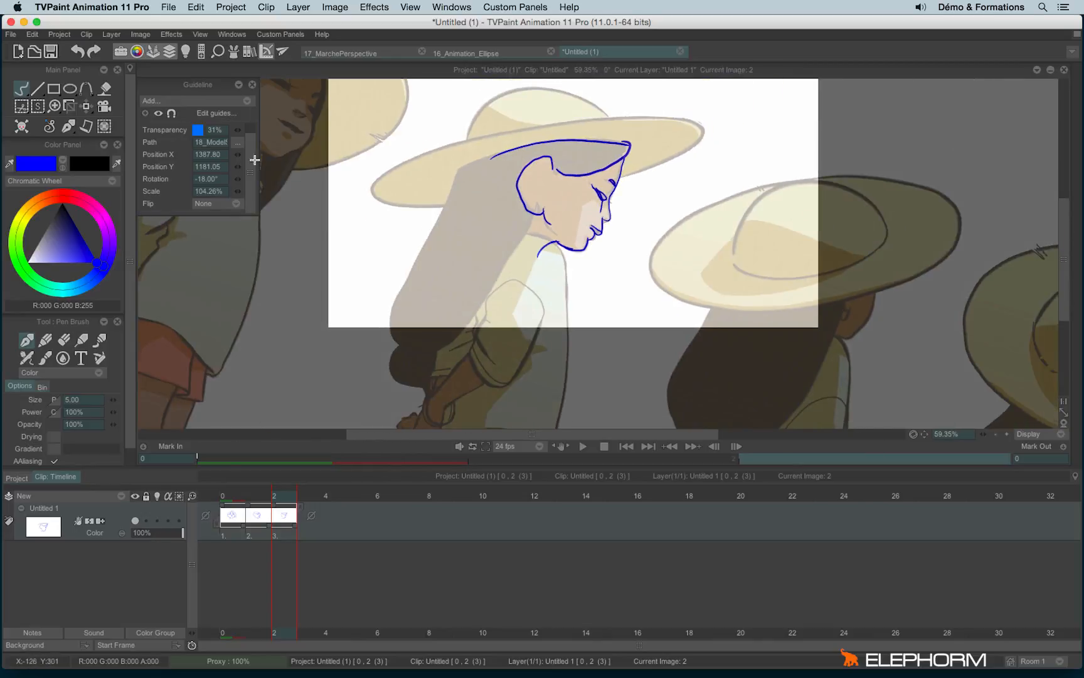